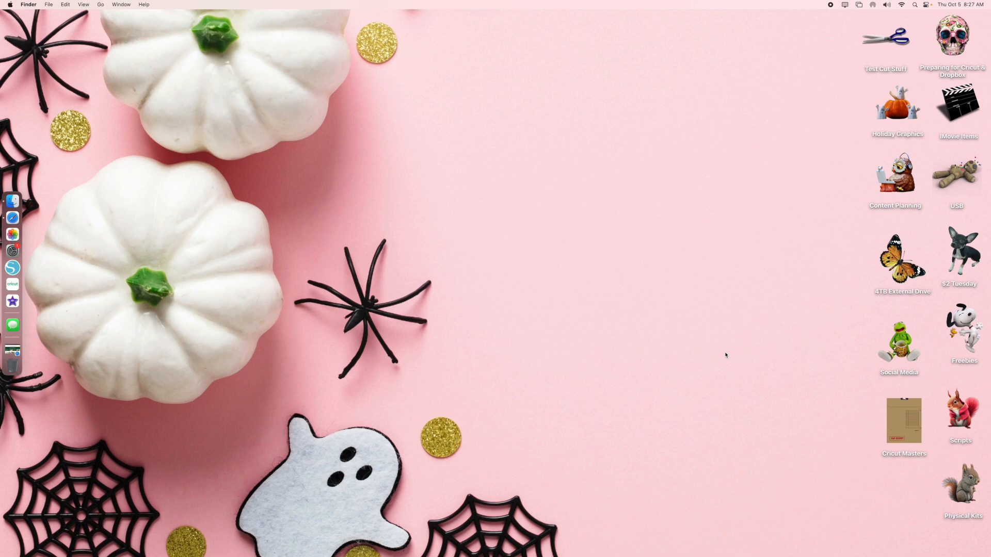
{"action": "mouse_move", "coordinate": [295, 186]}
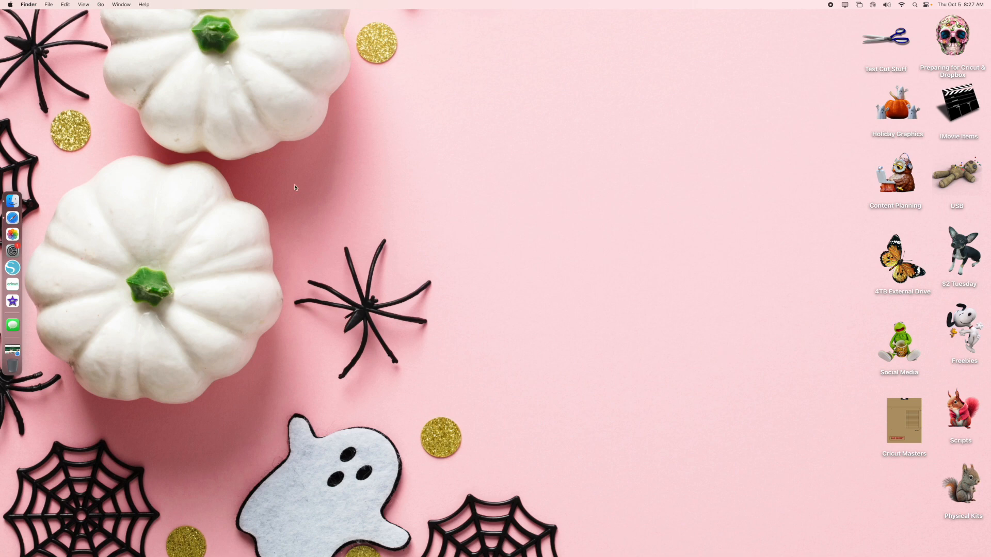
{"action": "mouse_move", "coordinate": [455, 194]}
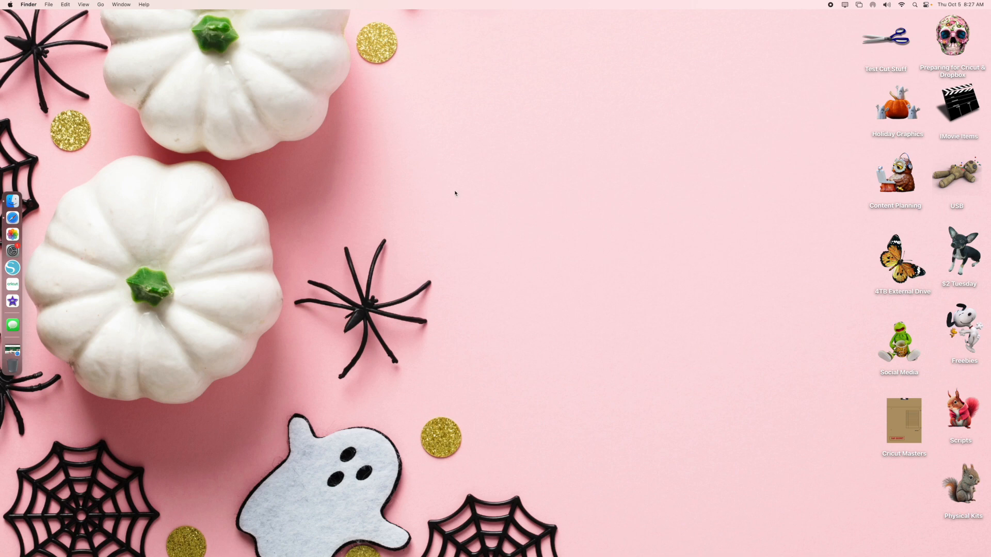
{"action": "mouse_move", "coordinate": [18, 323]}
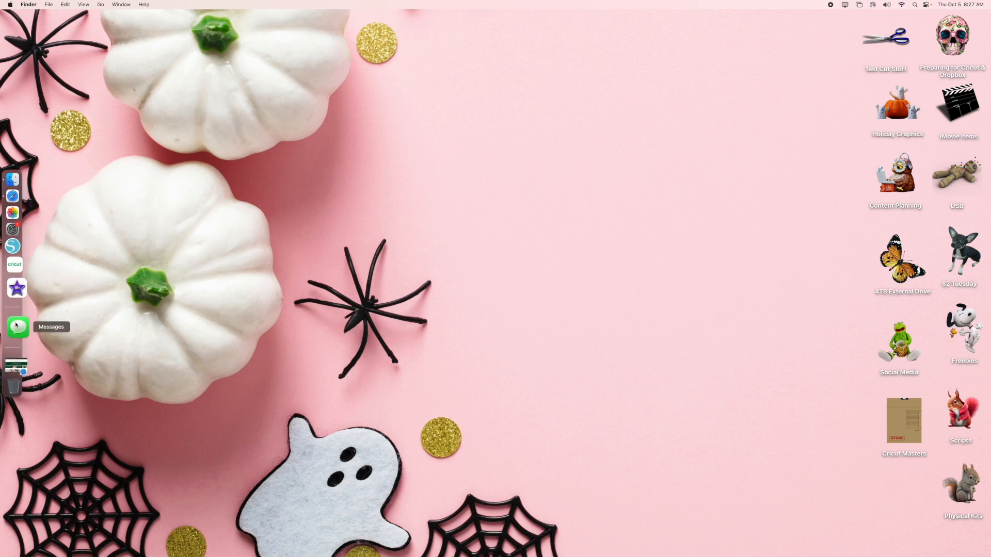
- Search Etsy for 'blackmountainplans' and pick the shop suggestion
{"action": "left_click", "coordinate": [12, 209]}
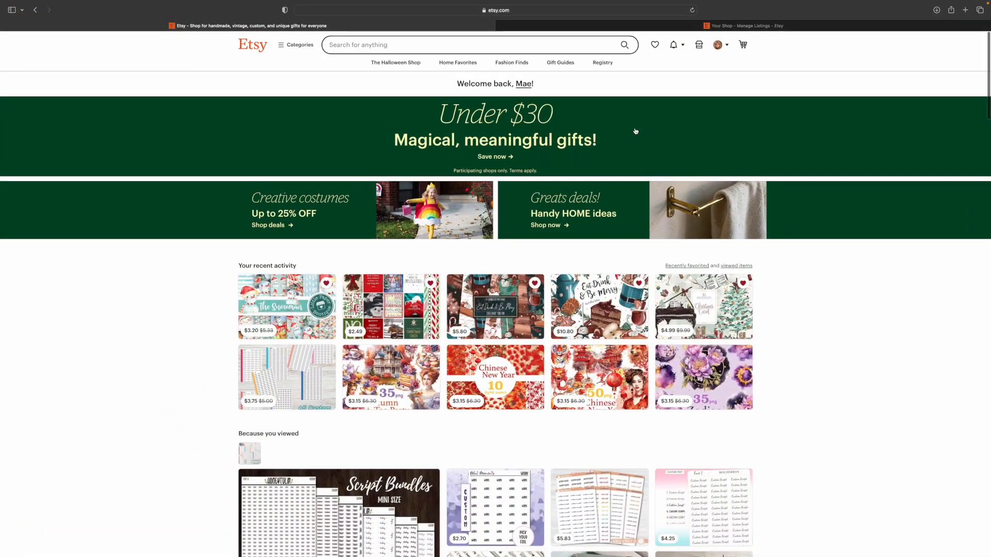
{"action": "mouse_move", "coordinate": [452, 166]}
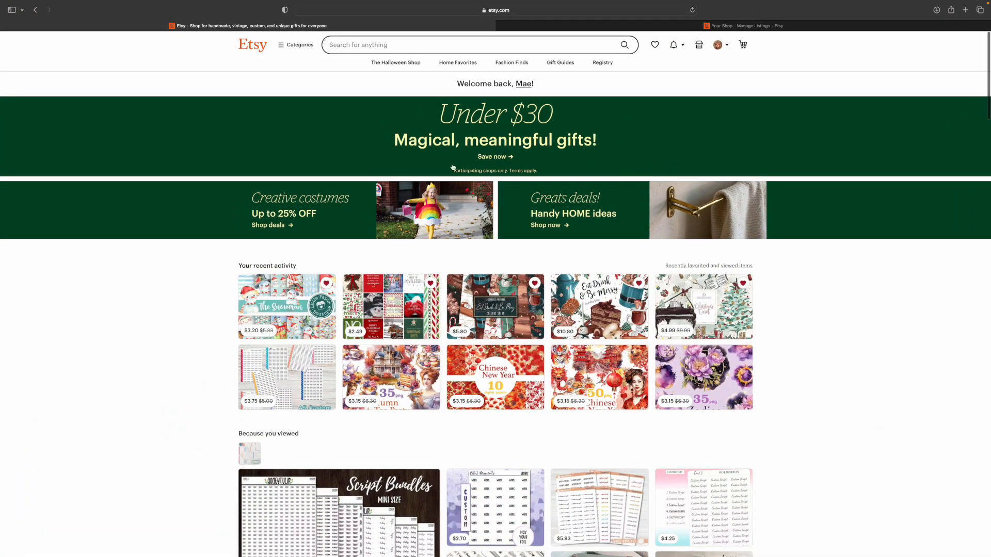
{"action": "type", "text": "b"}
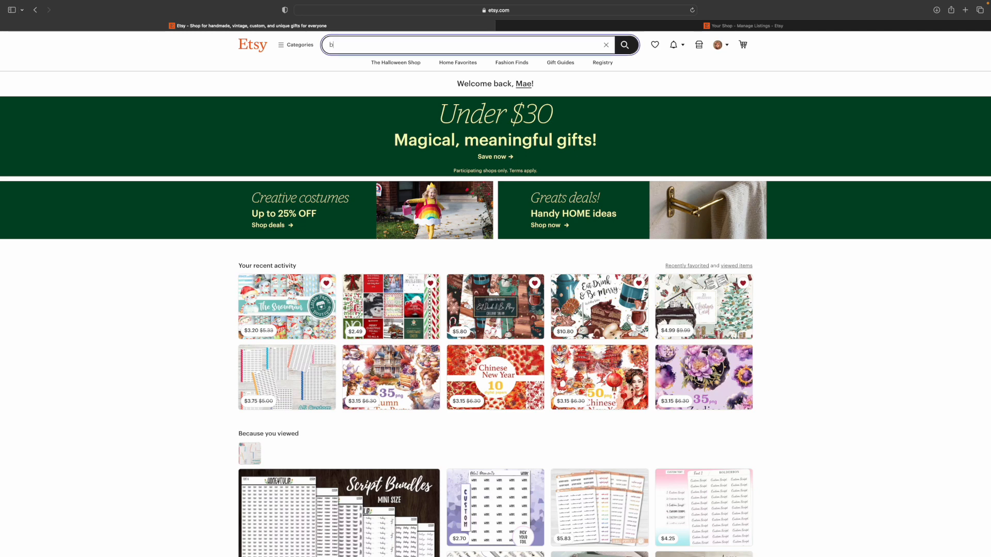
{"action": "type", "text": "lackm"}
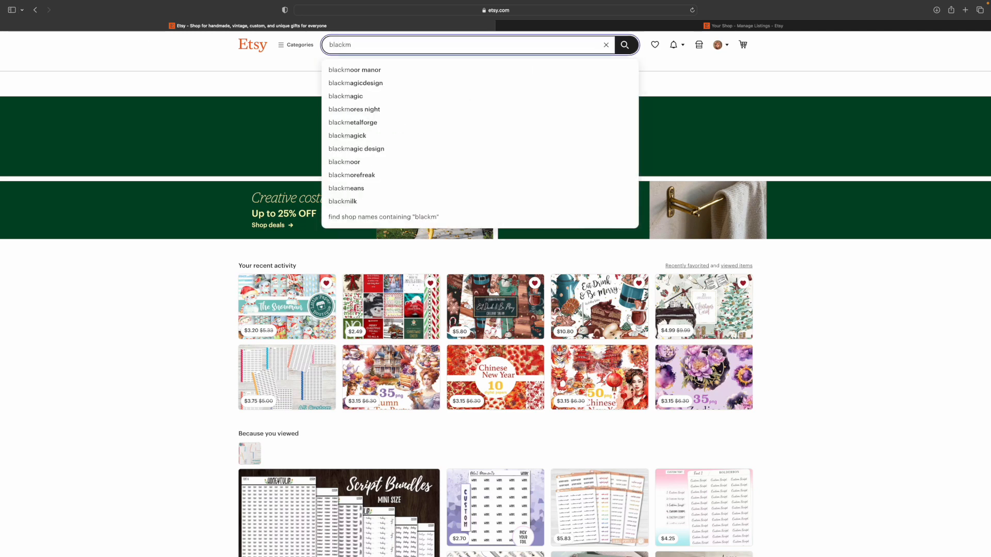
{"action": "type", "text": "ount"}
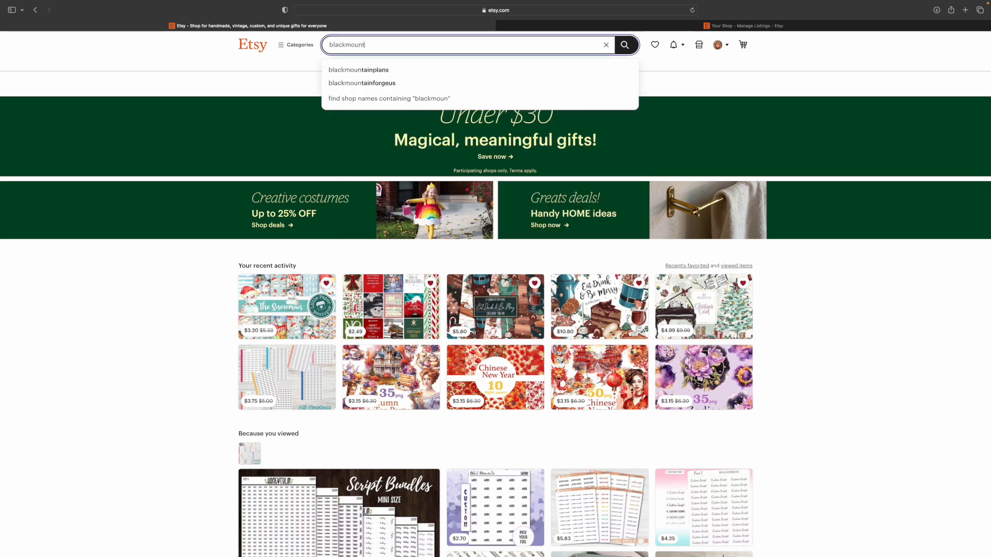
{"action": "left_click", "coordinate": [358, 70]}
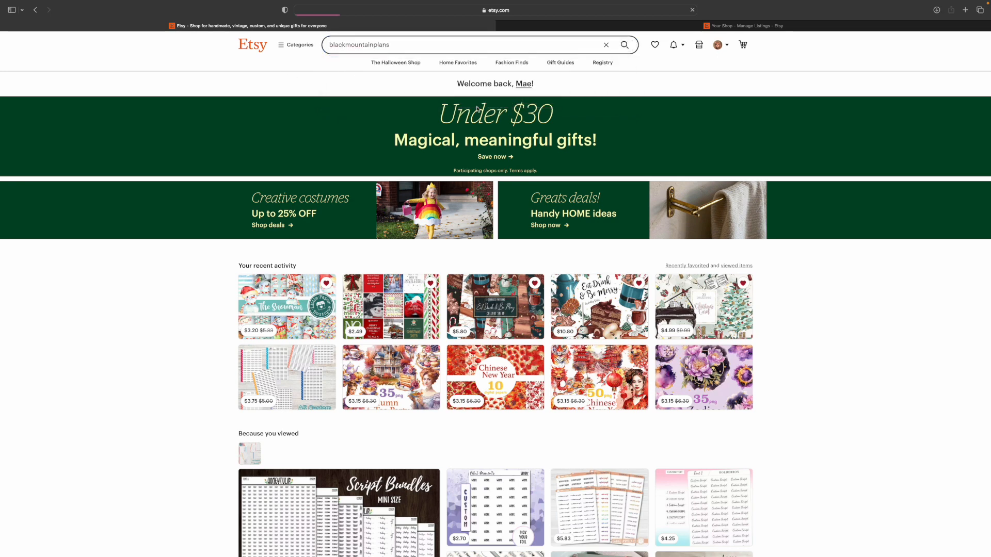
- Open the PLUM PAPER Kit # 45 Weekly listing from the planner sticker results
{"action": "left_click", "coordinate": [624, 45]}
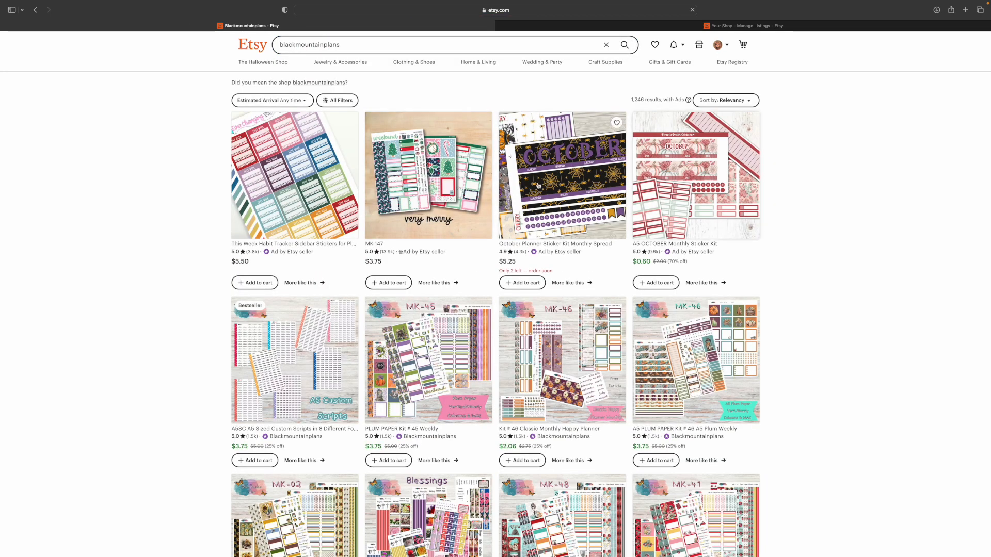
{"action": "left_click", "coordinate": [617, 122]}
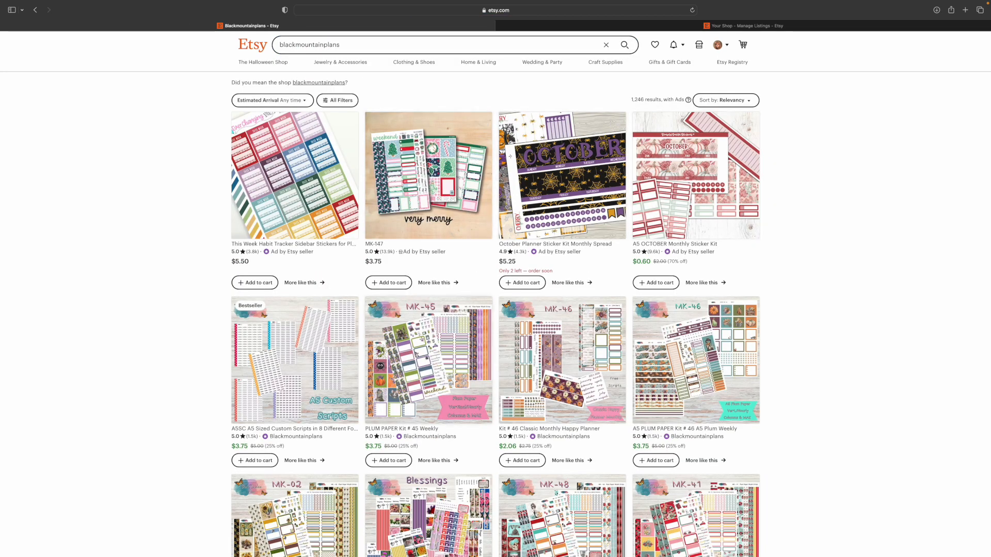
{"action": "left_click", "coordinate": [964, 9]}
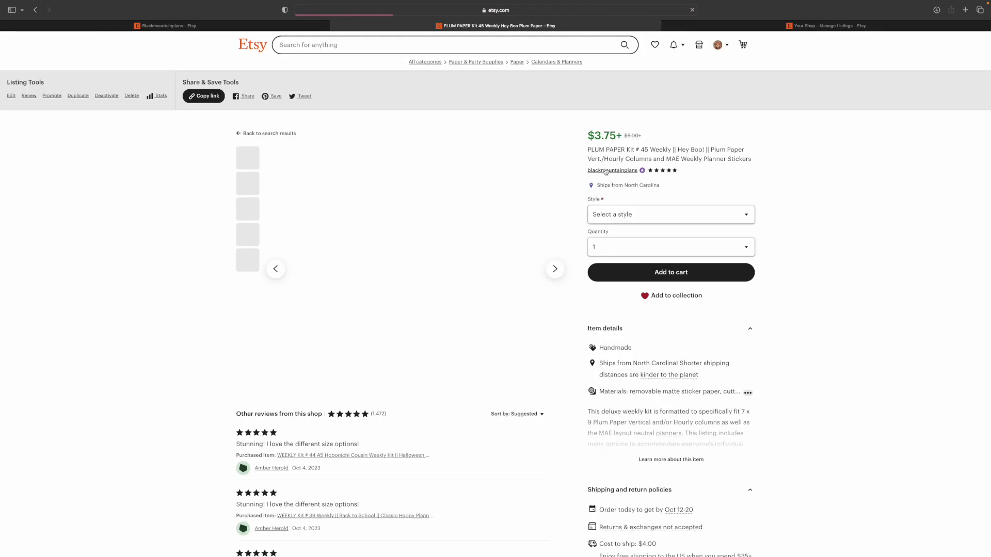
- Go to the shop home and advance the banner past Newest Freebies to the anniversary sale slide
{"action": "left_click", "coordinate": [611, 170]}
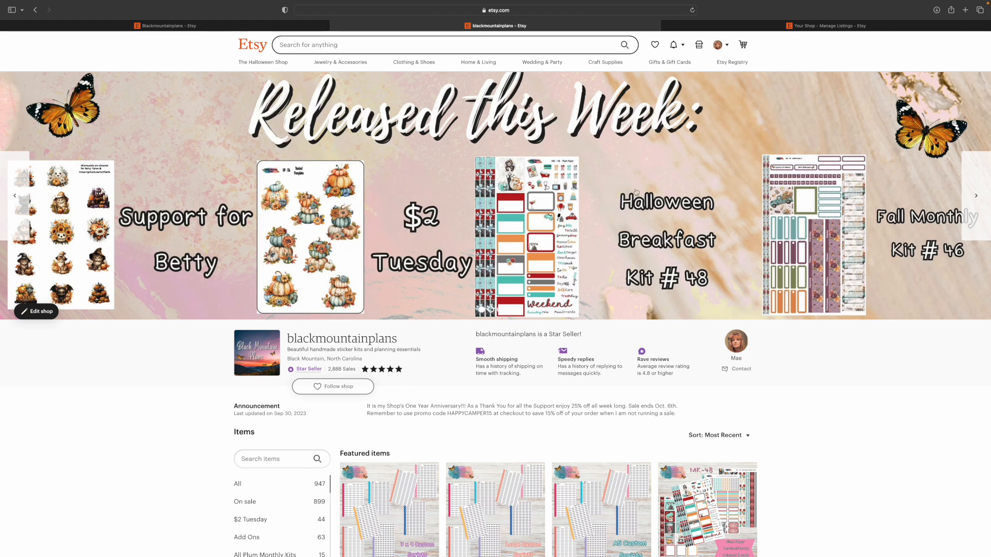
{"action": "mouse_move", "coordinate": [450, 175]}
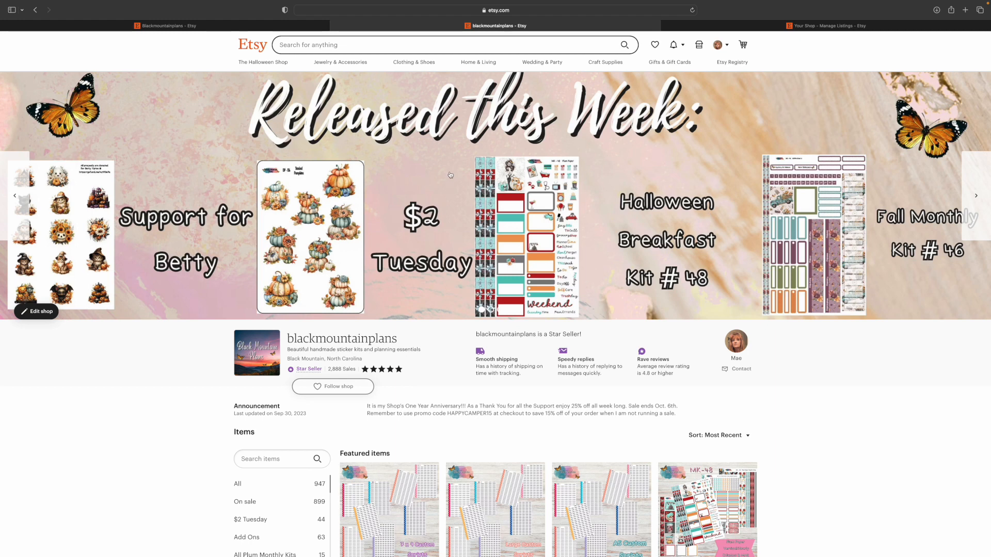
{"action": "mouse_move", "coordinate": [126, 253]}
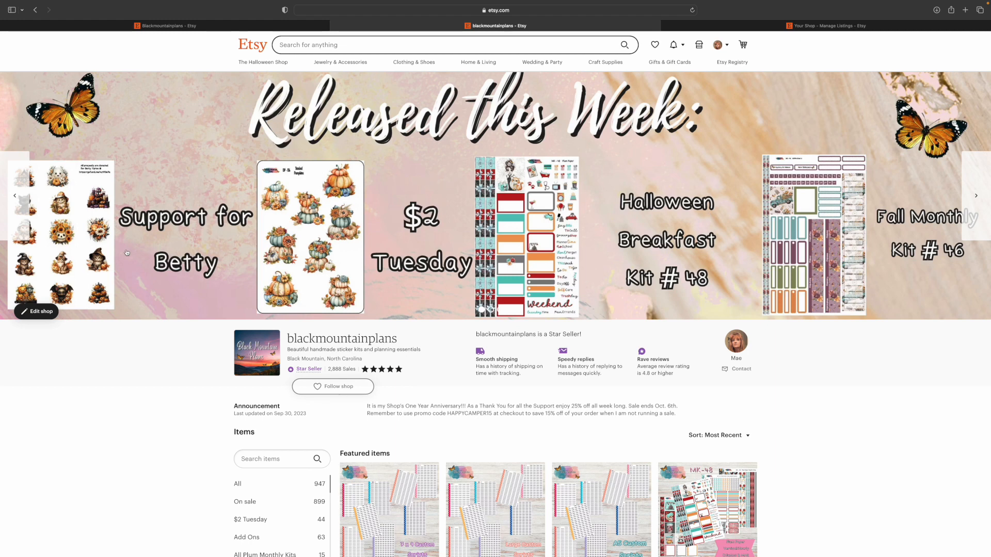
{"action": "mouse_move", "coordinate": [292, 234]}
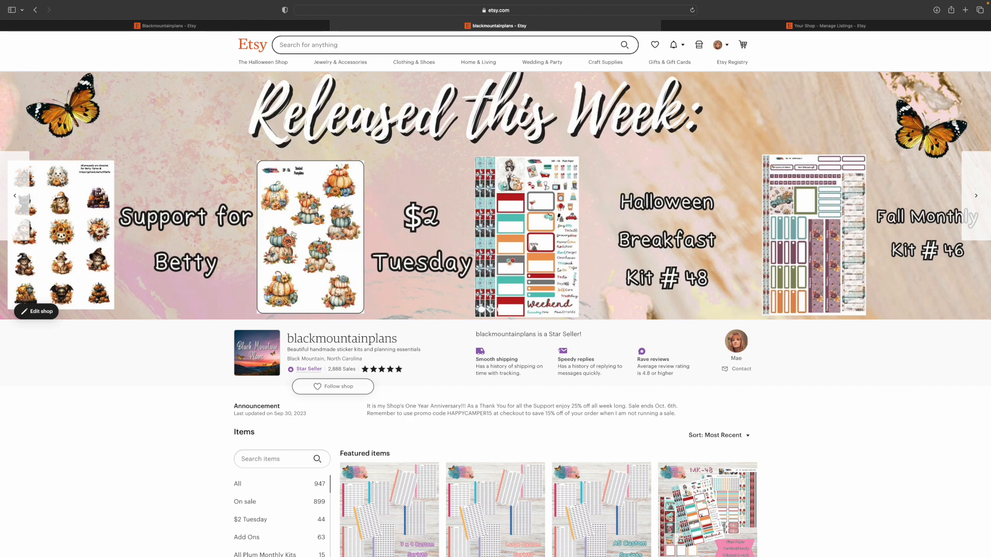
{"action": "mouse_move", "coordinate": [509, 207]}
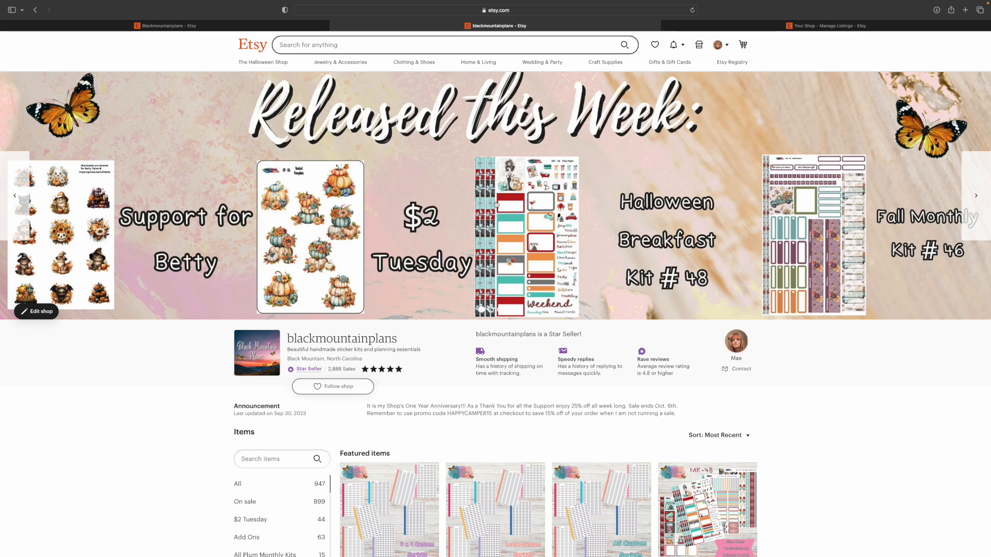
{"action": "mouse_move", "coordinate": [532, 223]}
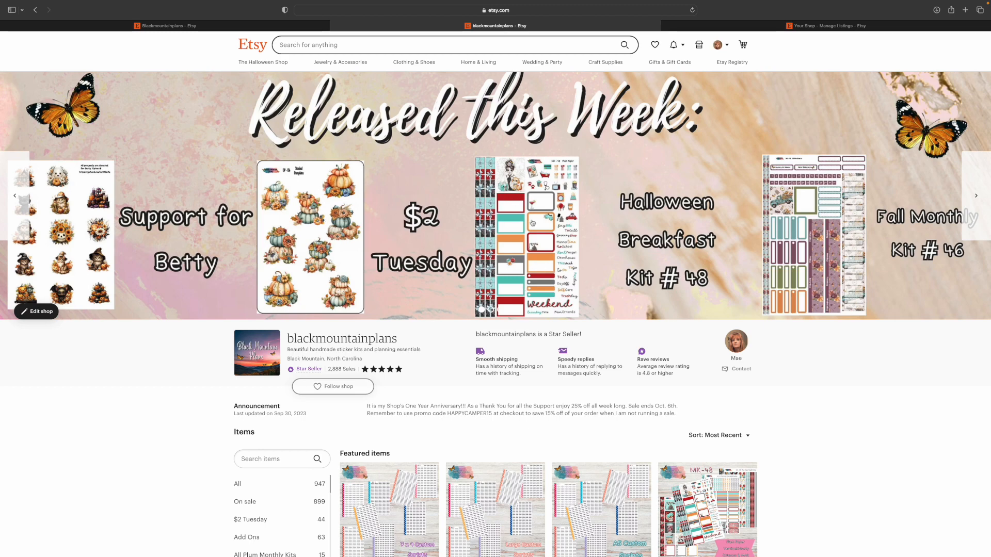
{"action": "mouse_move", "coordinate": [973, 190]}
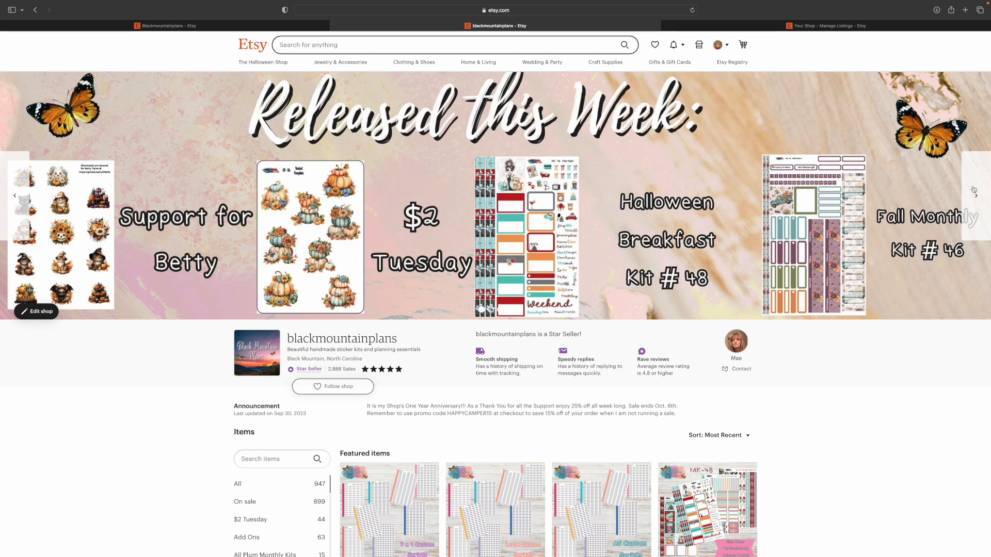
{"action": "left_click", "coordinate": [974, 195]}
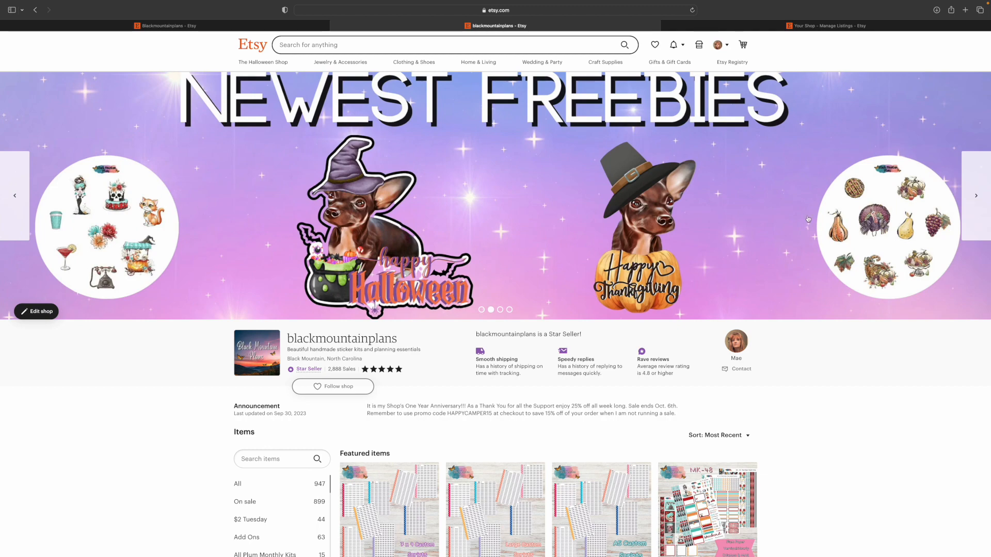
{"action": "left_click", "coordinate": [974, 195]}
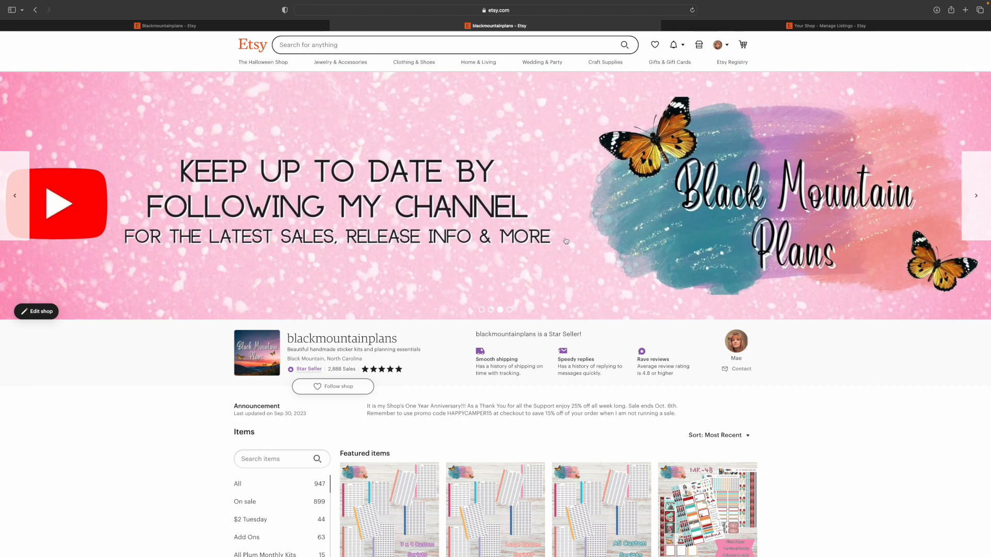
{"action": "left_click", "coordinate": [975, 195]}
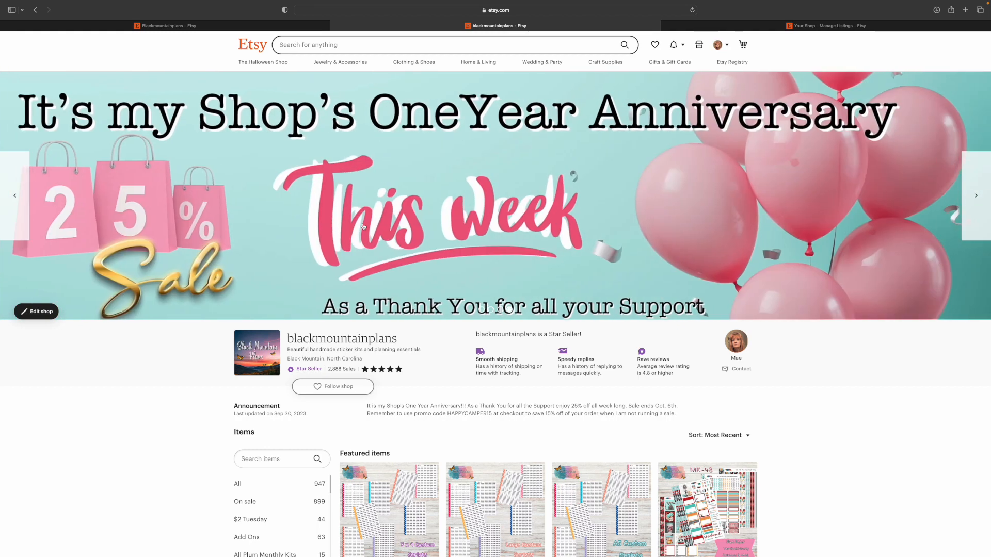
{"action": "mouse_move", "coordinate": [716, 213]}
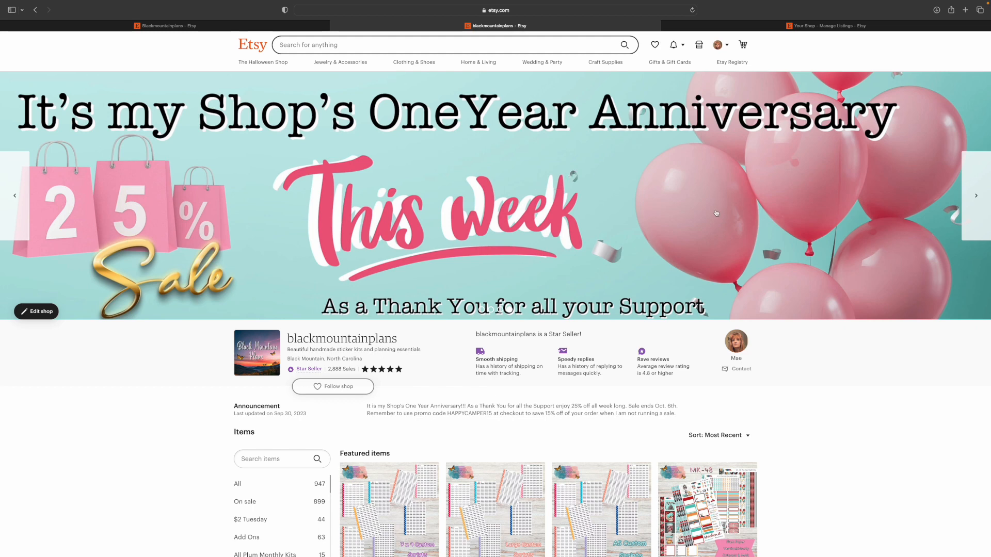
{"action": "mouse_move", "coordinate": [602, 194]}
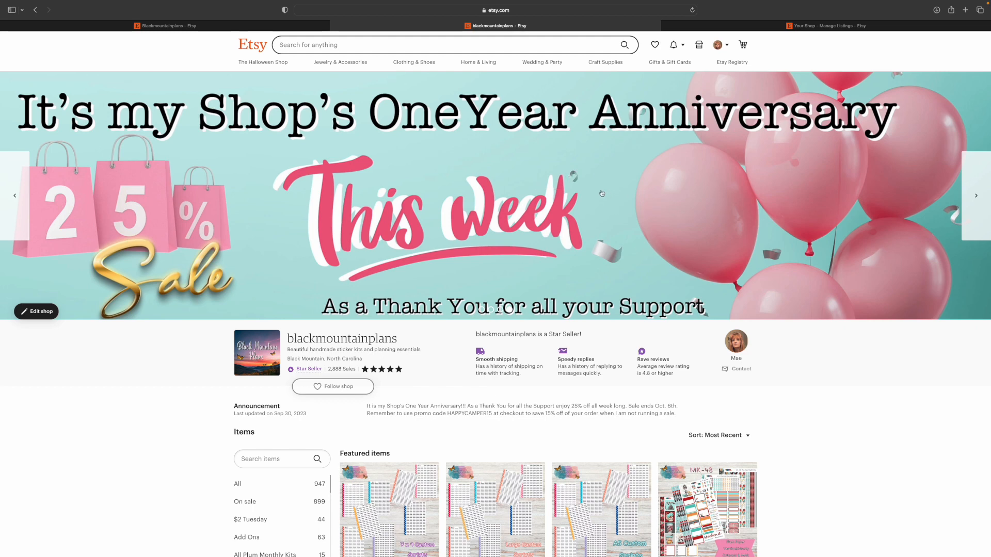
{"action": "mouse_move", "coordinate": [592, 191]}
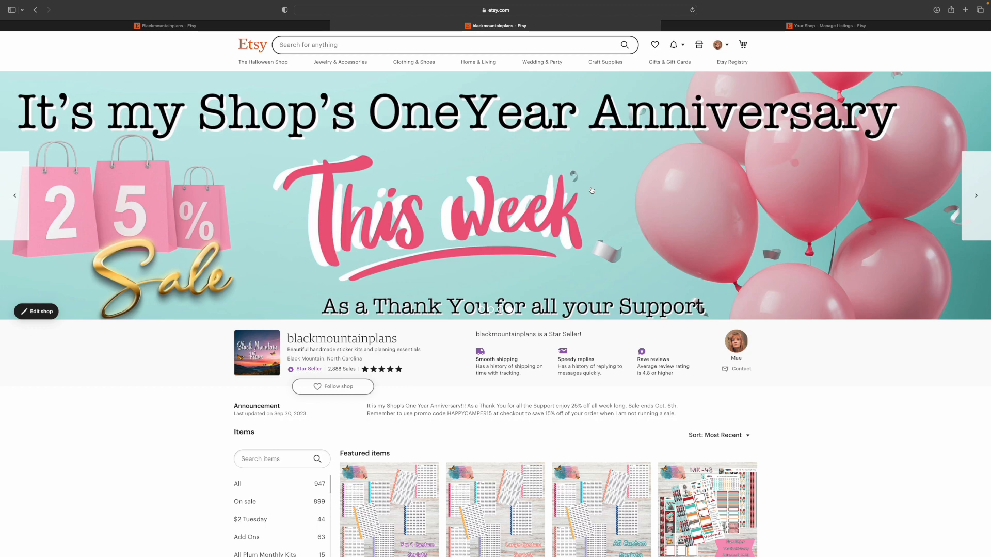
- Scroll down the shop page to the Items sidebar and 25%-off featured items
{"action": "scroll", "scroll_direction": "down", "scroll_amount": 3}
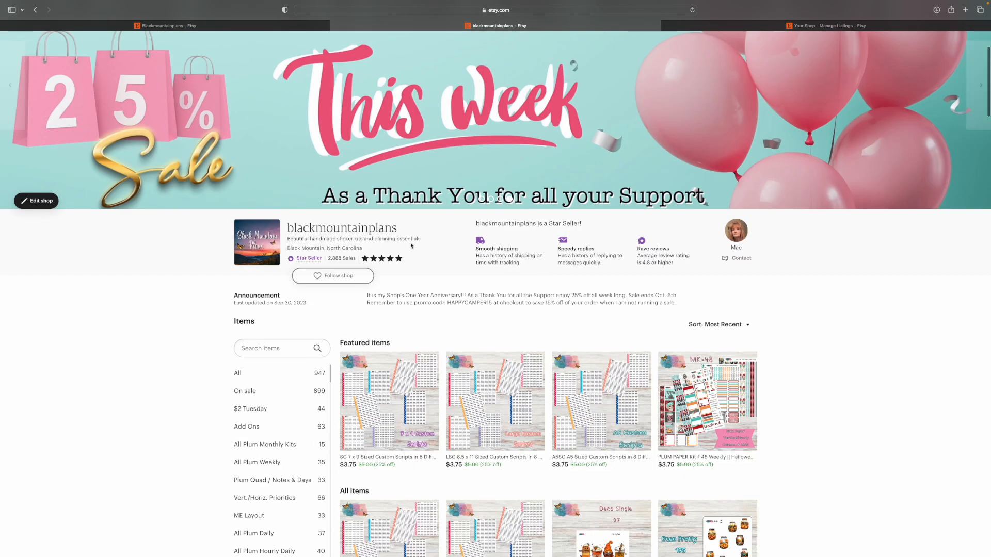
{"action": "mouse_move", "coordinate": [411, 302]}
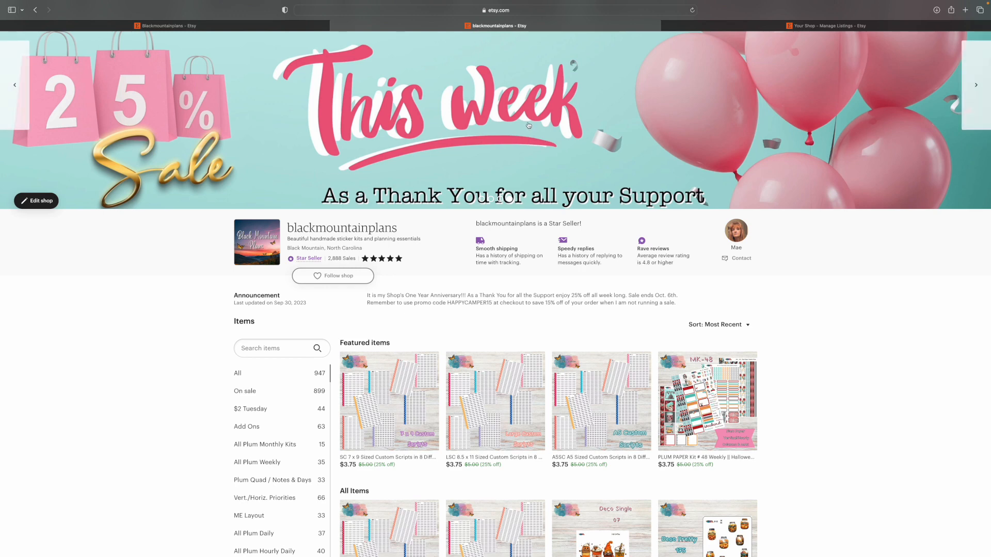
{"action": "mouse_move", "coordinate": [476, 313]}
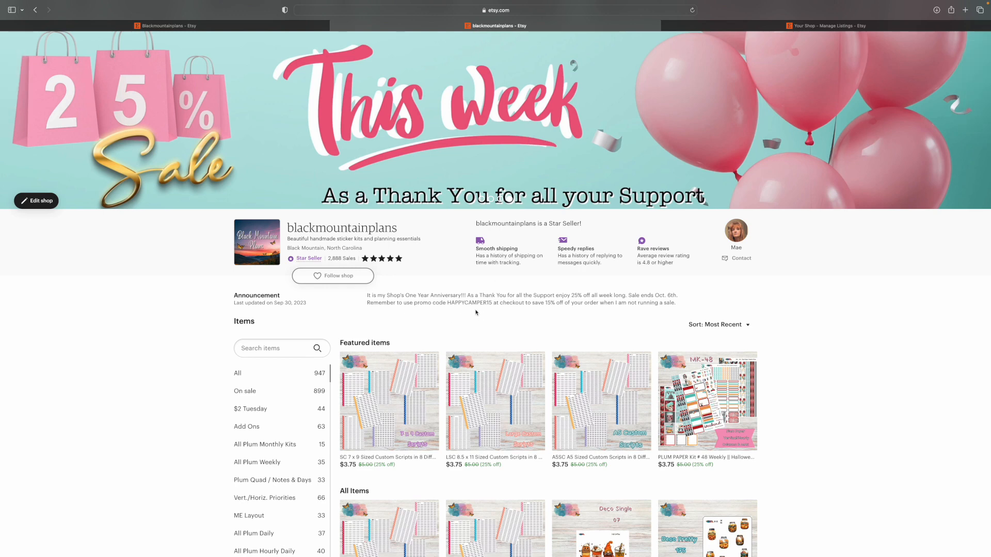
{"action": "mouse_move", "coordinate": [492, 310]}
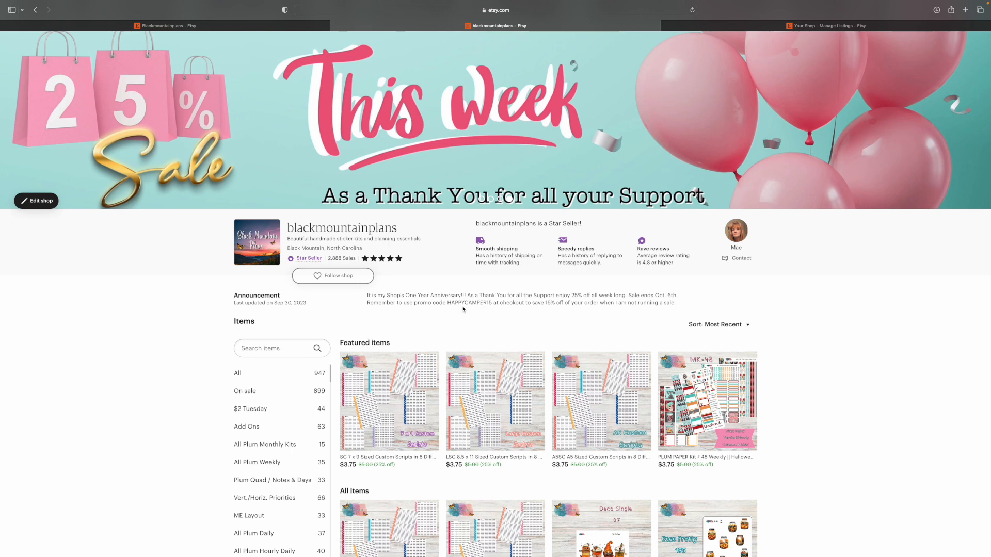
{"action": "mouse_move", "coordinate": [605, 275]}
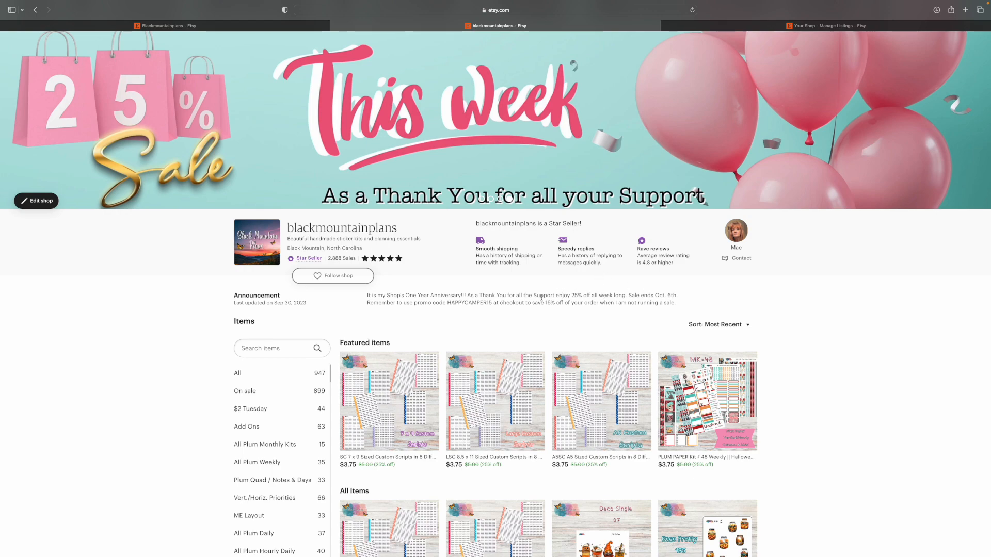
{"action": "scroll", "scroll_direction": "down", "scroll_amount": 3}
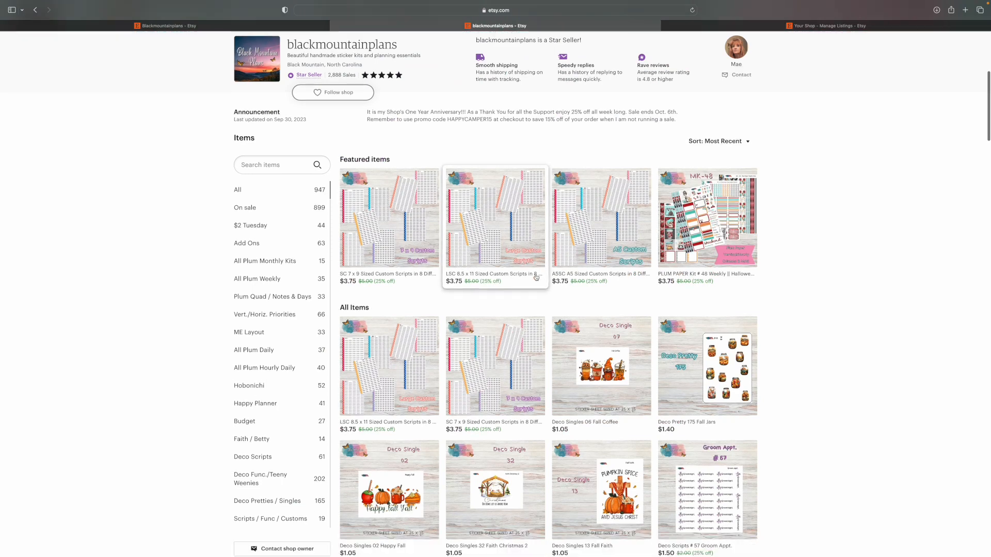
{"action": "scroll", "scroll_direction": "down", "scroll_amount": 3}
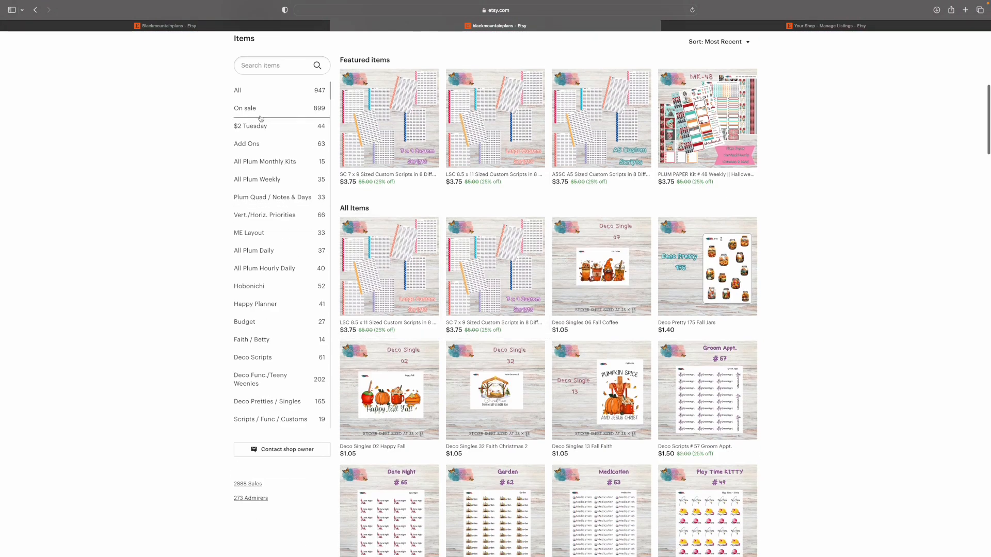
{"action": "mouse_move", "coordinate": [264, 435]}
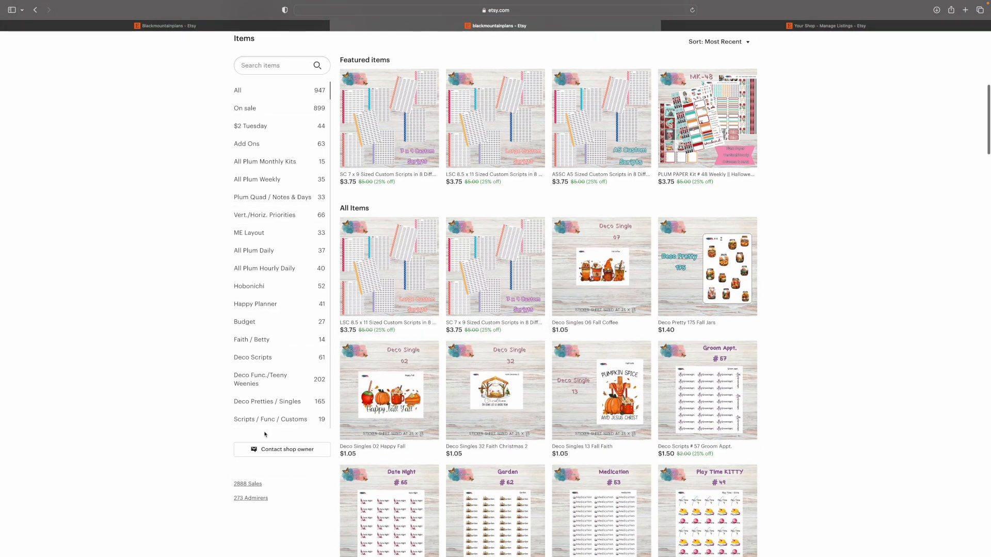
{"action": "mouse_move", "coordinate": [214, 97]}
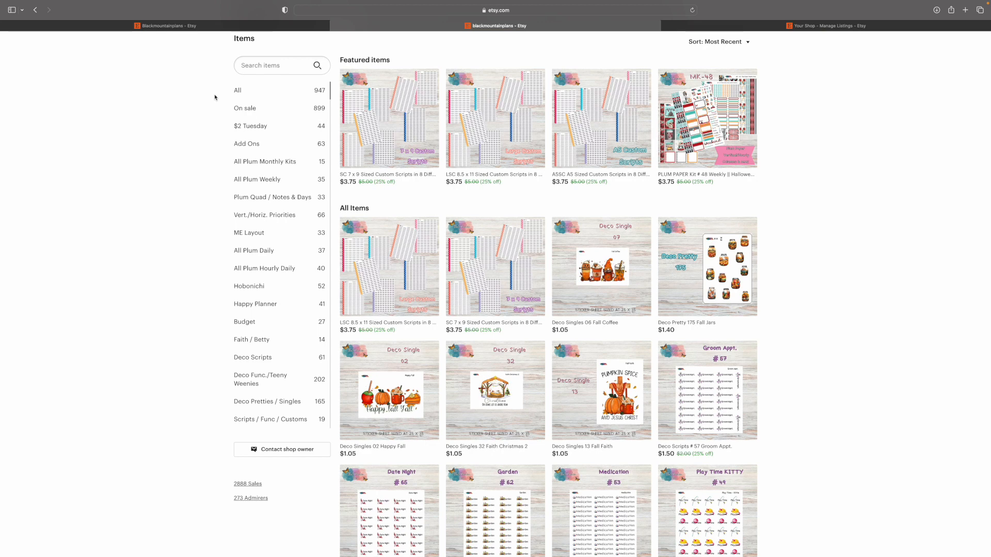
{"action": "mouse_move", "coordinate": [460, 168]}
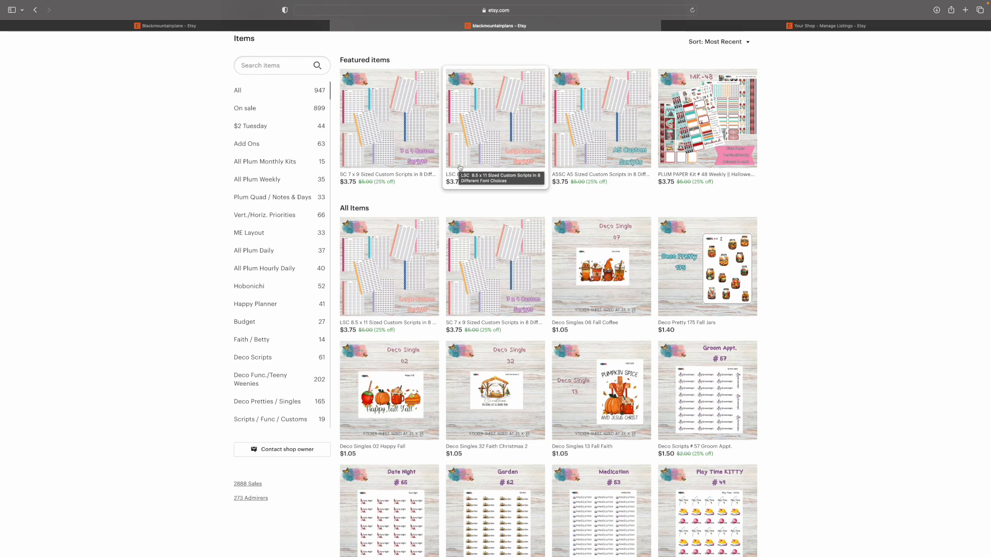
{"action": "mouse_move", "coordinate": [264, 140]}
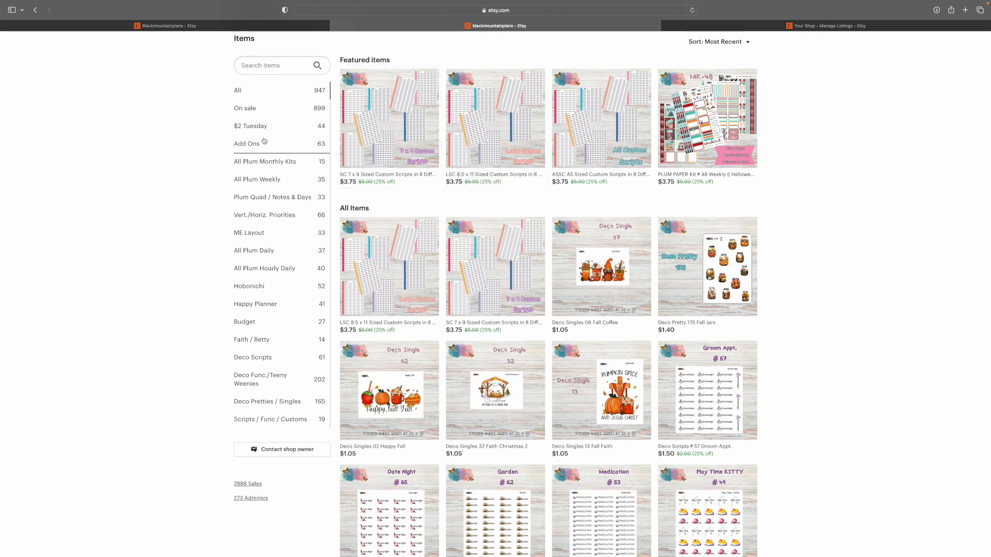
{"action": "mouse_move", "coordinate": [818, 303]}
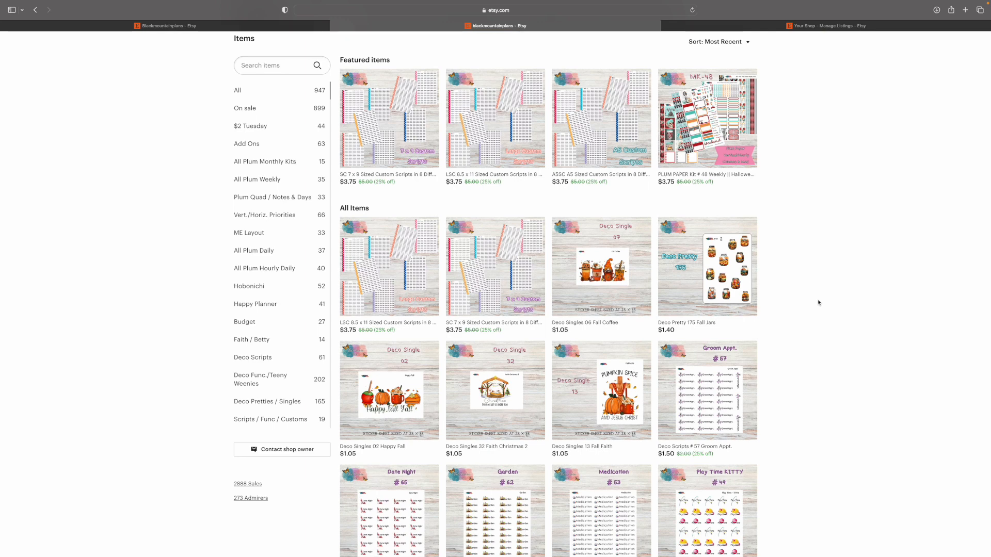
{"action": "mouse_move", "coordinate": [291, 424]}
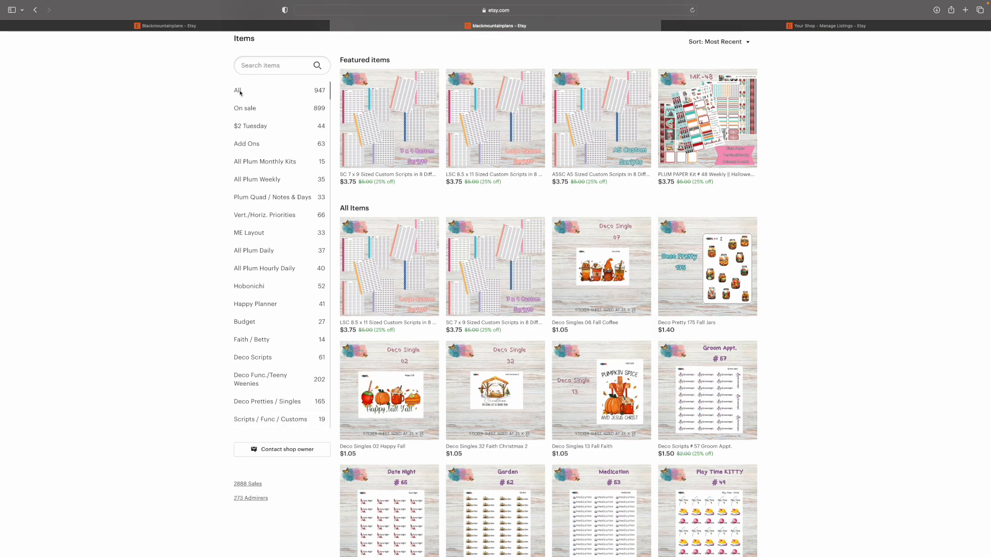
{"action": "scroll", "scroll_direction": "down", "scroll_amount": 3}
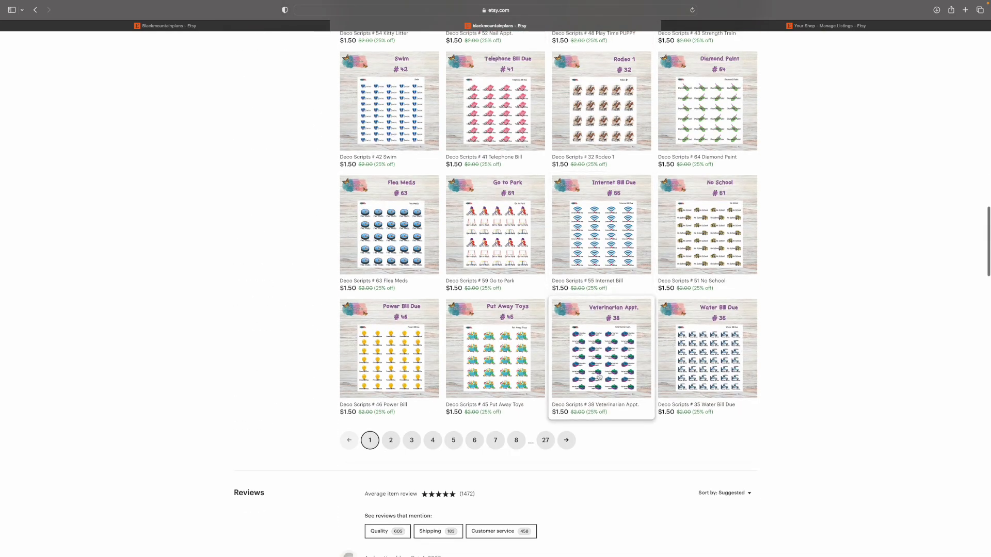
{"action": "scroll", "scroll_direction": "up", "scroll_amount": 3}
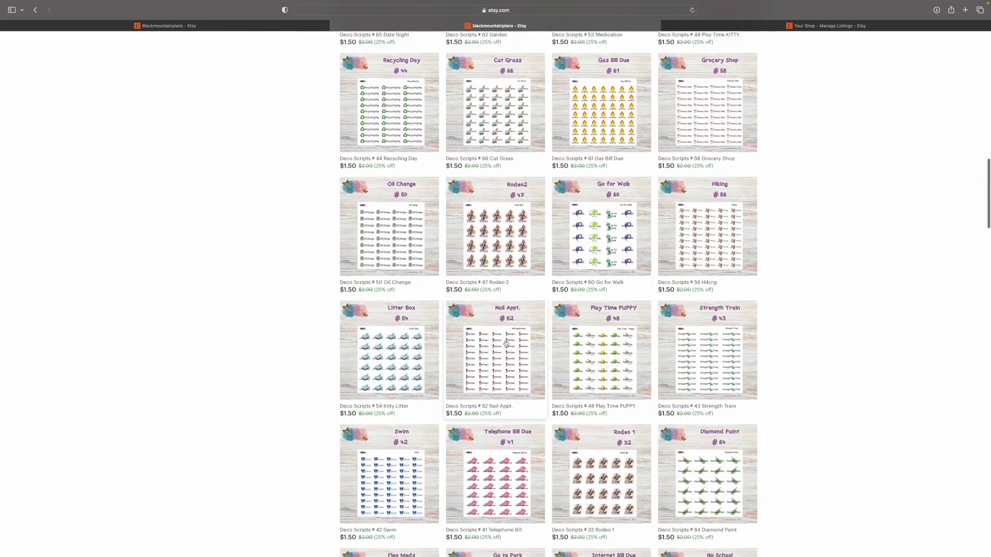
{"action": "scroll", "scroll_direction": "up", "scroll_amount": 3}
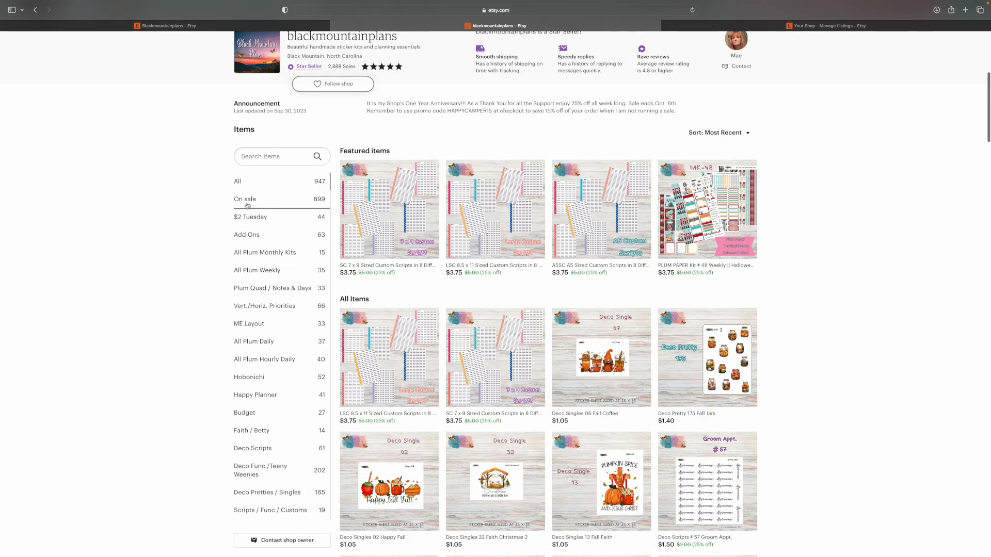
- Scroll down through the shop section's sale listings
{"action": "scroll", "scroll_direction": "down", "scroll_amount": 3}
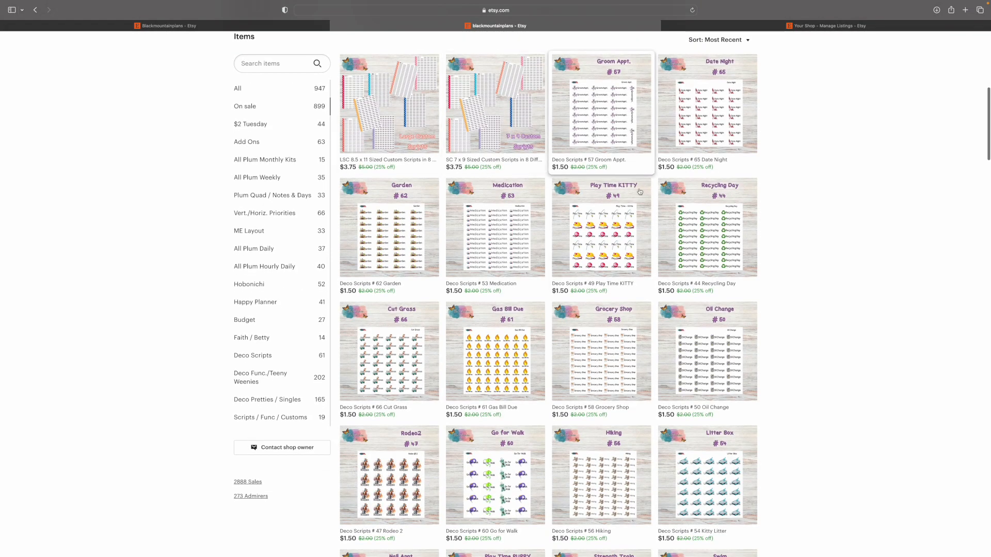
{"action": "mouse_move", "coordinate": [264, 100]}
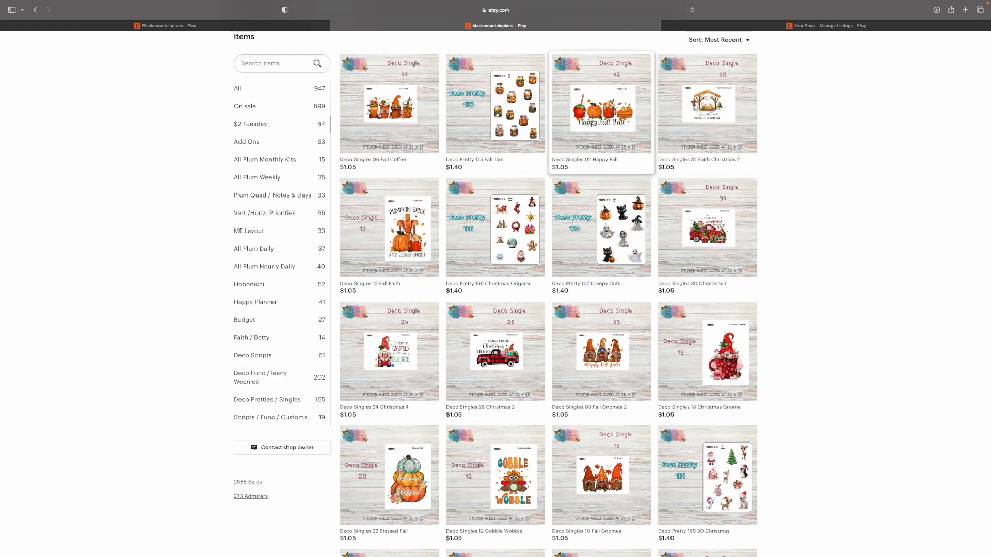
{"action": "mouse_move", "coordinate": [573, 175]}
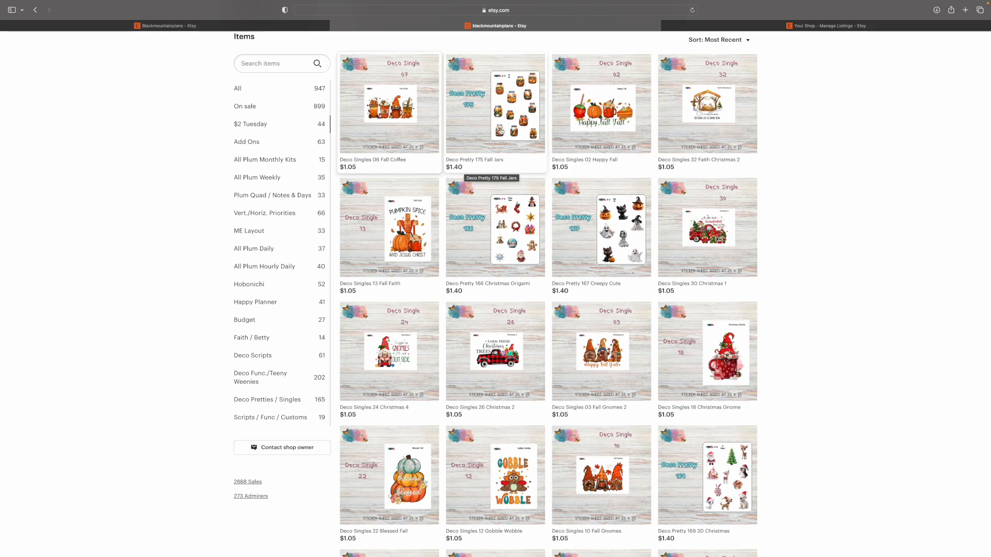
{"action": "mouse_move", "coordinate": [600, 107]}
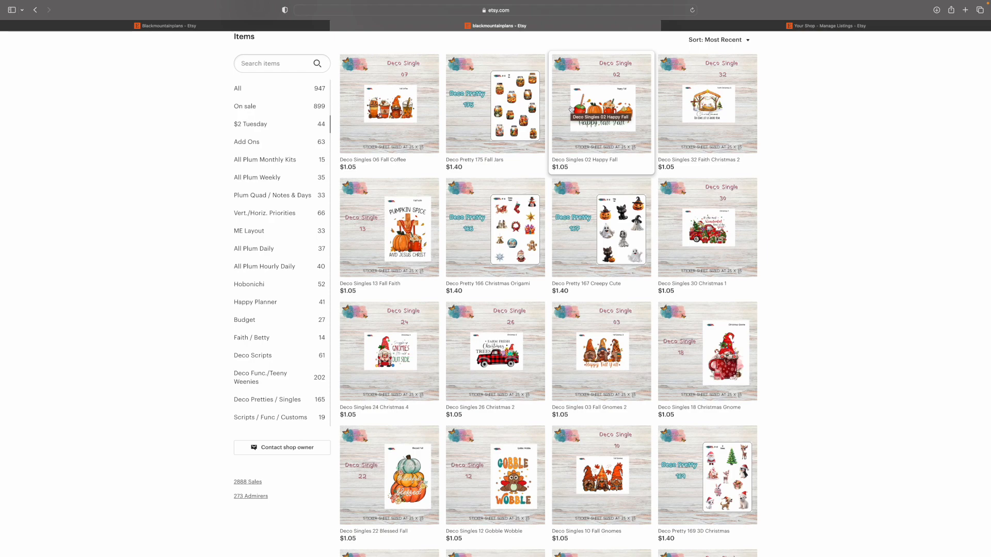
{"action": "mouse_move", "coordinate": [564, 173]}
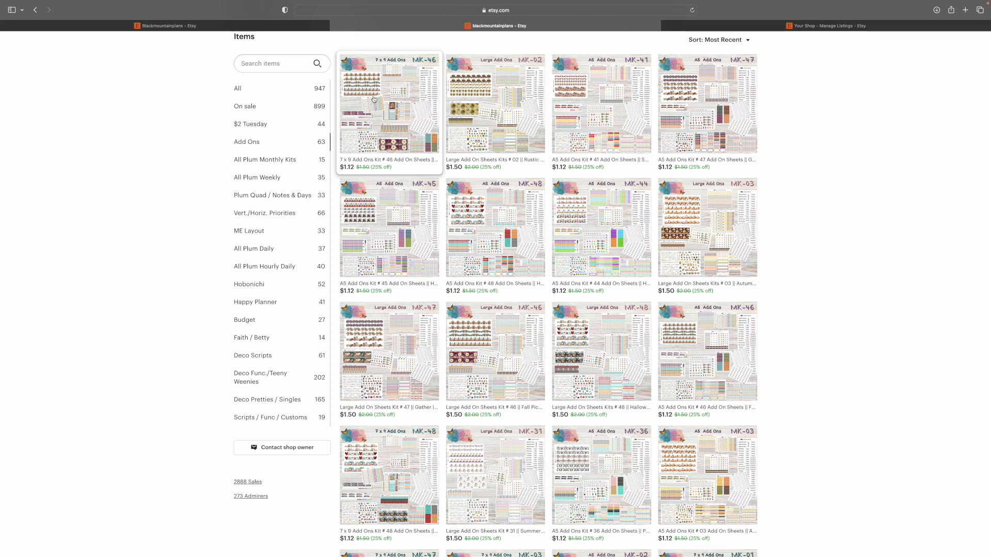
{"action": "mouse_move", "coordinate": [388, 104]}
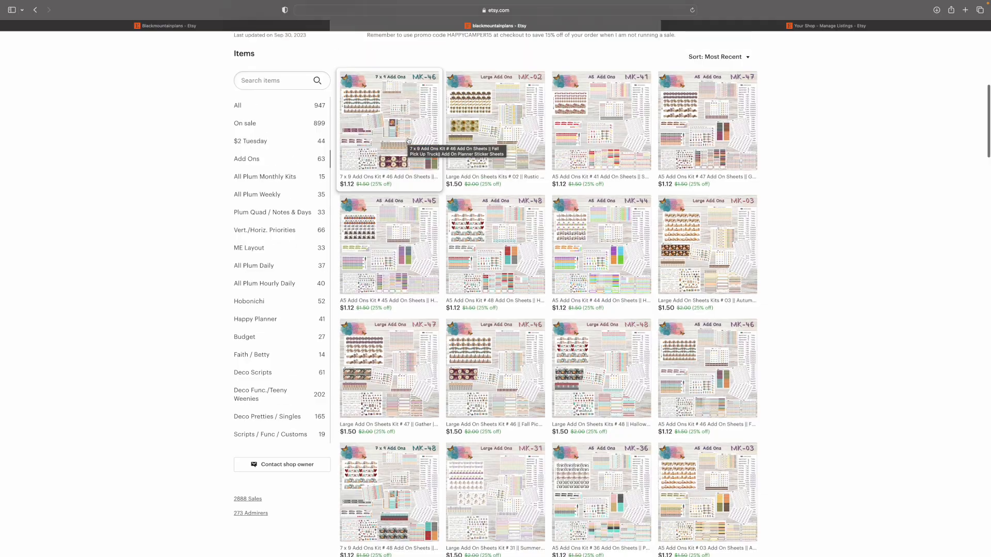
- Page through photos of the 7 x 9 Add Ons Kit #46 and Large Add On Sheets Kit #02
{"action": "left_click", "coordinate": [389, 121]}
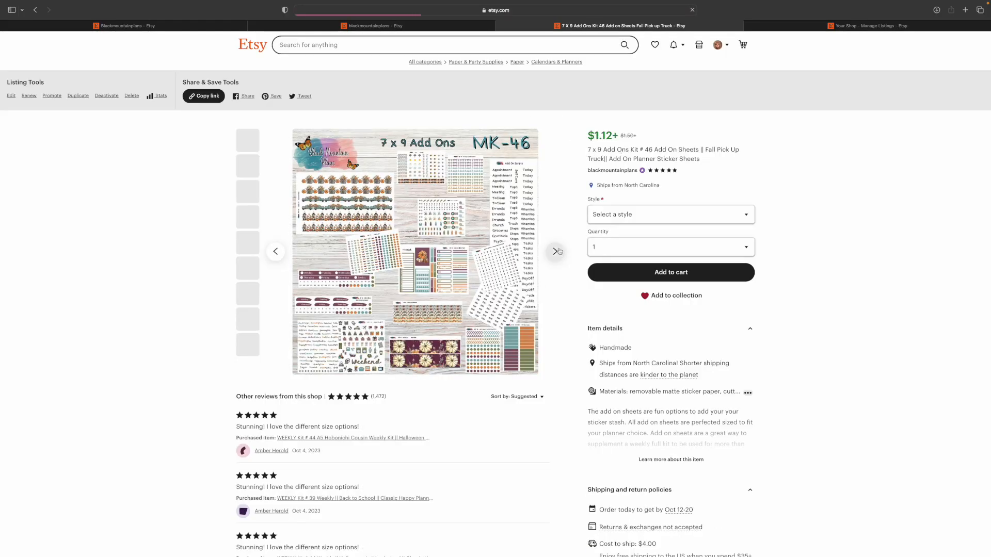
{"action": "left_click", "coordinate": [669, 214]}
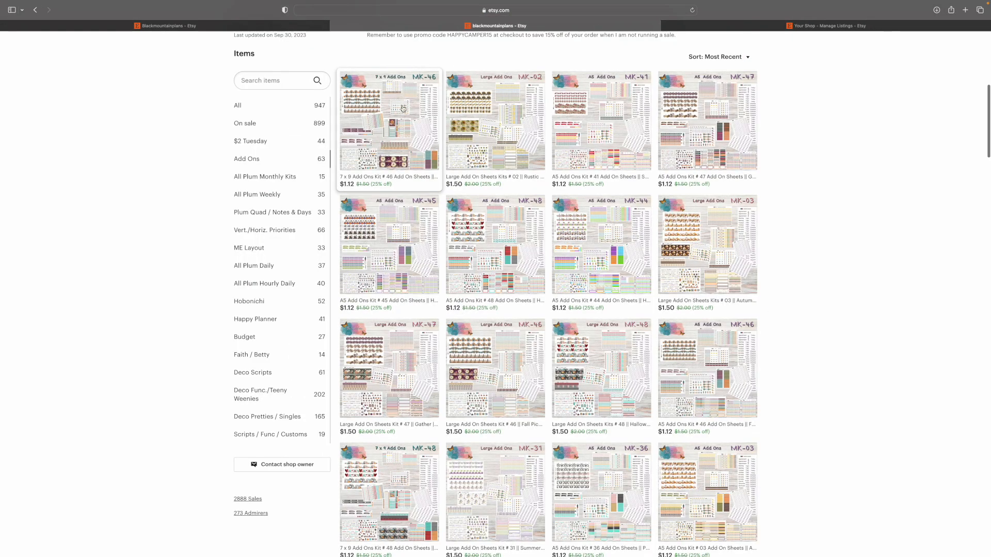
{"action": "left_click", "coordinate": [495, 121]}
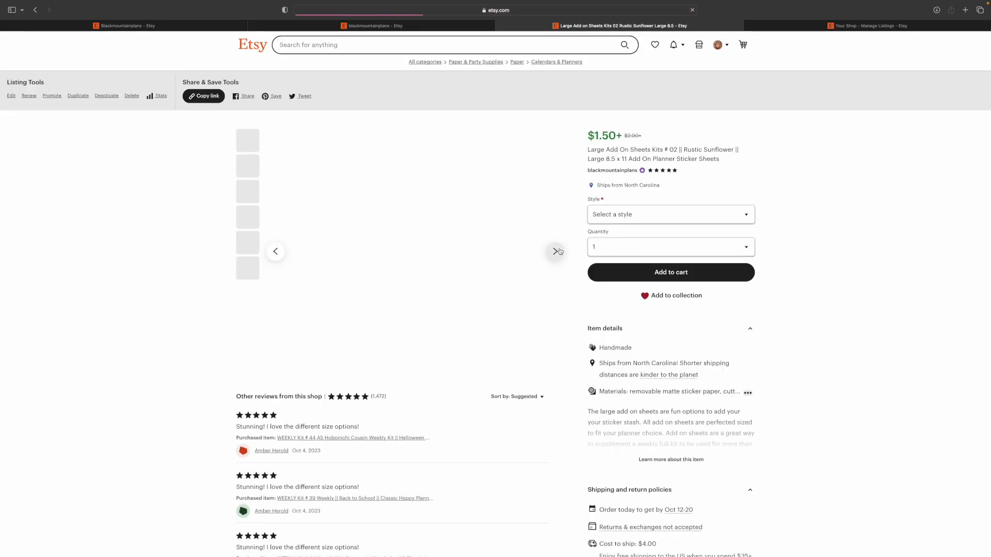
{"action": "left_click", "coordinate": [555, 251]}
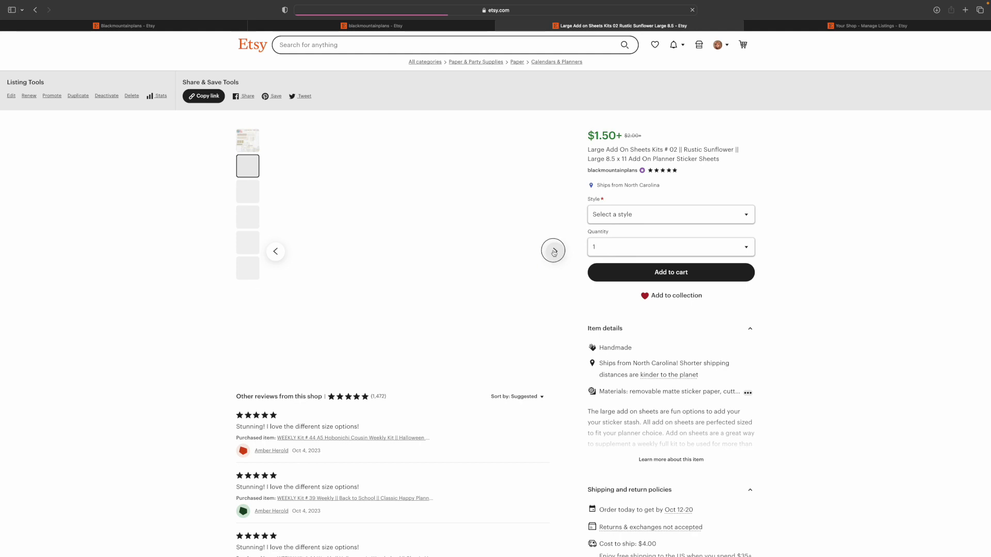
{"action": "left_click", "coordinate": [553, 250]}
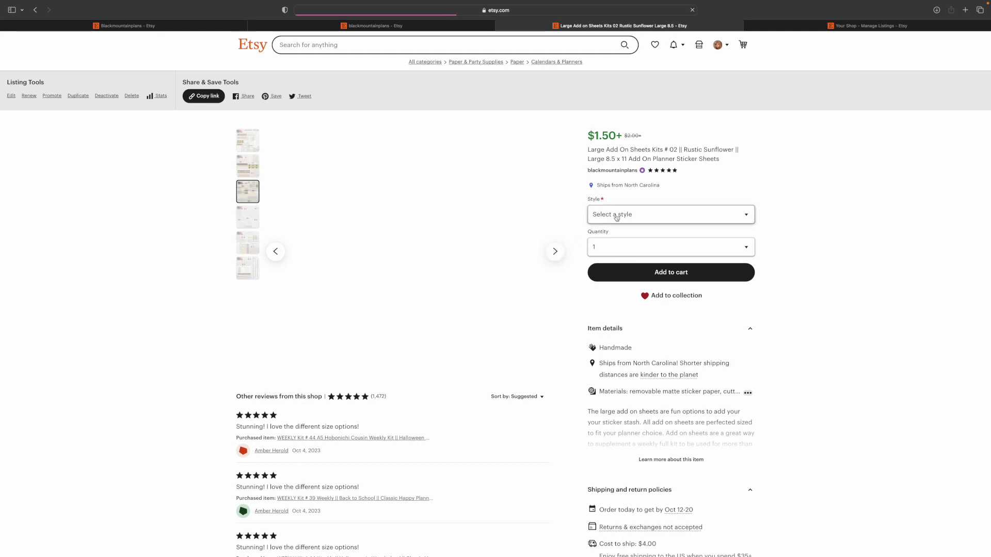
{"action": "left_click", "coordinate": [670, 214]}
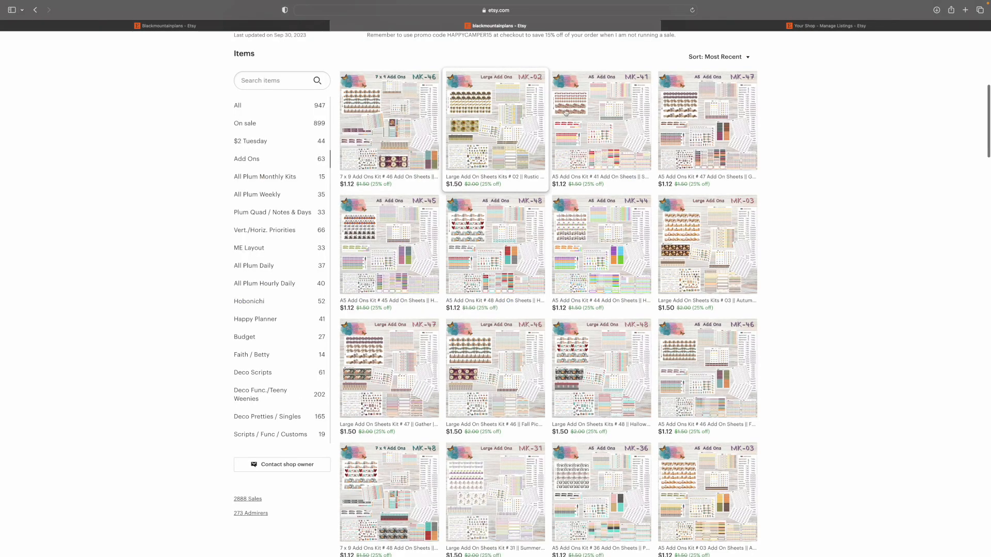
- Browse photos of the A5 Add Ons Kit #41 listing, then close it
{"action": "left_click", "coordinate": [600, 123]}
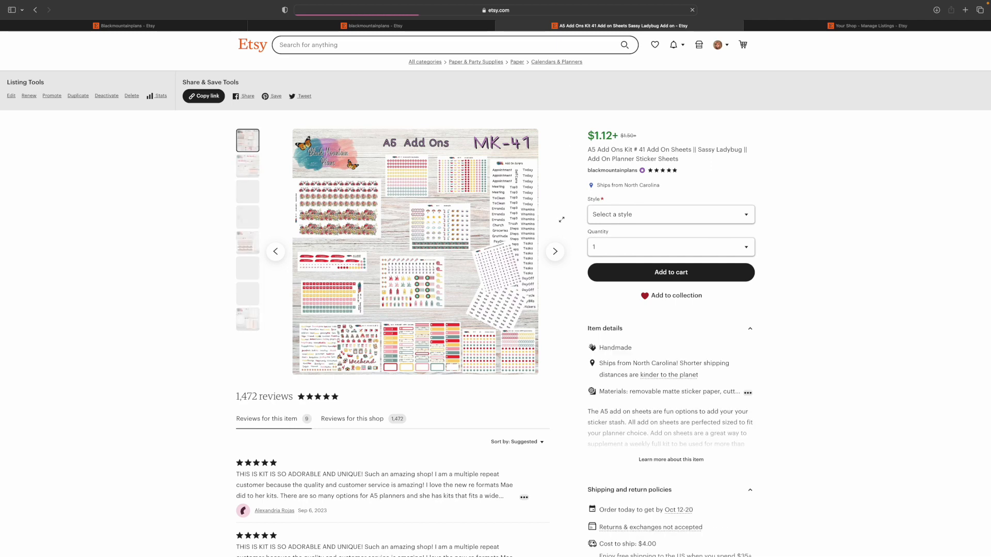
{"action": "left_click", "coordinate": [554, 251]}
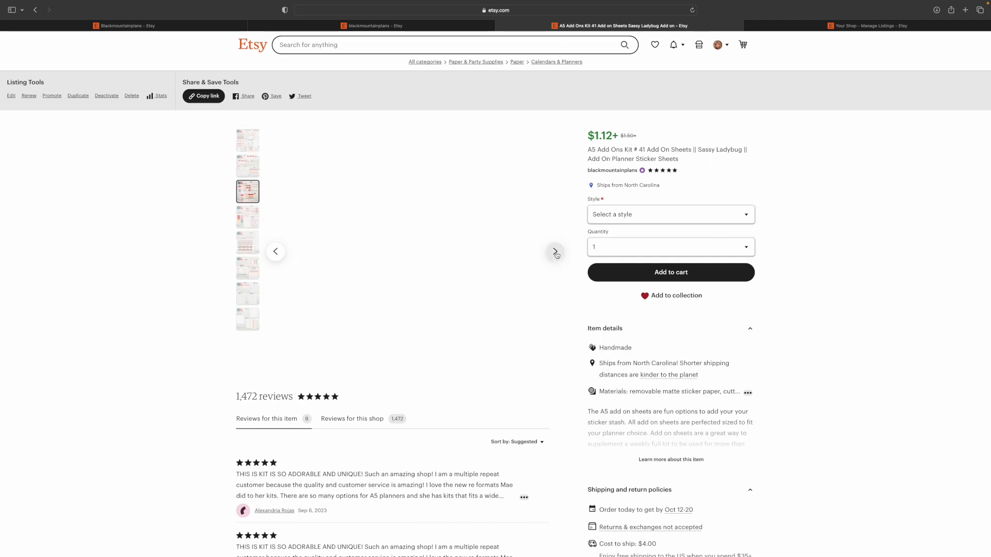
{"action": "left_click", "coordinate": [248, 191]}
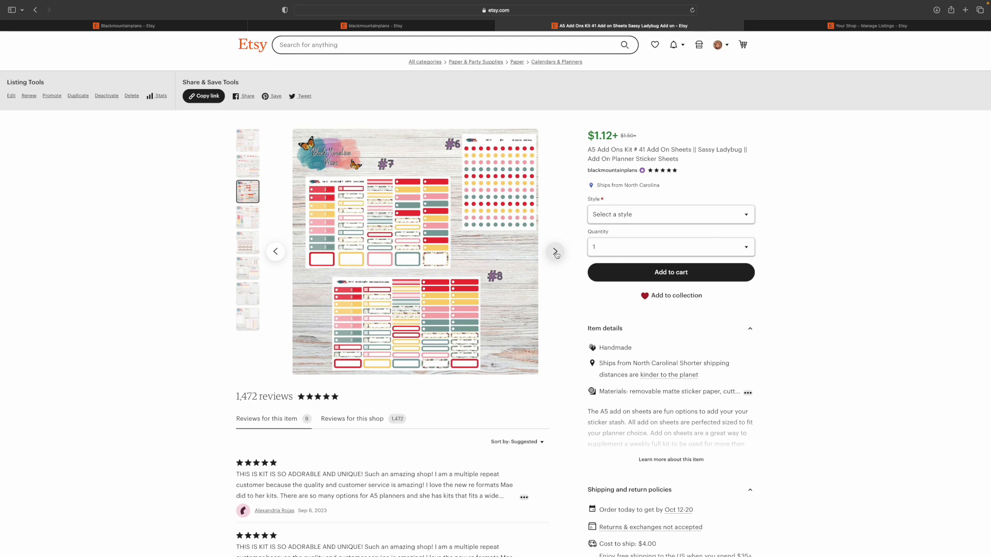
{"action": "left_click", "coordinate": [553, 251]}
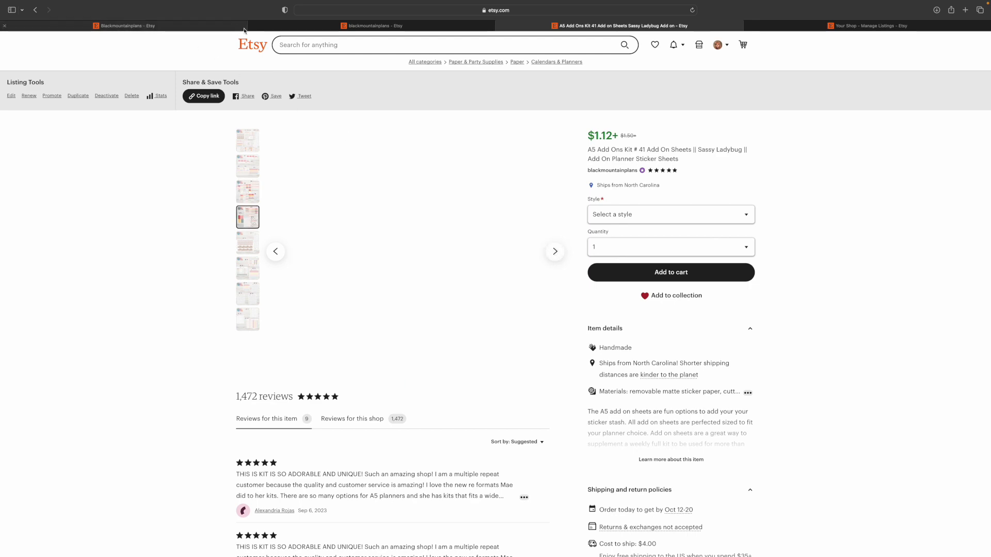
{"action": "left_click", "coordinate": [36, 10]}
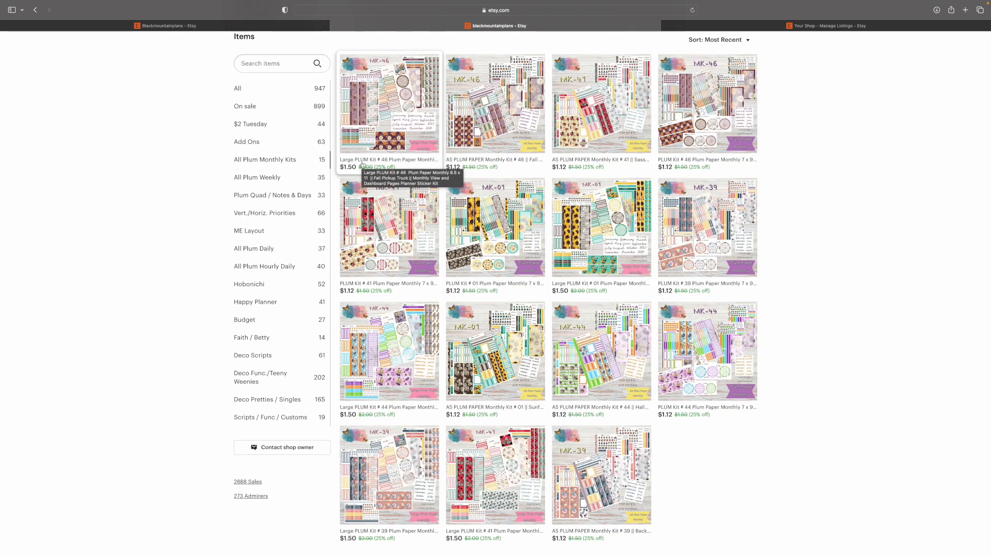
{"action": "mouse_move", "coordinate": [628, 156]}
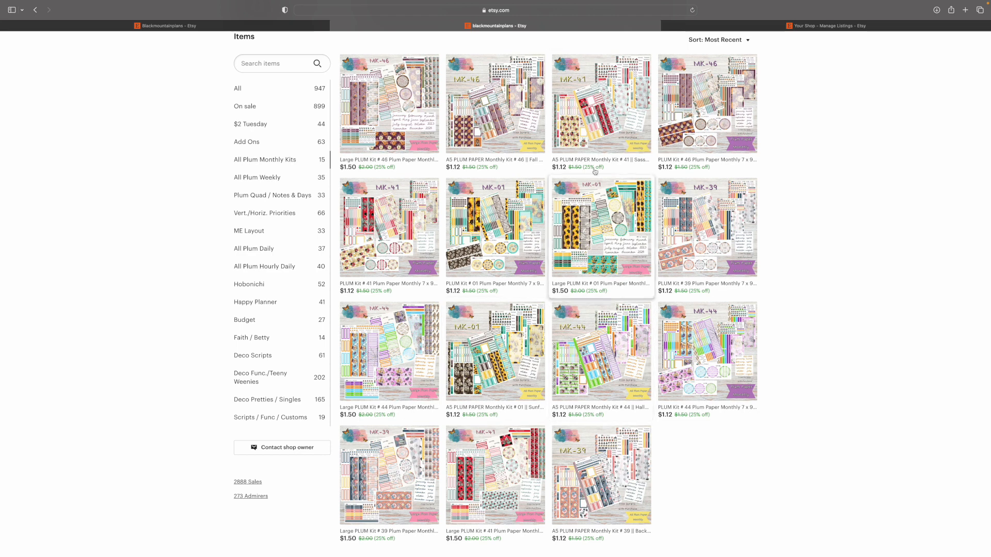
{"action": "mouse_move", "coordinate": [239, 169]}
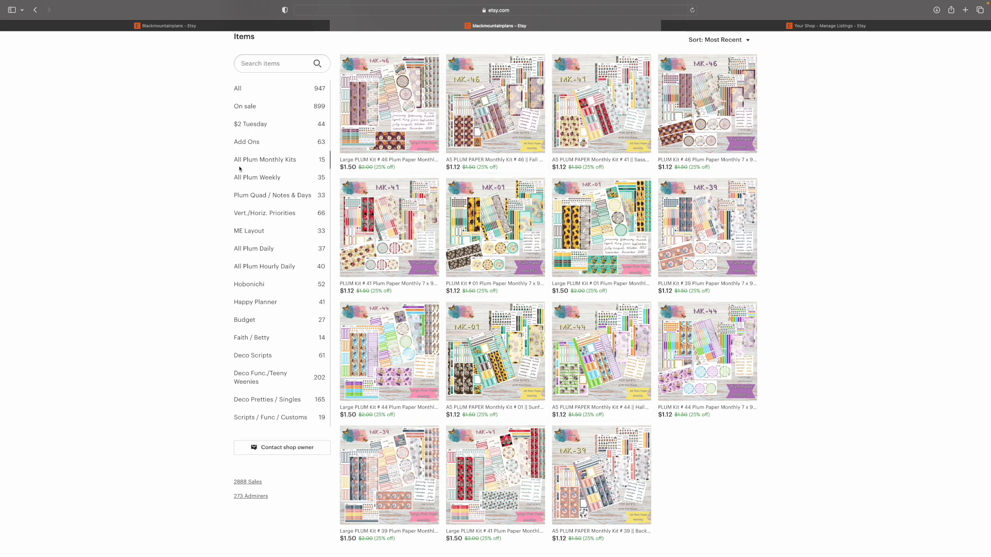
{"action": "mouse_move", "coordinate": [271, 166]}
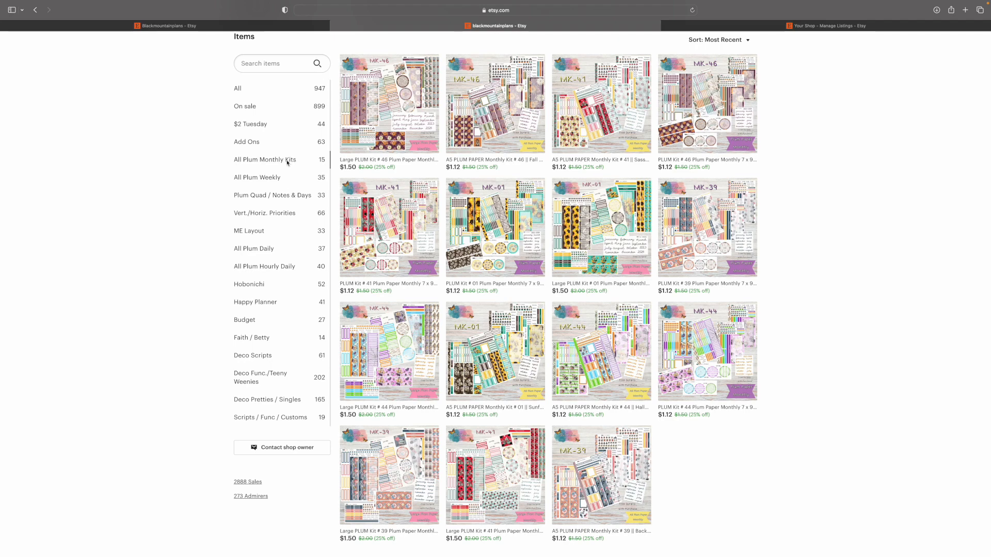
- From All Plum Weekly, page through photos of the Kit #47 Gather and Kit #48 Halloween Breakfast listings
{"action": "left_click", "coordinate": [257, 177]}
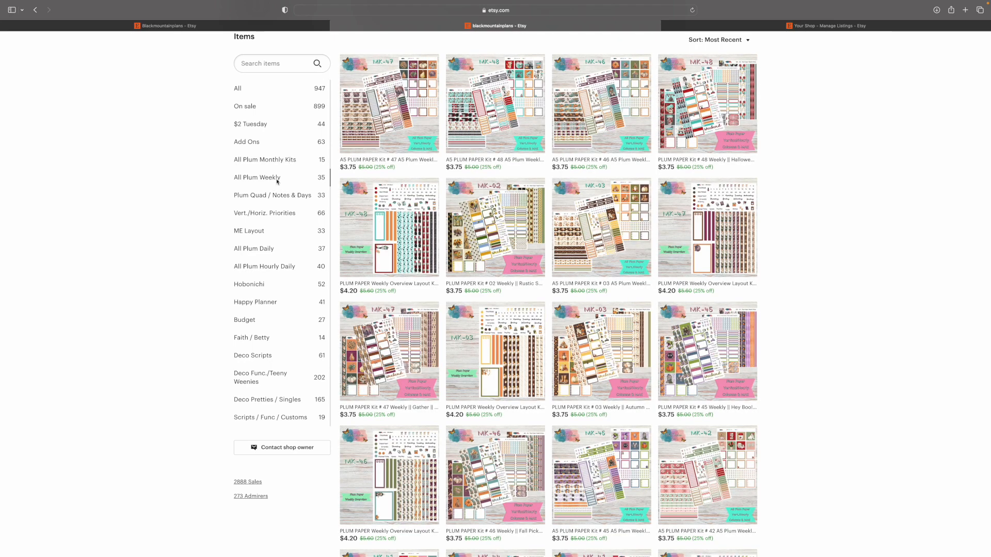
{"action": "mouse_move", "coordinate": [442, 177]}
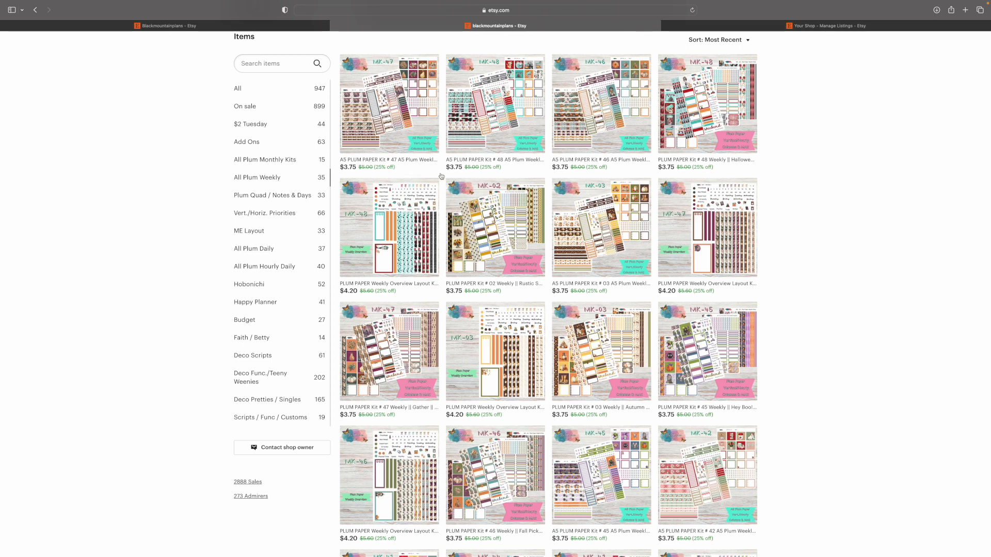
{"action": "mouse_move", "coordinate": [503, 147]}
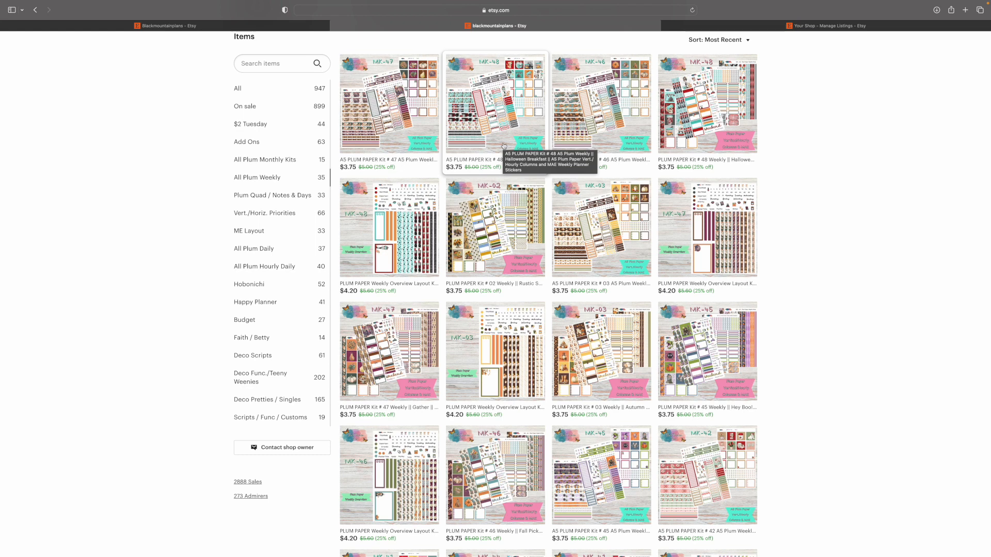
{"action": "mouse_move", "coordinate": [389, 104]}
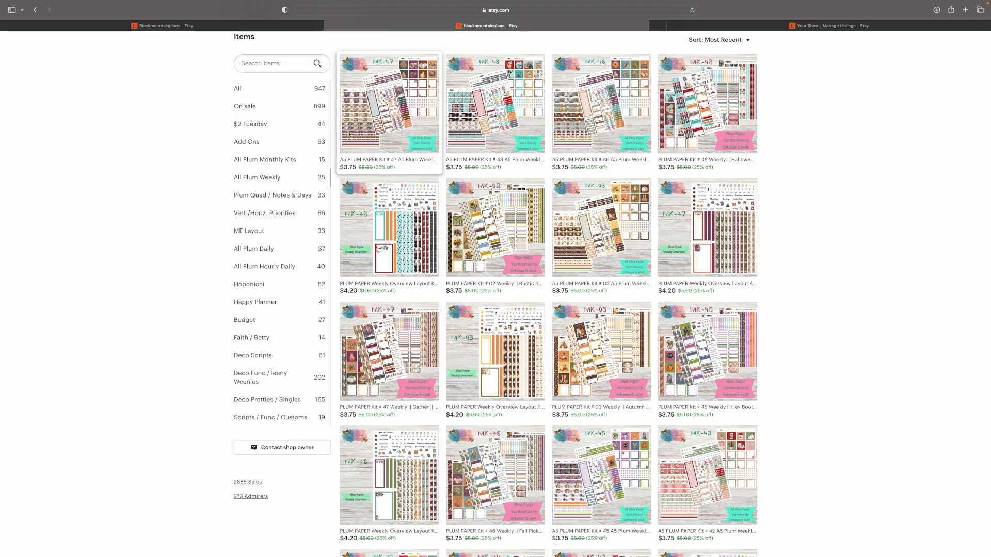
{"action": "left_click", "coordinate": [389, 105]}
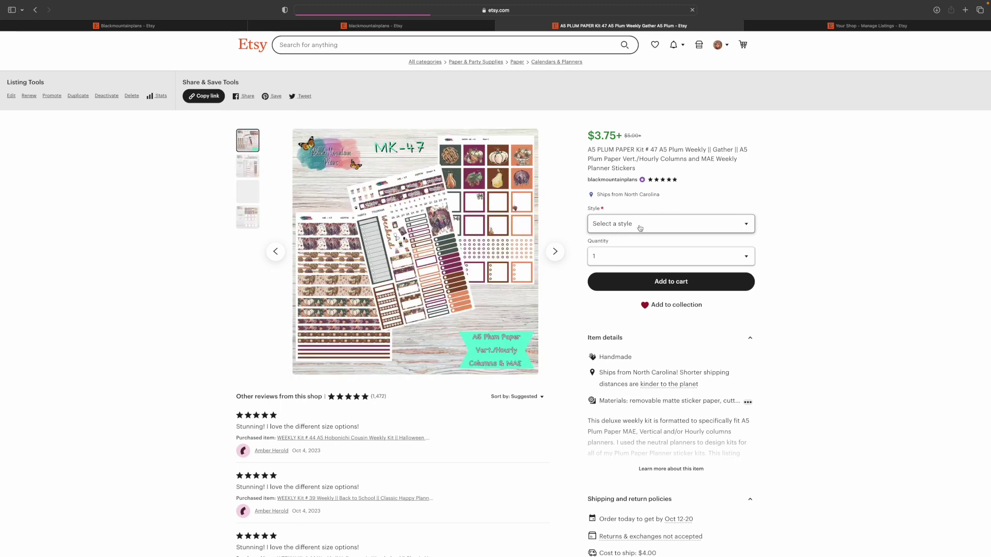
{"action": "left_click", "coordinate": [554, 252]}
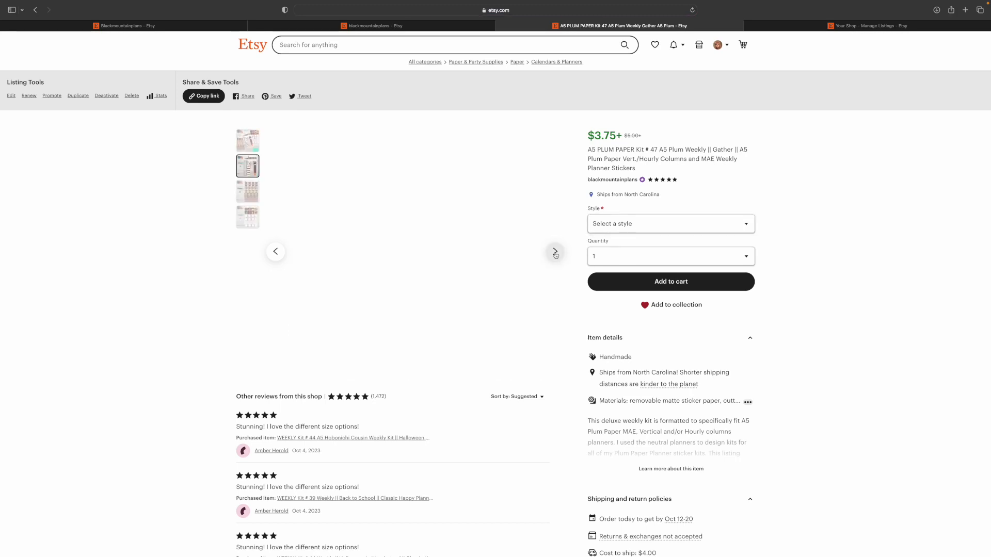
{"action": "left_click", "coordinate": [670, 223]}
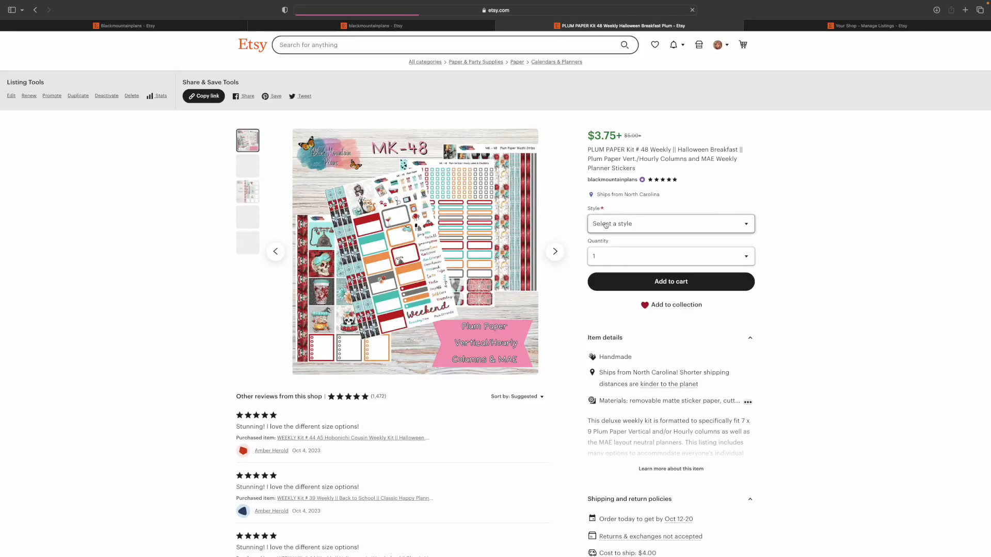
{"action": "left_click", "coordinate": [555, 251]}
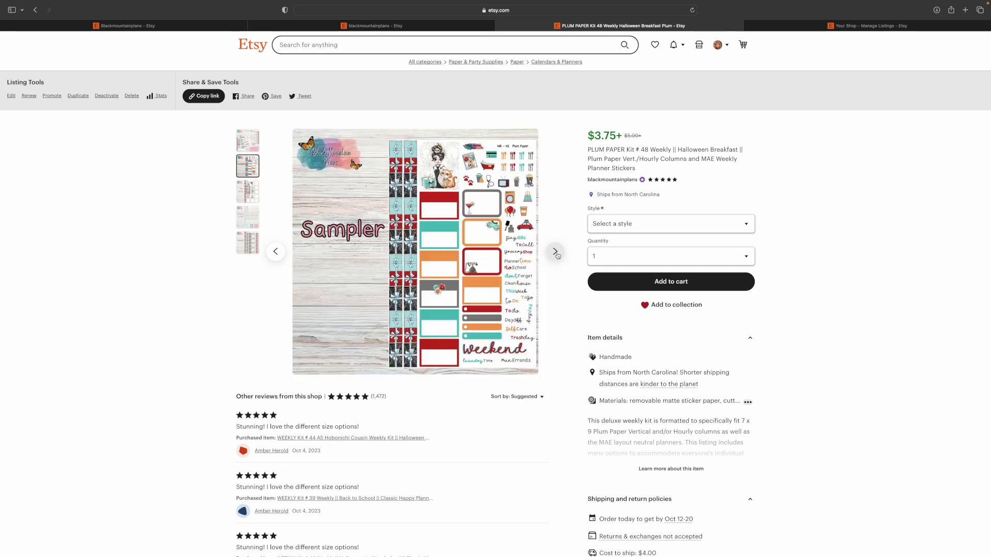
{"action": "left_click", "coordinate": [670, 223]}
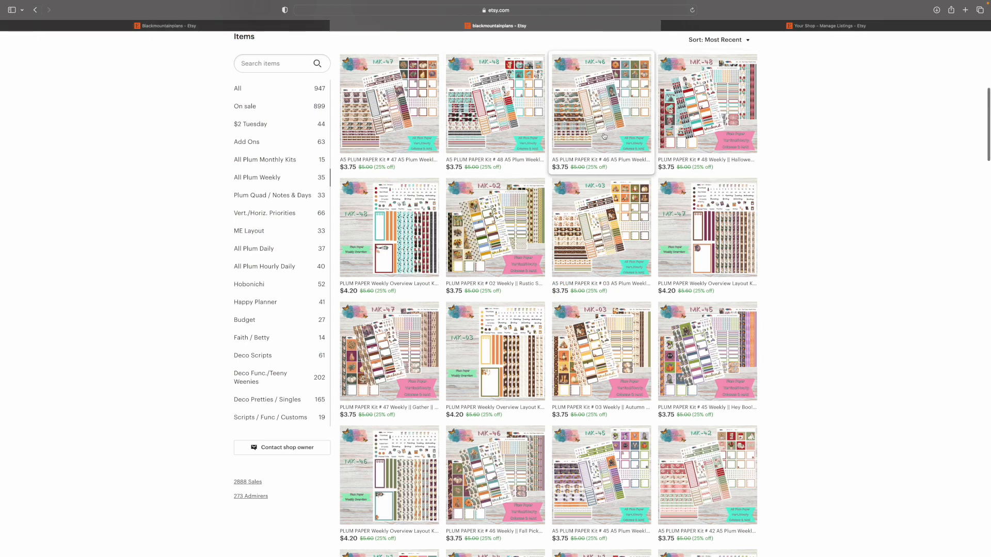
{"action": "mouse_move", "coordinate": [388, 113]}
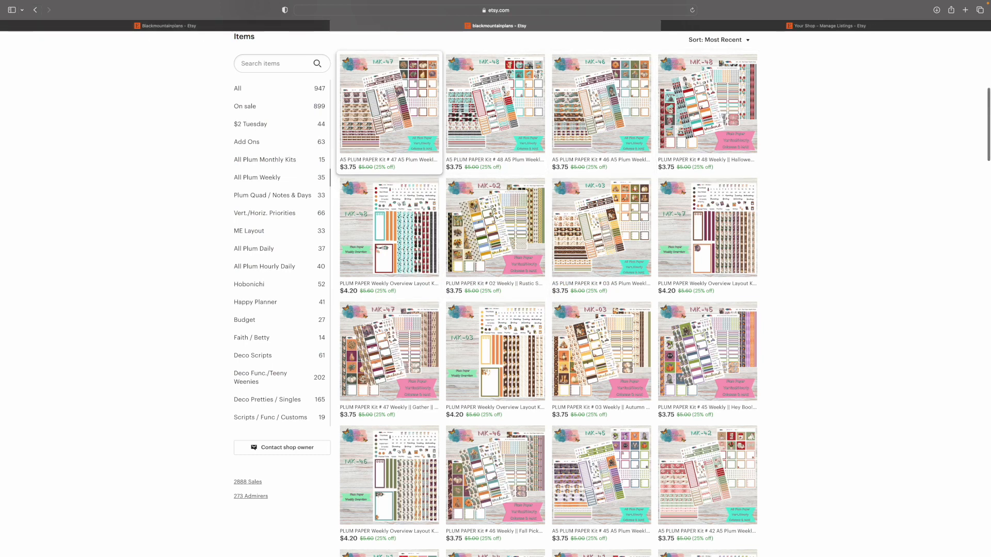
{"action": "mouse_move", "coordinate": [600, 105]}
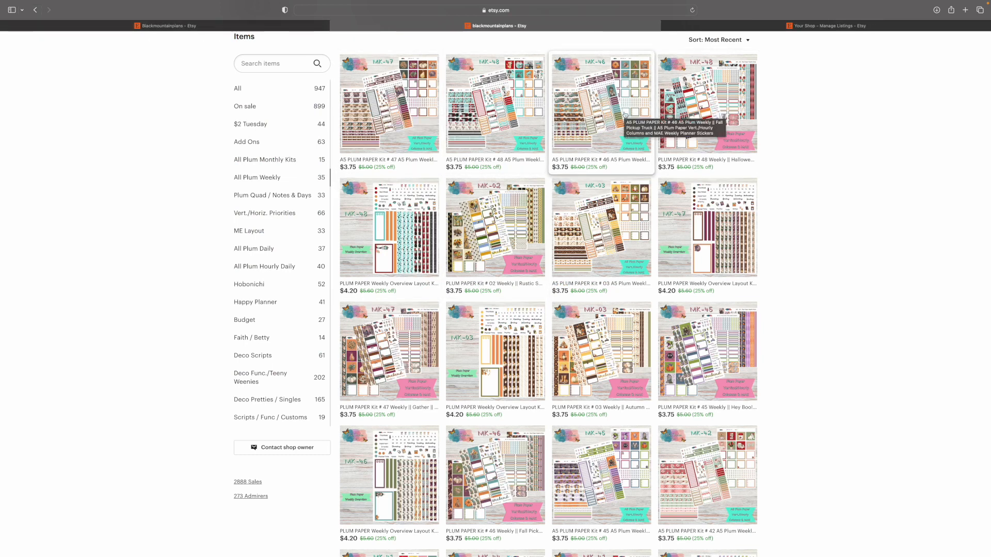
{"action": "mouse_move", "coordinate": [708, 104]}
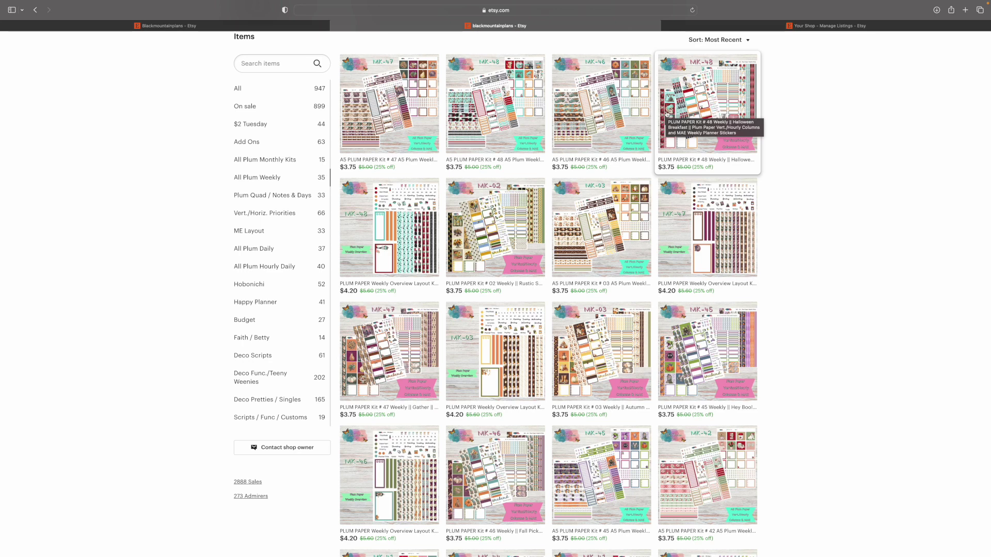
{"action": "mouse_move", "coordinate": [462, 67]}
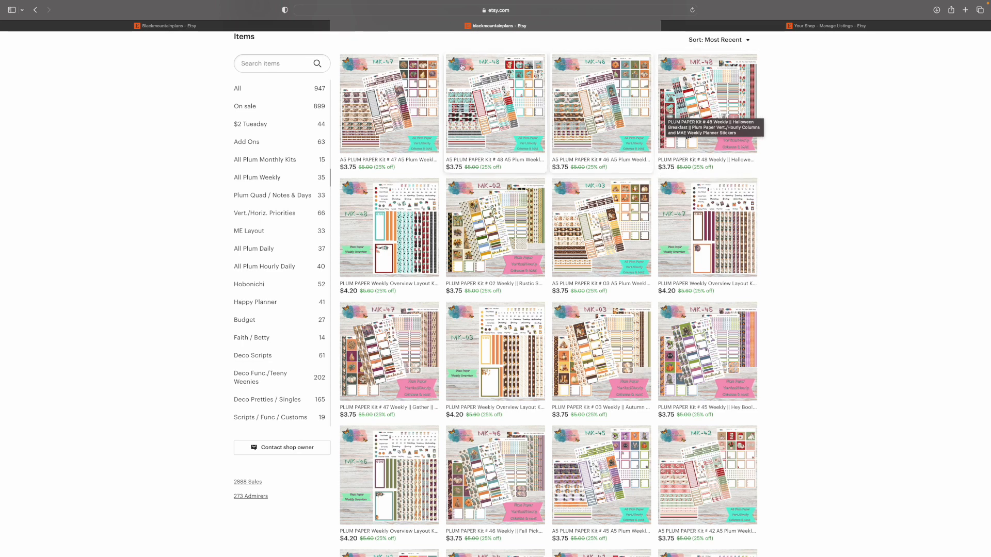
{"action": "mouse_move", "coordinate": [712, 100]}
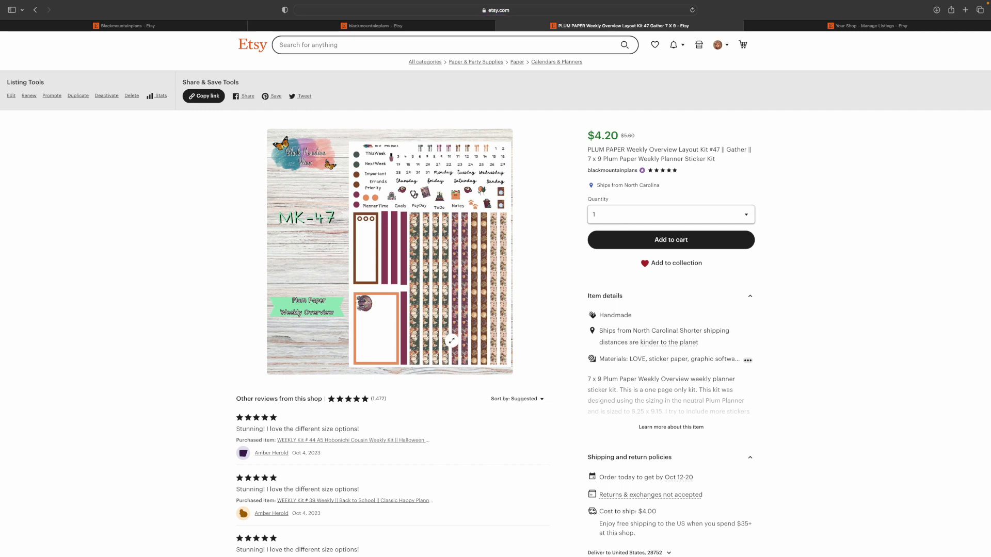
{"action": "mouse_move", "coordinate": [470, 276]}
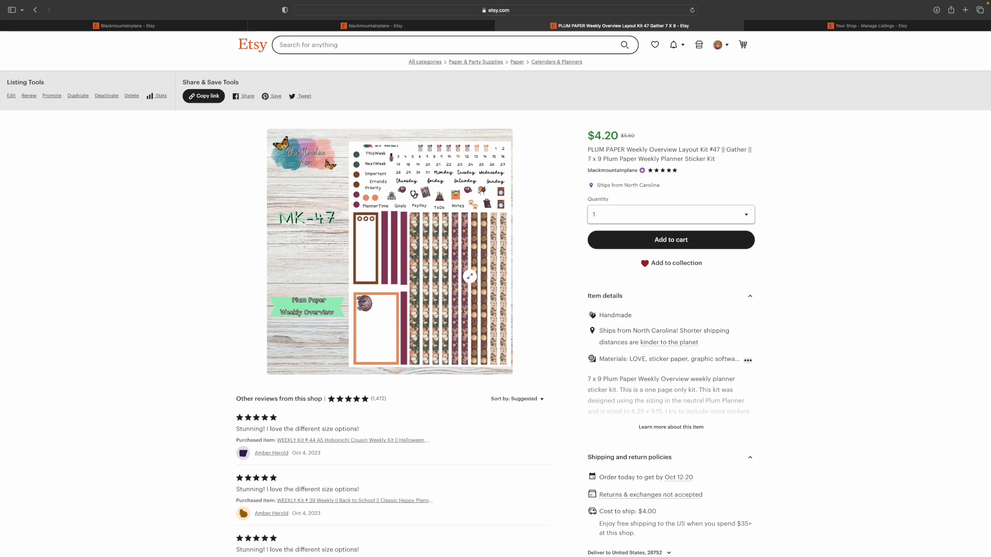
{"action": "mouse_move", "coordinate": [597, 161]}
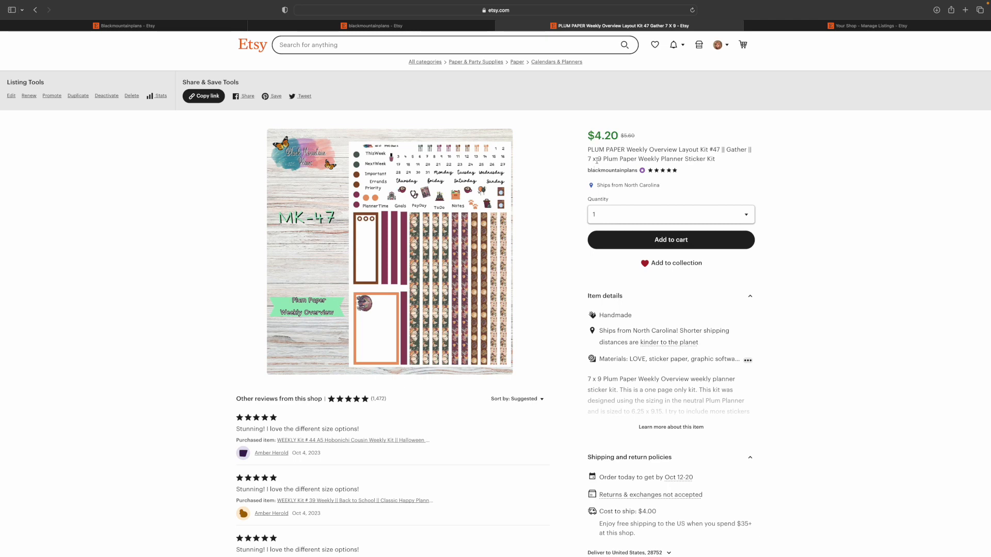
{"action": "mouse_move", "coordinate": [461, 89]}
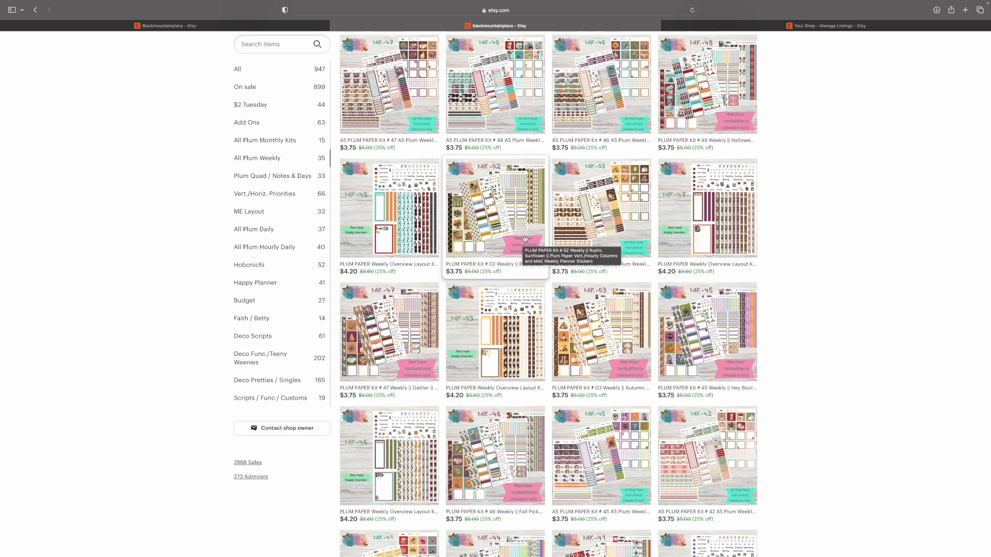
- Scroll down and back up through the All Plum Weekly section's items
{"action": "scroll", "scroll_direction": "down", "scroll_amount": 3}
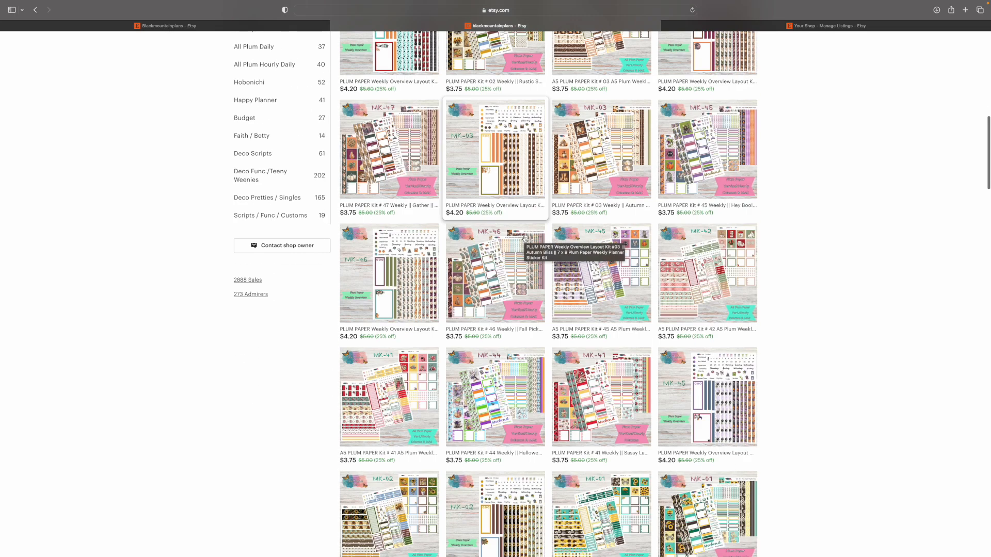
{"action": "scroll", "scroll_direction": "down", "scroll_amount": 3}
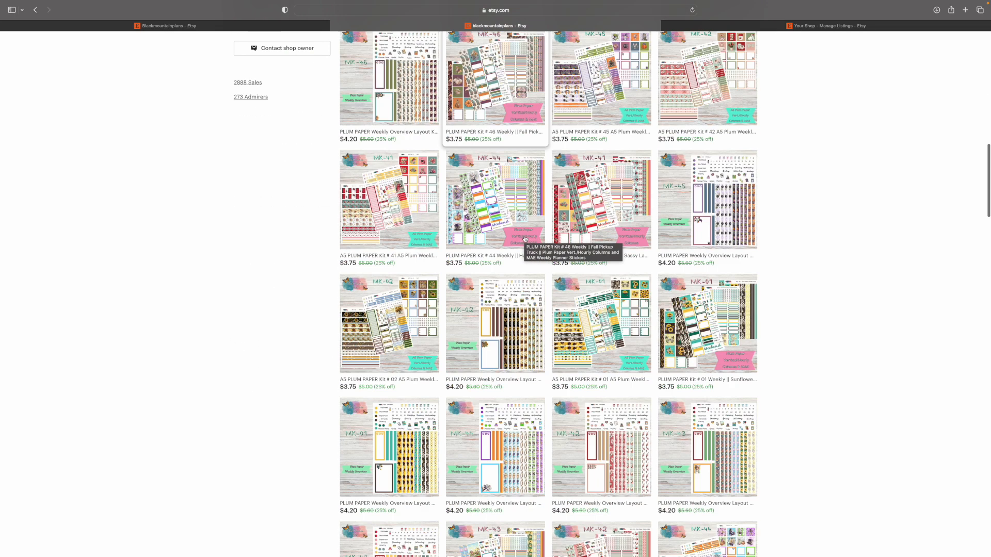
{"action": "scroll", "scroll_direction": "up", "scroll_amount": 3}
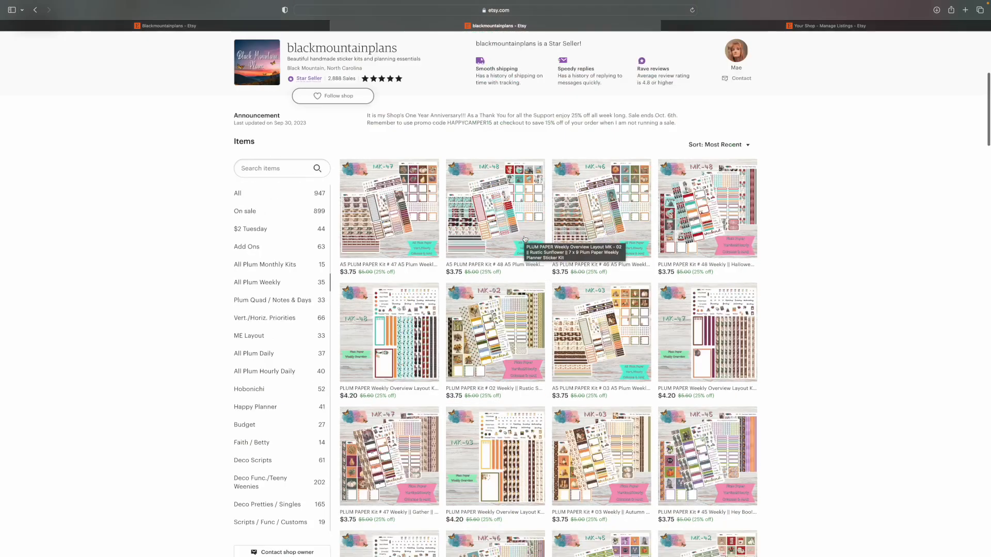
{"action": "scroll", "scroll_direction": "up", "scroll_amount": 3}
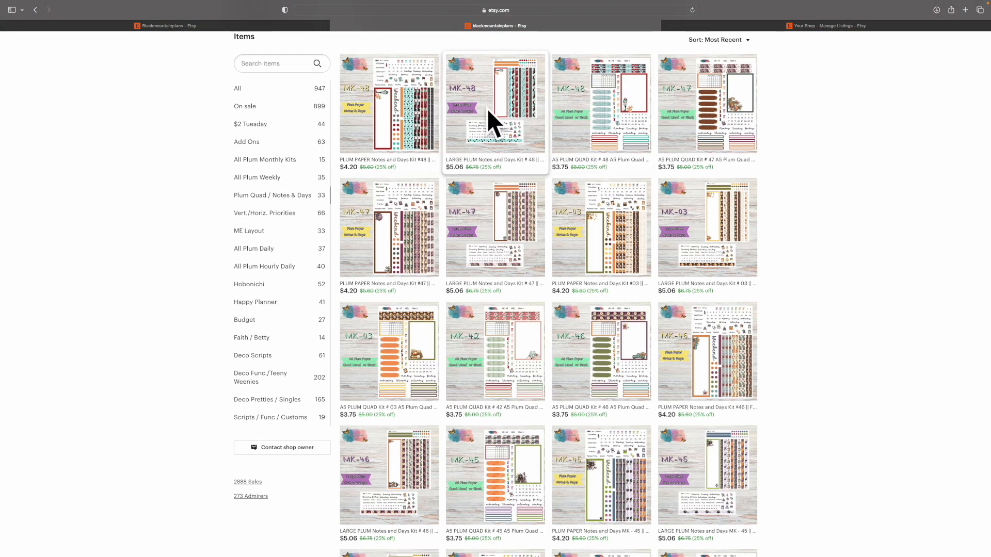
{"action": "mouse_move", "coordinate": [383, 111]}
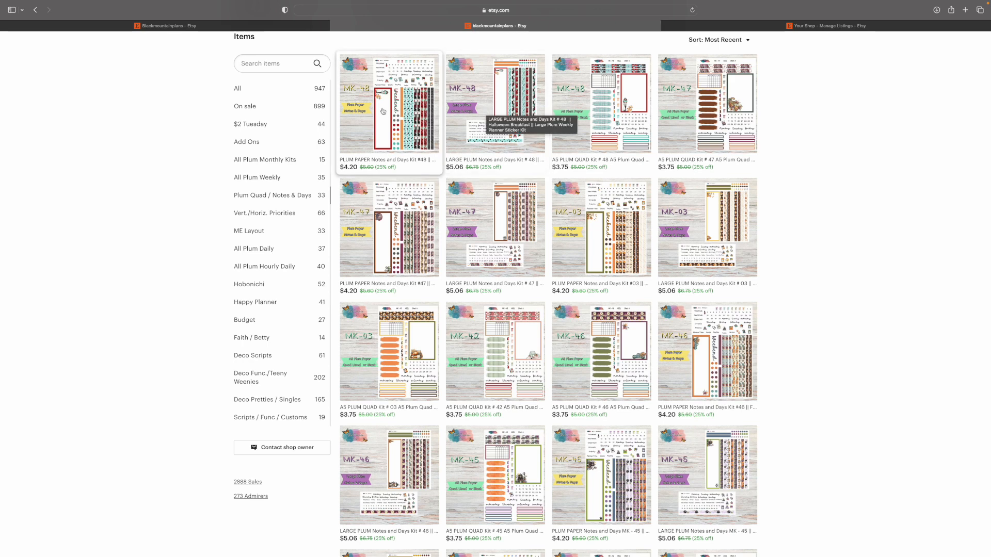
{"action": "mouse_move", "coordinate": [382, 112]}
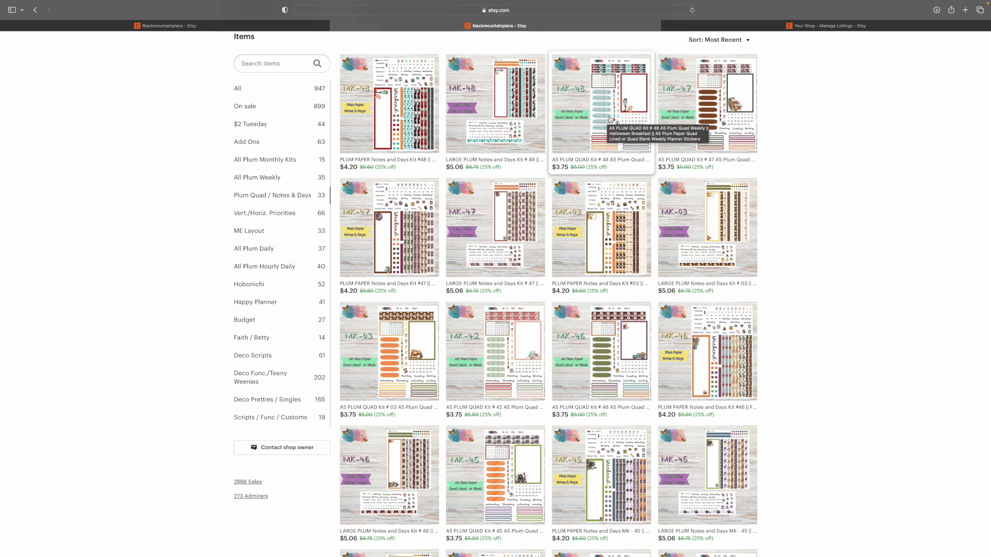
{"action": "mouse_move", "coordinate": [454, 197]}
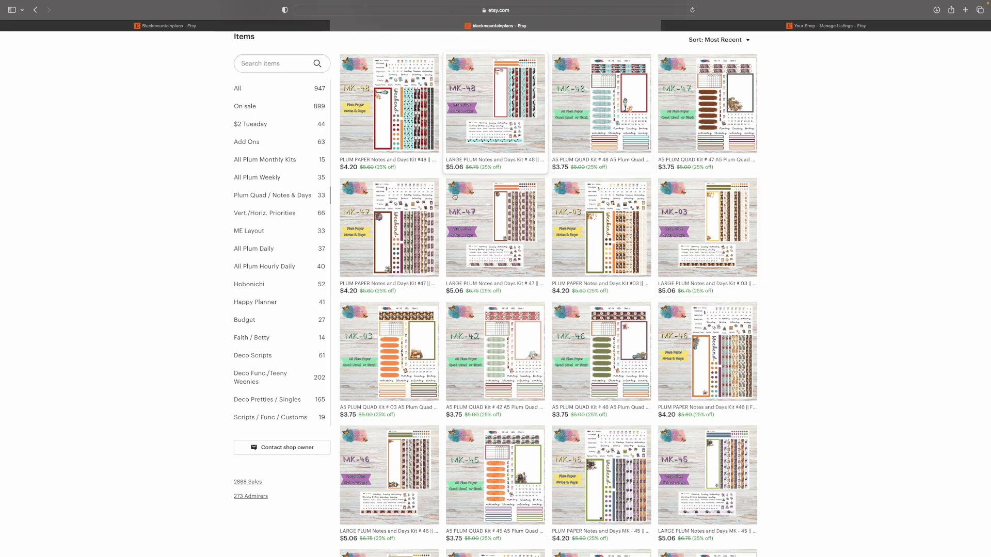
{"action": "mouse_move", "coordinate": [332, 253]}
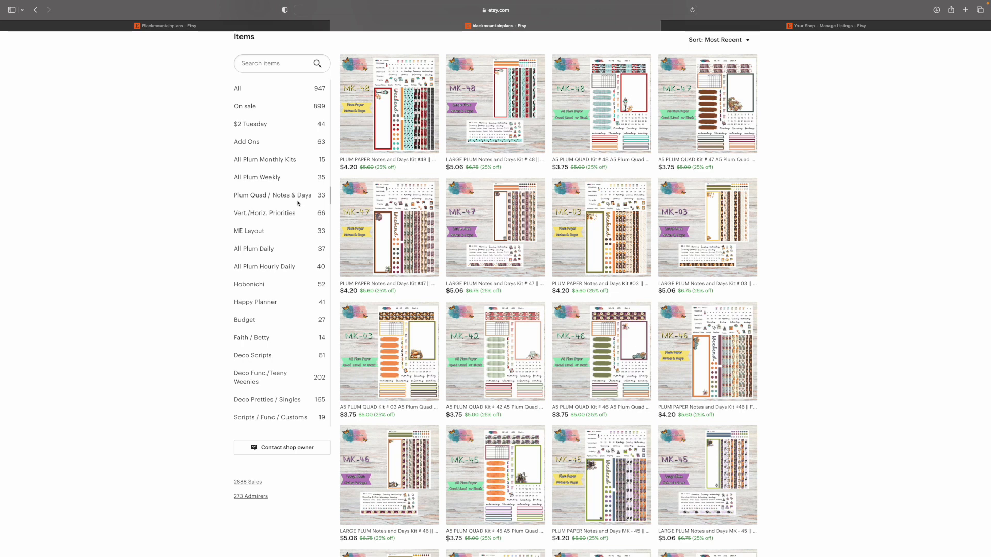
{"action": "mouse_move", "coordinate": [411, 183]}
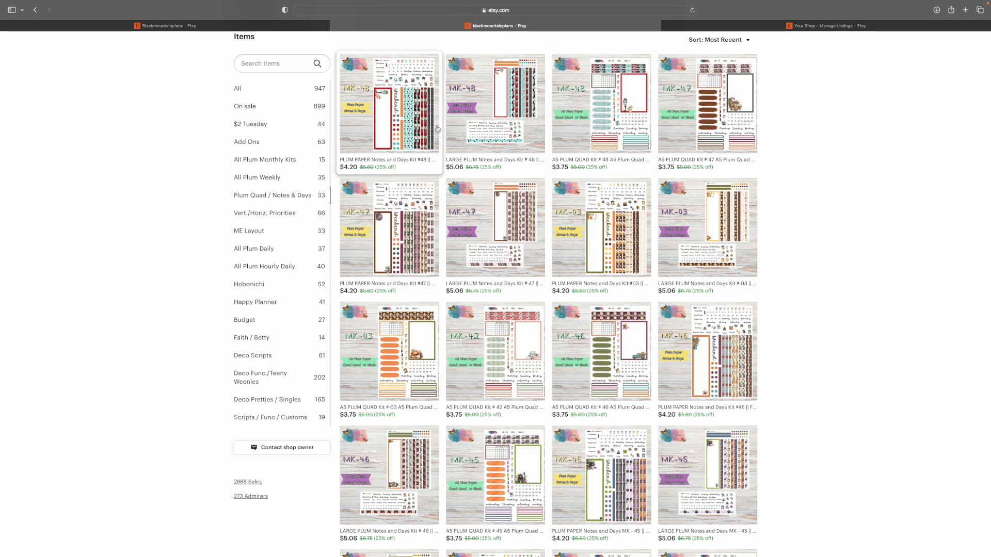
{"action": "mouse_move", "coordinate": [510, 231]}
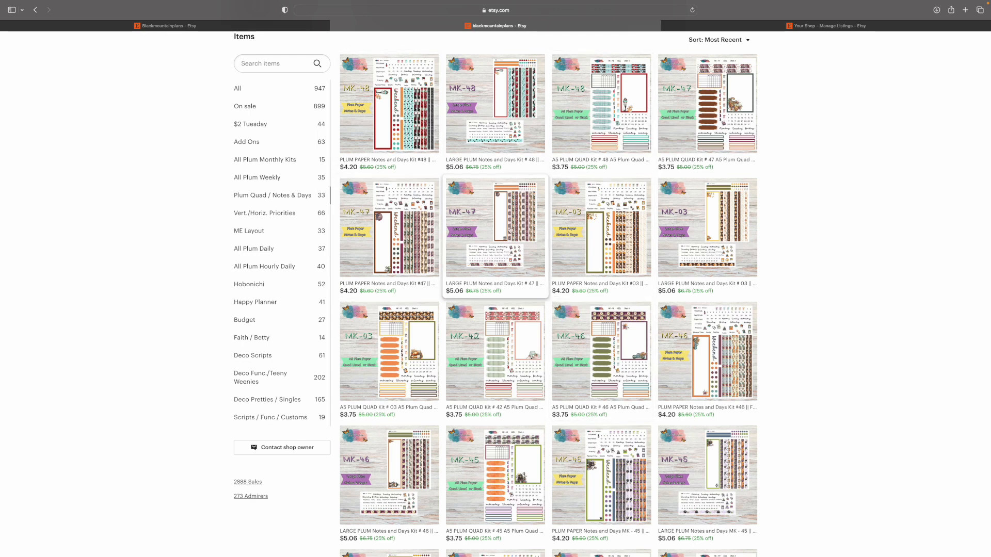
{"action": "mouse_move", "coordinate": [261, 216]}
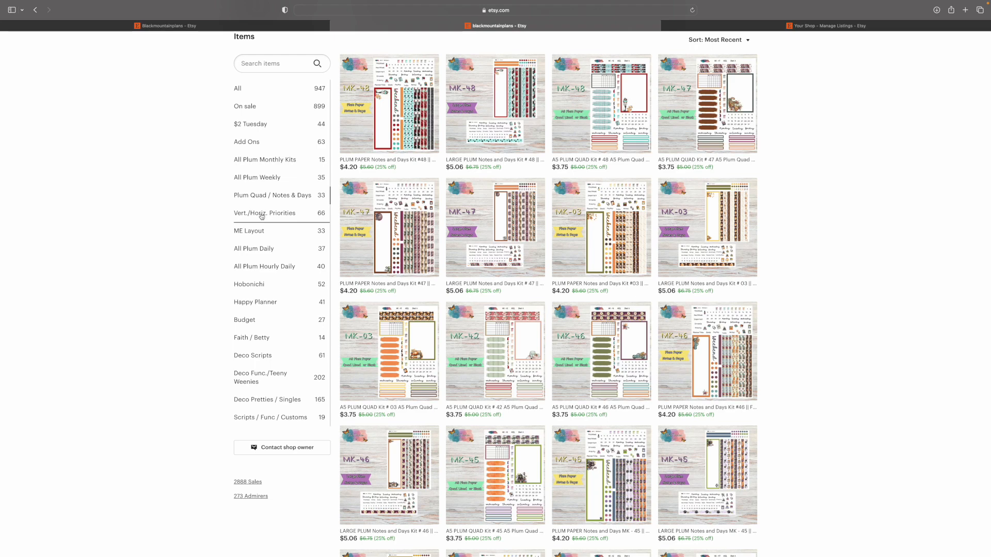
- Open the Vert./Horiz. Priorities section and browse its Large and A5 priorities kits
{"action": "left_click", "coordinate": [263, 213]}
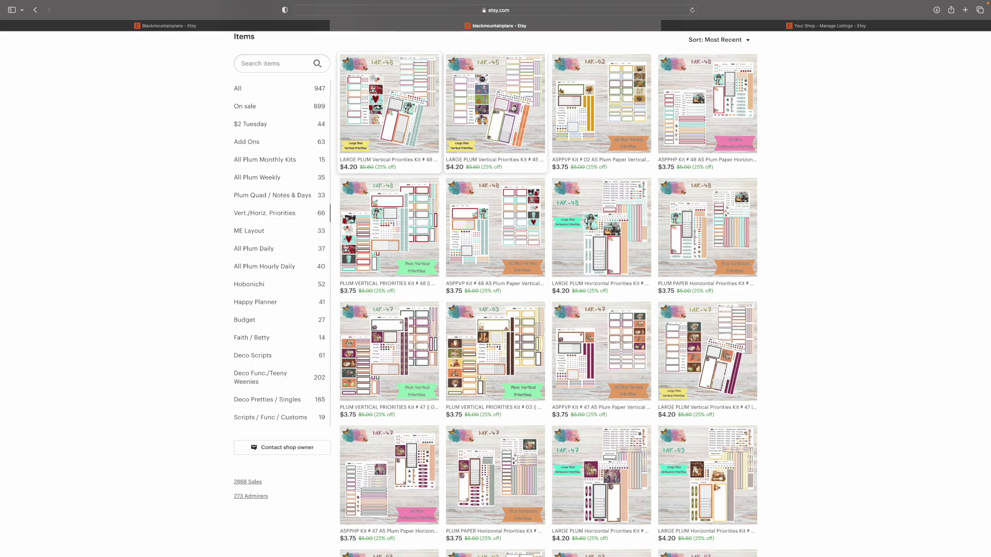
{"action": "mouse_move", "coordinate": [535, 268]}
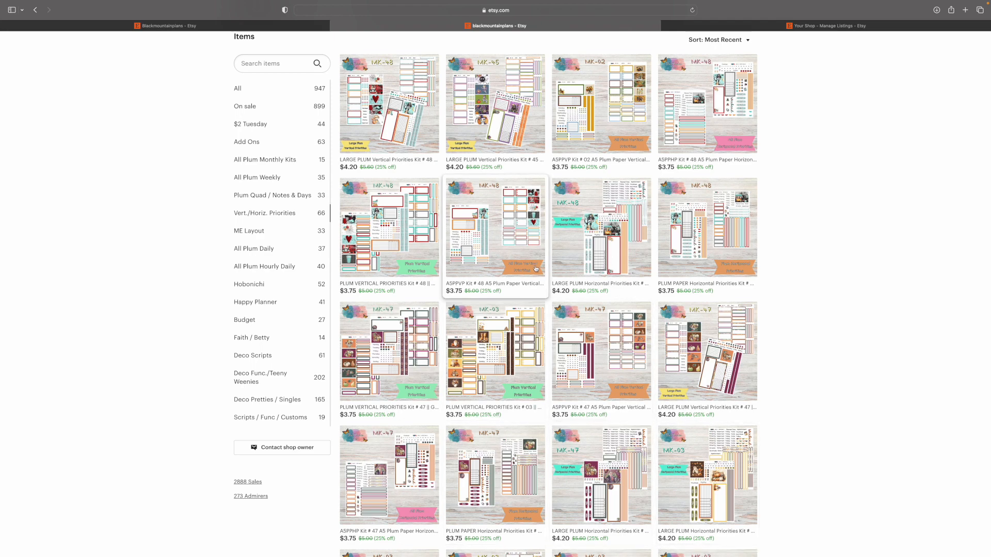
{"action": "scroll", "scroll_direction": "up", "scroll_amount": 3}
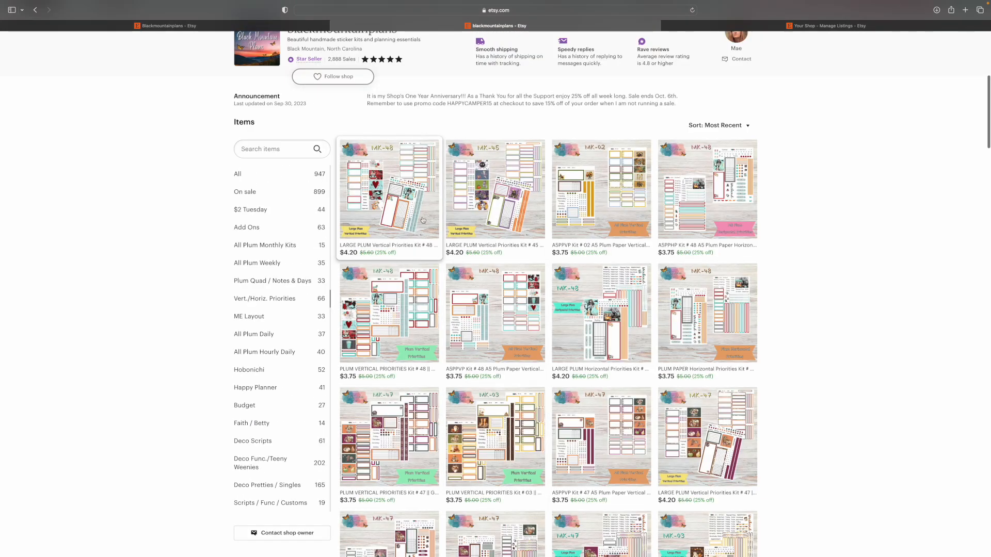
{"action": "mouse_move", "coordinate": [408, 229]}
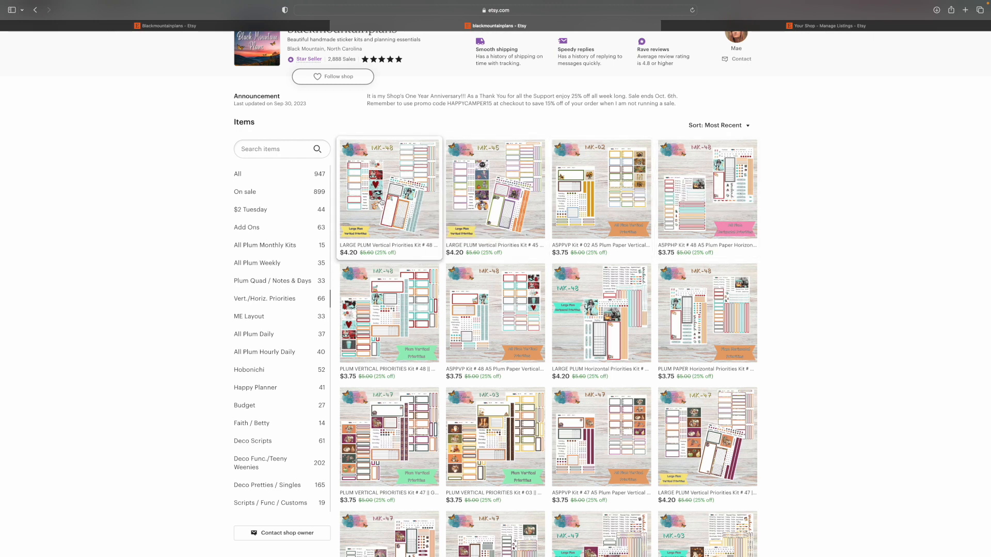
{"action": "left_click", "coordinate": [388, 190]}
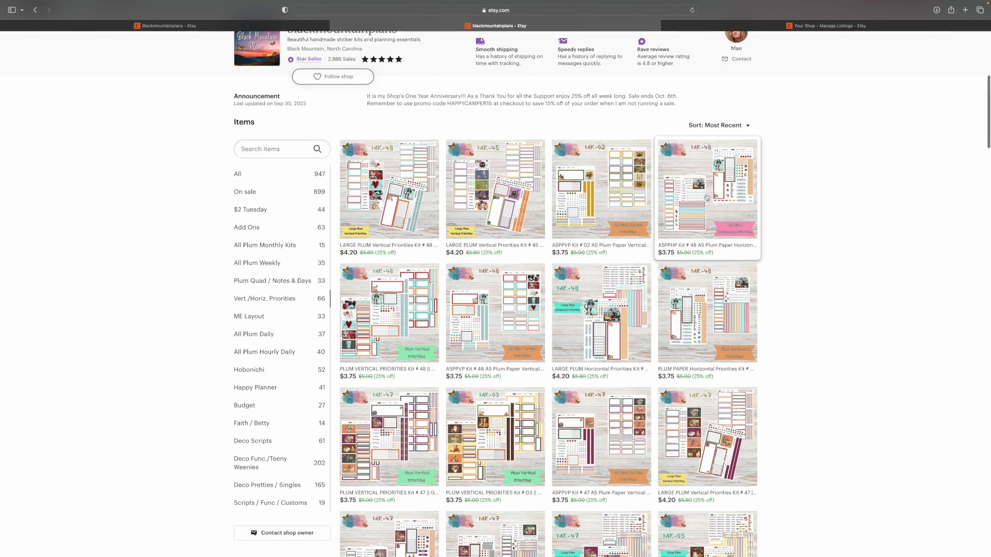
{"action": "mouse_move", "coordinate": [706, 197]}
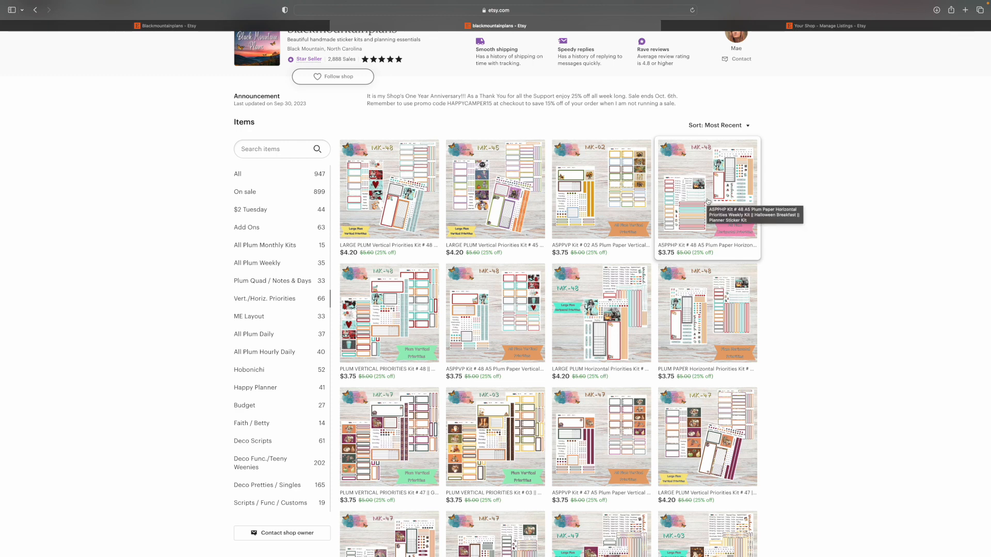
{"action": "mouse_move", "coordinate": [708, 312]}
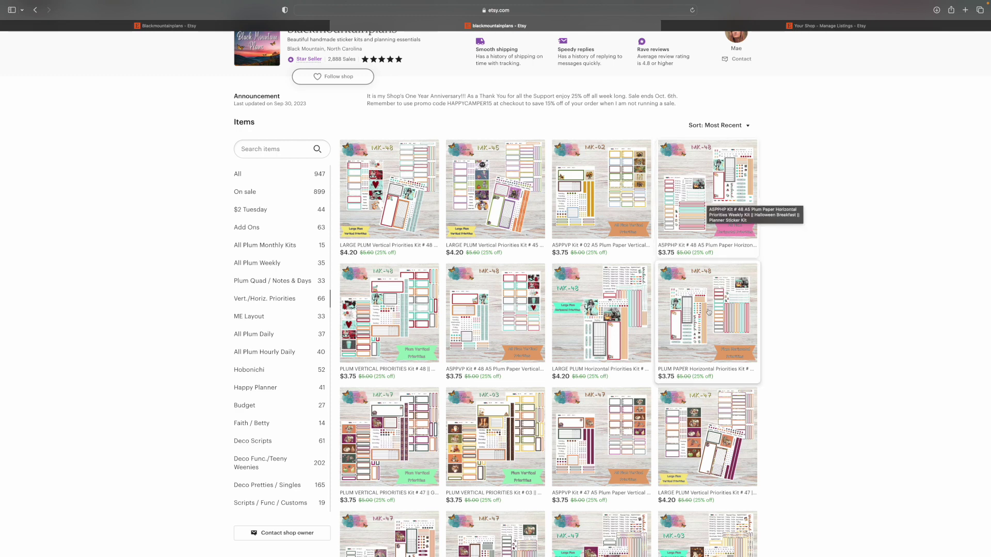
{"action": "mouse_move", "coordinate": [707, 313]}
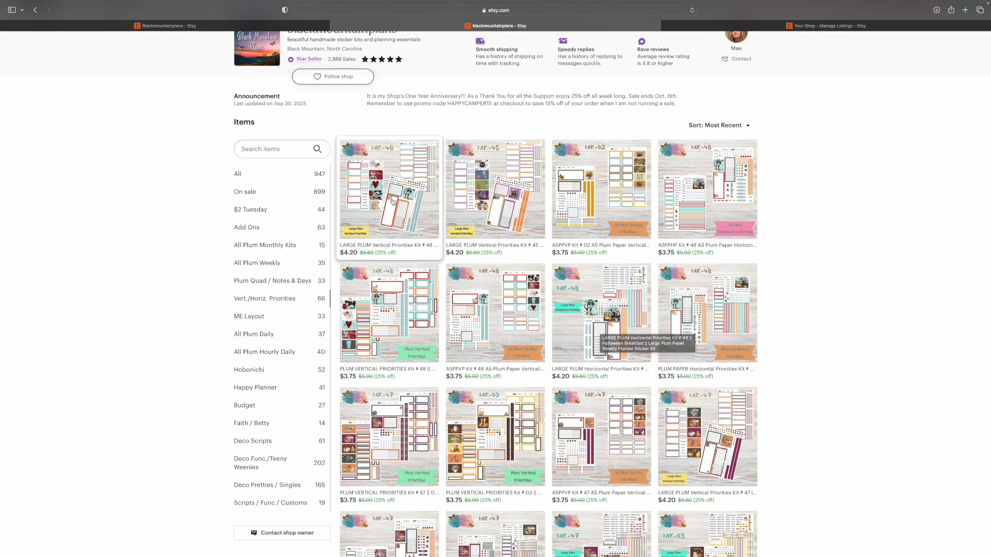
{"action": "mouse_move", "coordinate": [402, 249]}
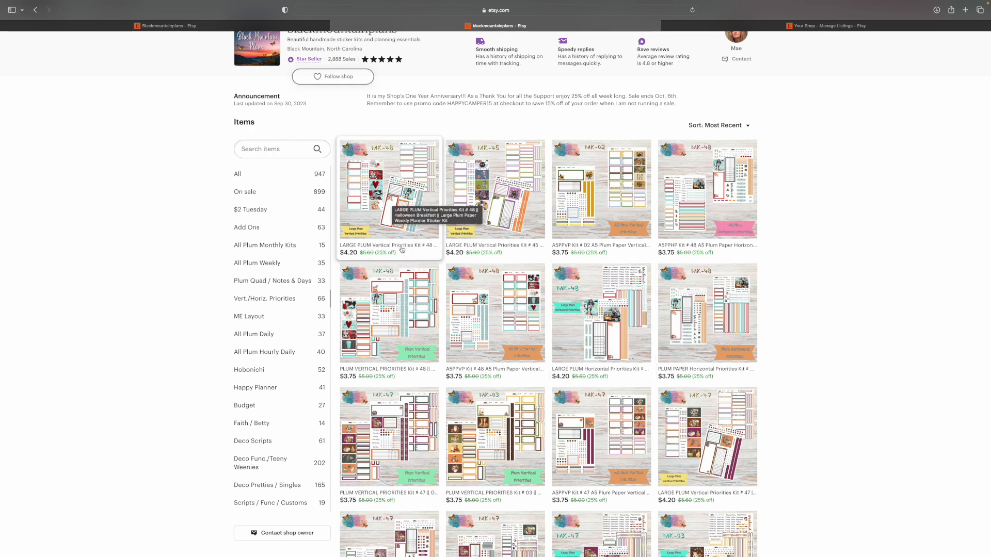
{"action": "mouse_move", "coordinate": [498, 302]}
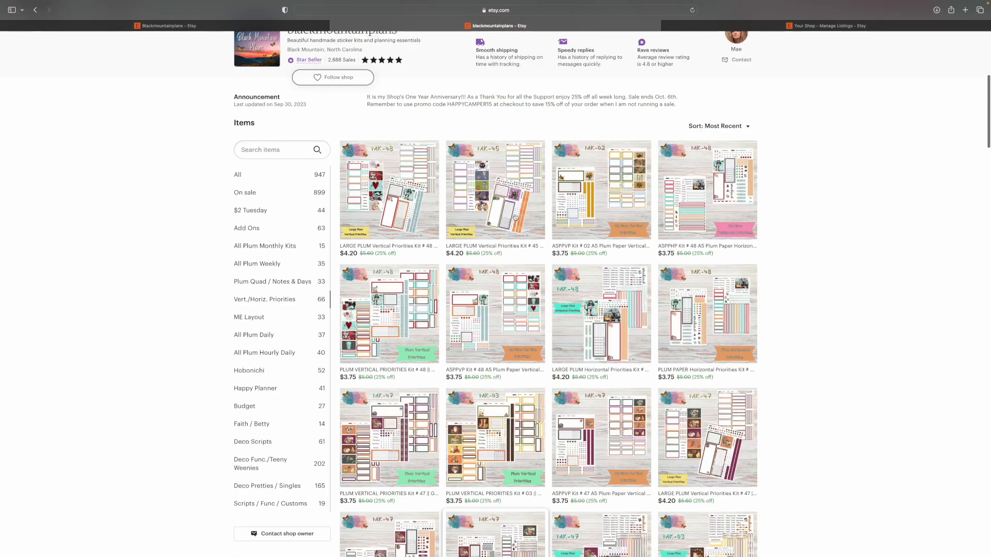
- Open the All Plum Daily section listing 7 x 9, A5 and Large daily kits
{"action": "scroll", "scroll_direction": "up", "scroll_amount": 3}
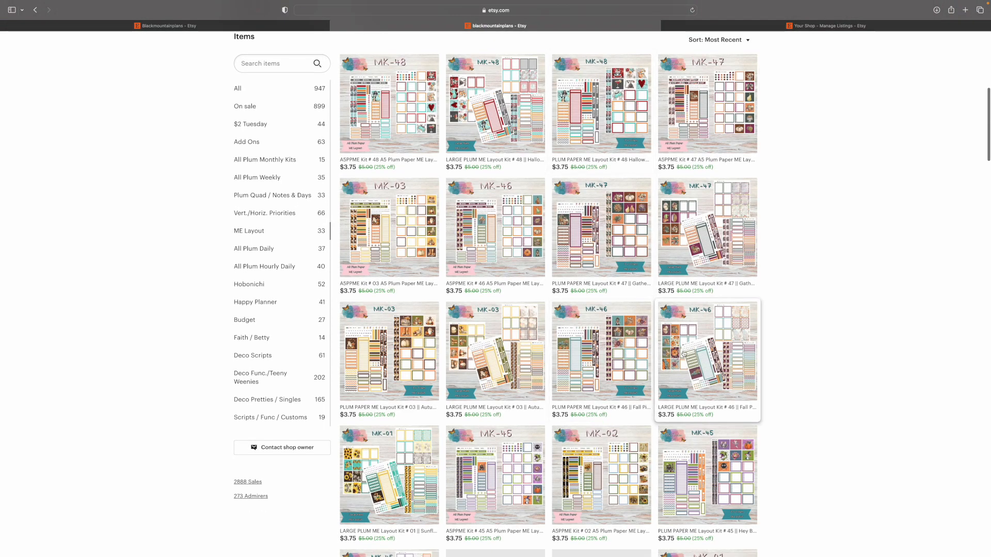
{"action": "mouse_move", "coordinate": [599, 273]}
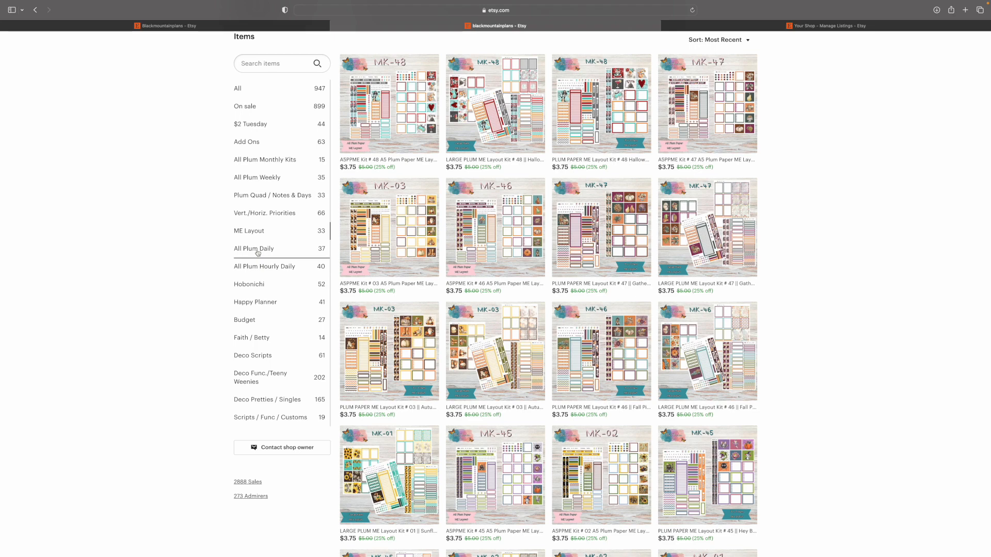
{"action": "left_click", "coordinate": [254, 248]}
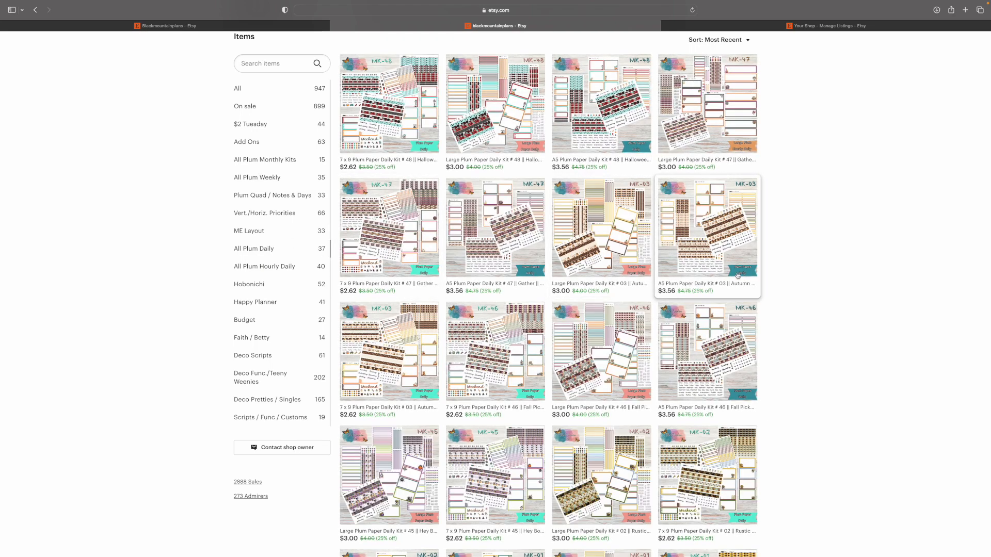
{"action": "mouse_move", "coordinate": [475, 309]}
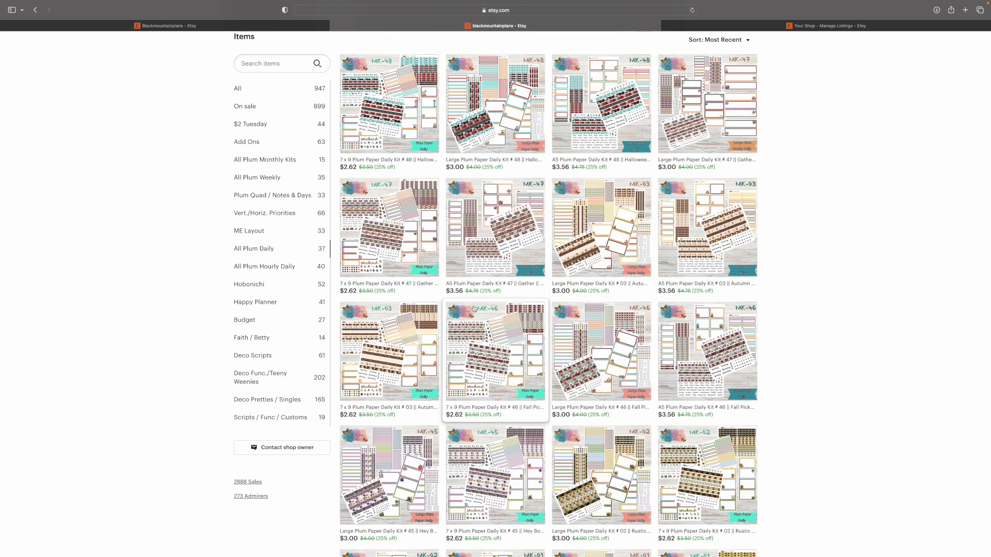
{"action": "mouse_move", "coordinate": [399, 98]}
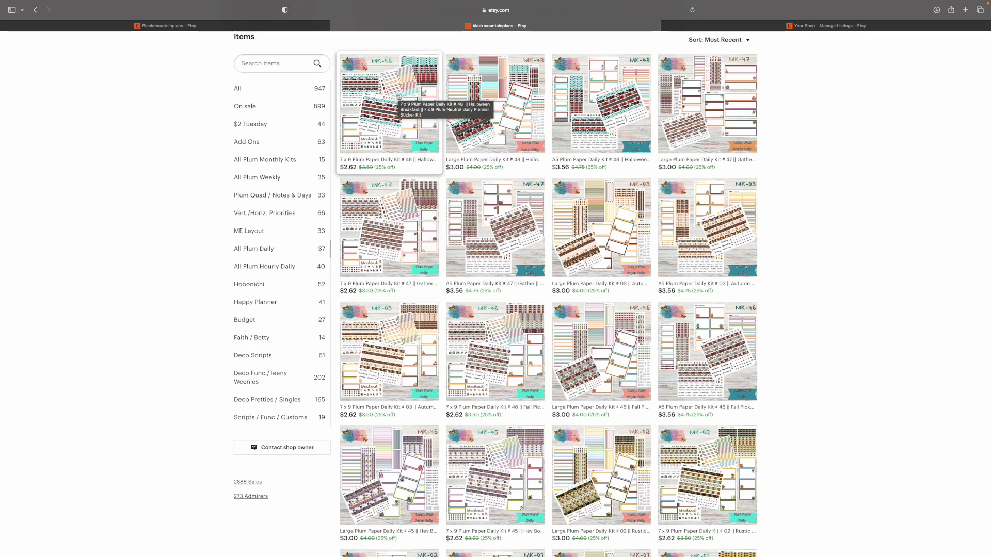
{"action": "mouse_move", "coordinate": [495, 104]}
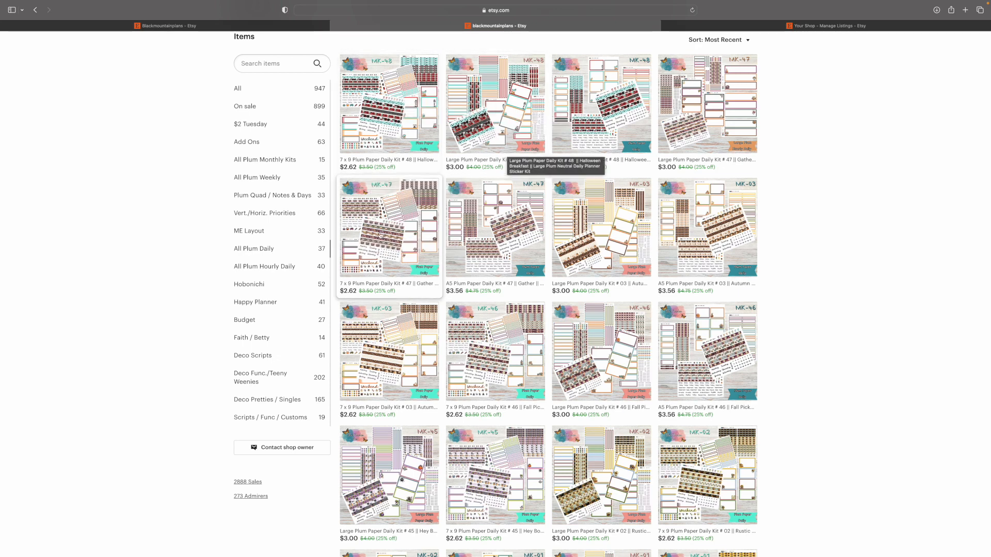
{"action": "mouse_move", "coordinate": [560, 341]}
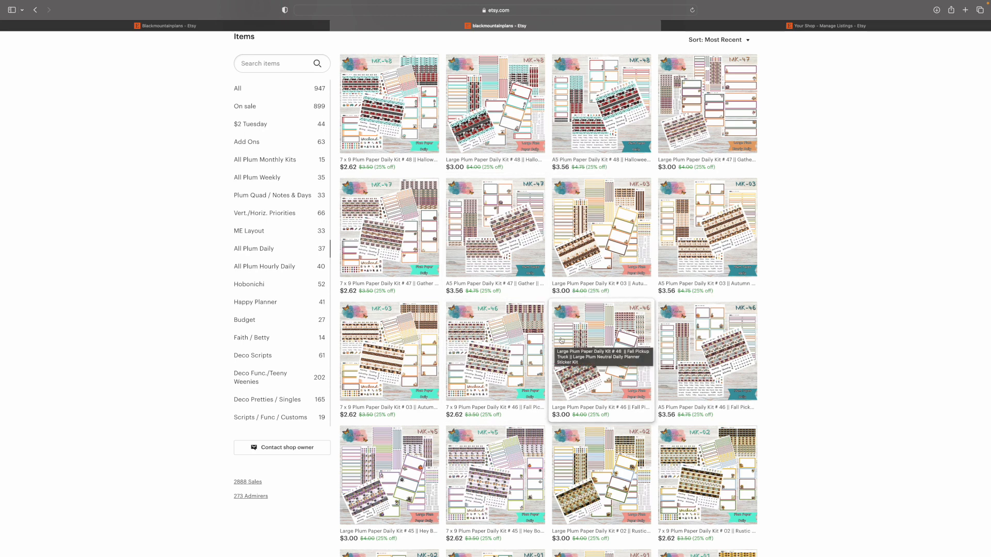
{"action": "mouse_move", "coordinate": [509, 251]}
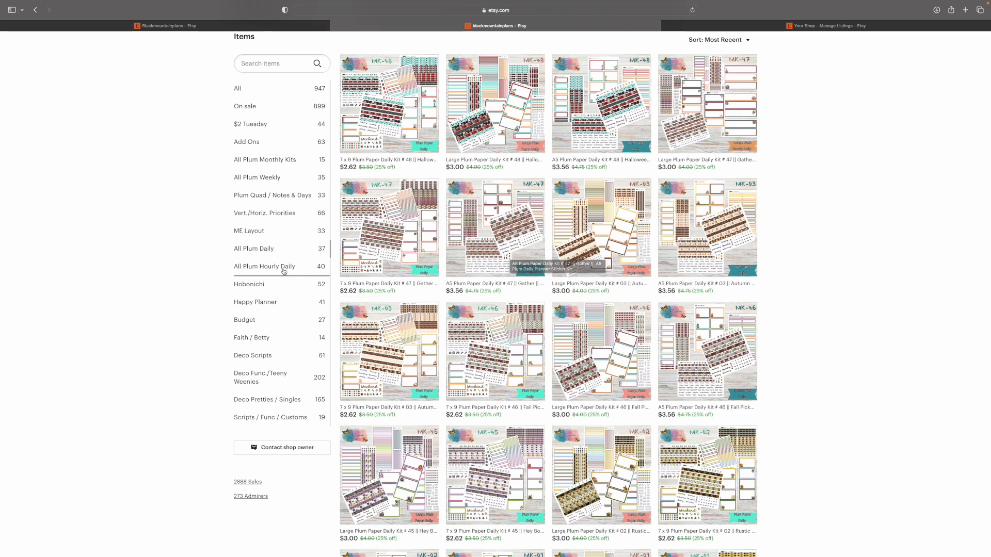
{"action": "mouse_move", "coordinate": [264, 248]}
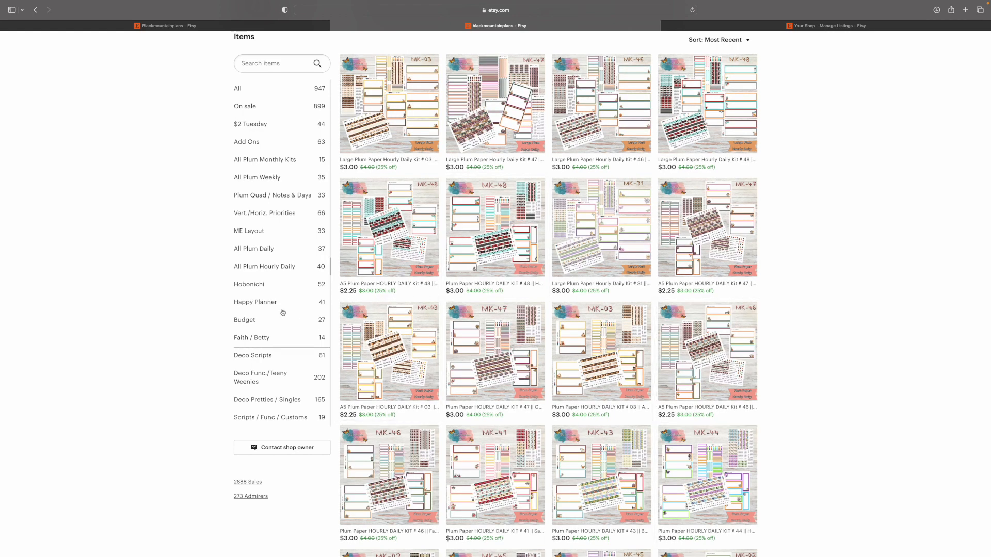
- Open the Hobonichi section listing A5 Hobonichi Cousin daily and weekly kits
{"action": "left_click", "coordinate": [249, 285]}
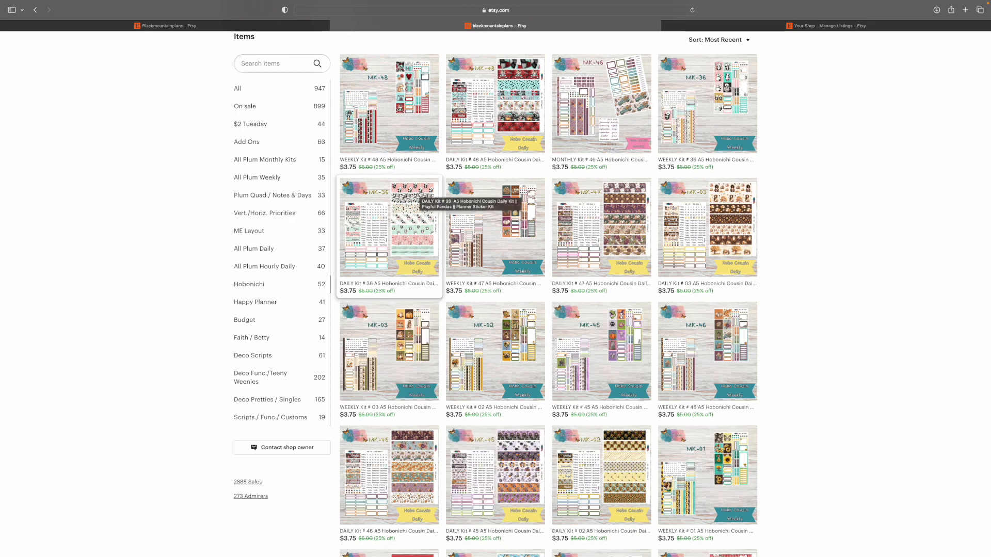
{"action": "mouse_move", "coordinate": [405, 135]}
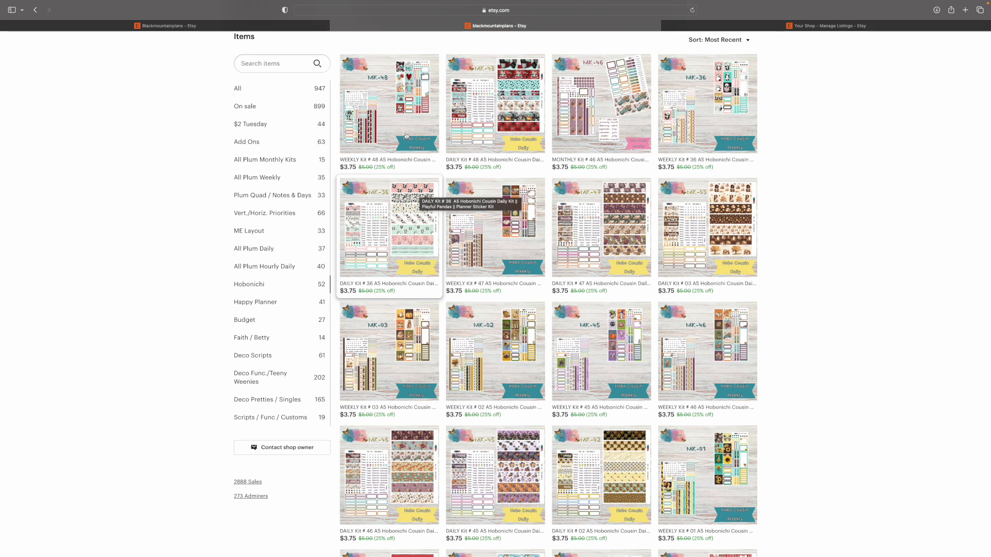
{"action": "mouse_move", "coordinate": [387, 105]}
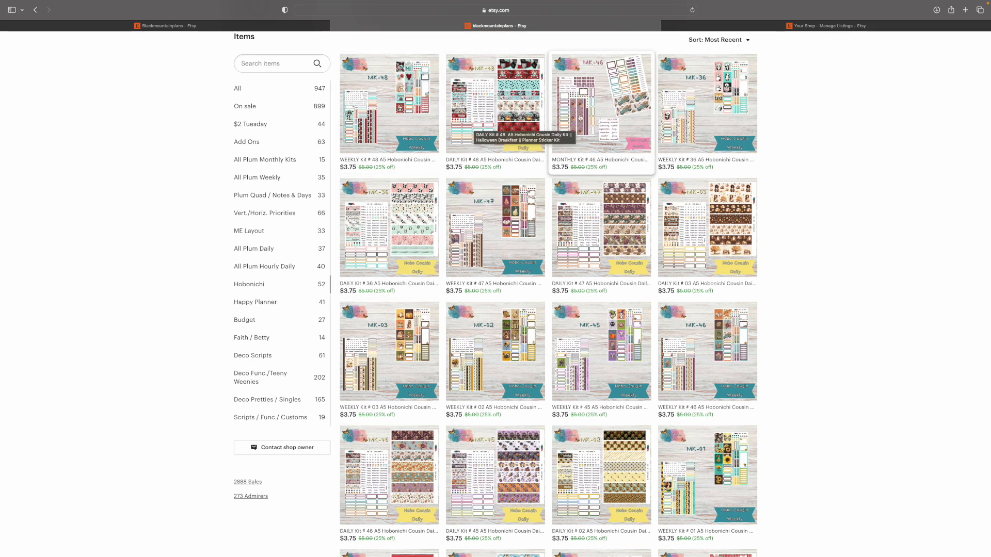
{"action": "mouse_move", "coordinate": [601, 104]}
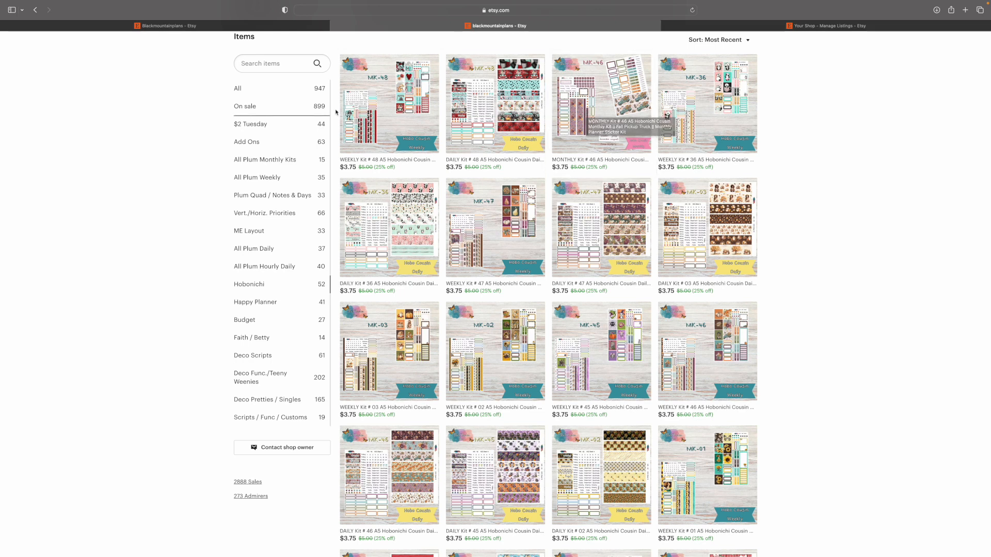
{"action": "mouse_move", "coordinate": [484, 291]}
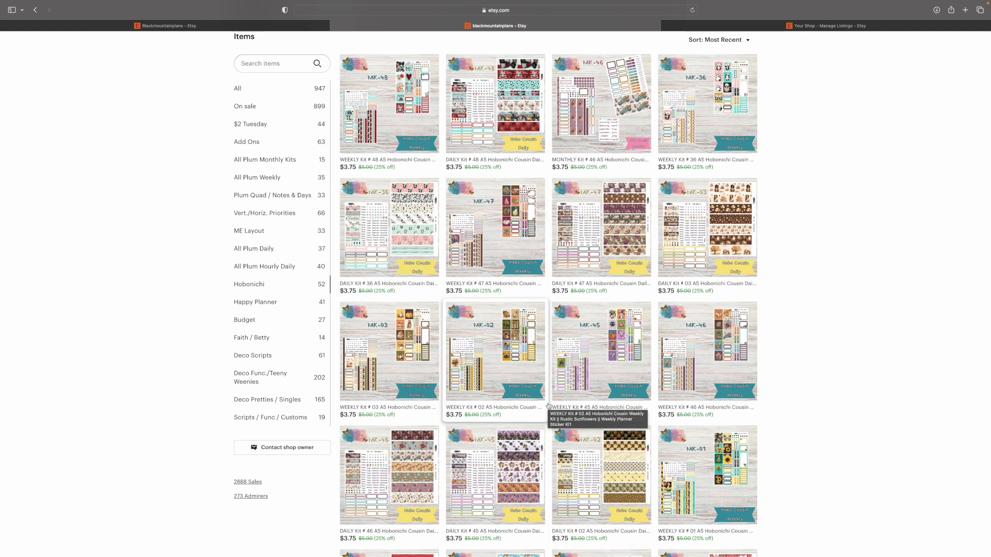
{"action": "mouse_move", "coordinate": [512, 248]}
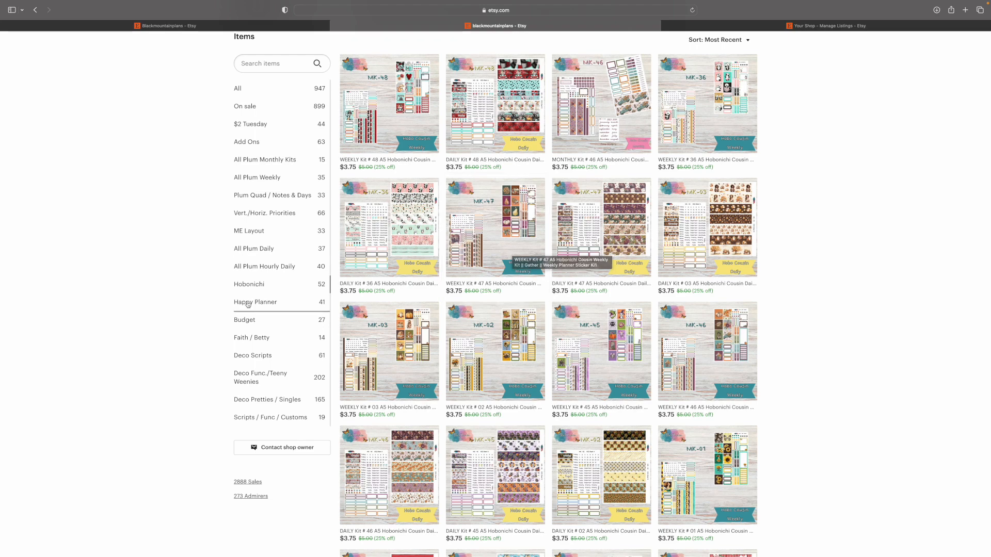
- Show the Happy Planner section's Large and Classic monthly and weekly kits
{"action": "left_click", "coordinate": [255, 304]}
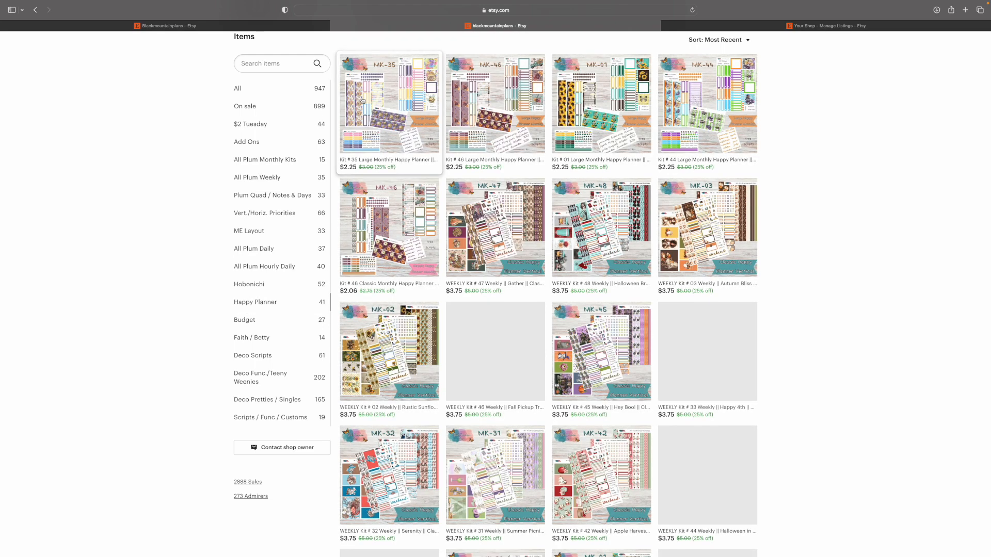
{"action": "mouse_move", "coordinate": [389, 104]}
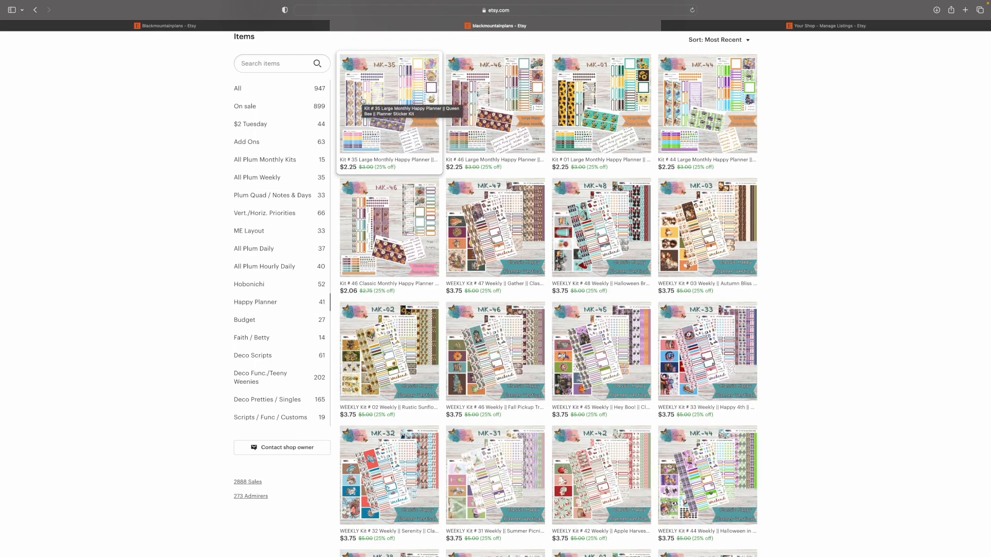
{"action": "mouse_move", "coordinate": [549, 106]}
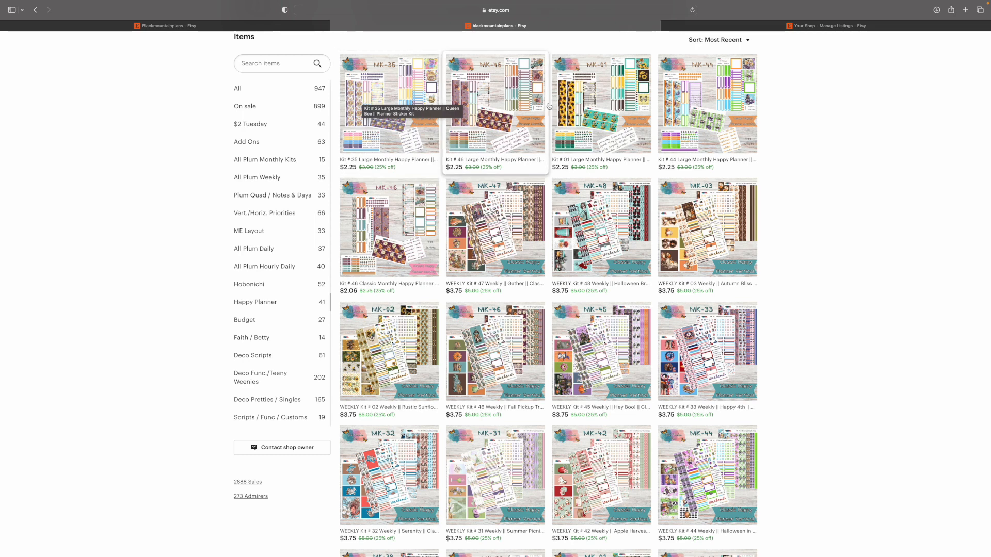
{"action": "mouse_move", "coordinate": [687, 241]}
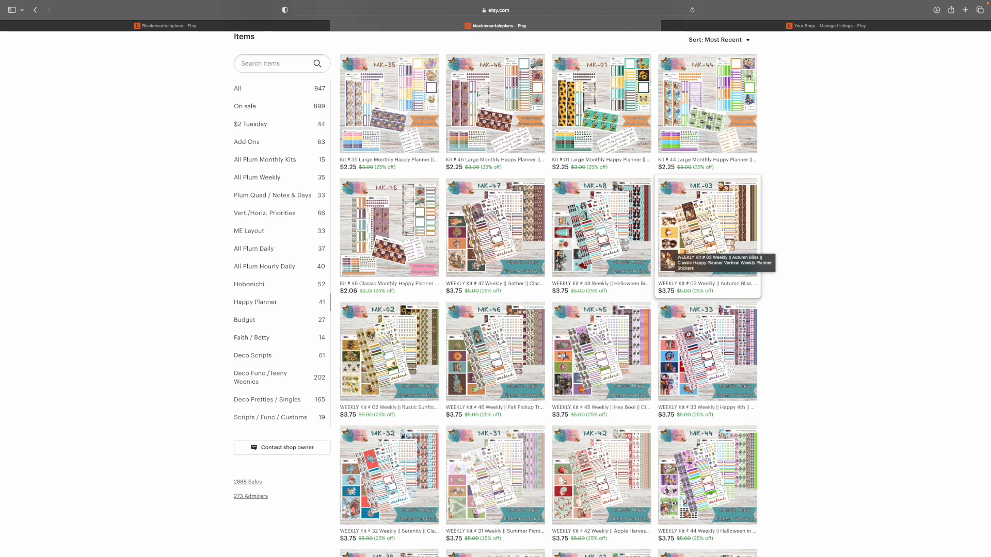
{"action": "mouse_move", "coordinate": [507, 223]}
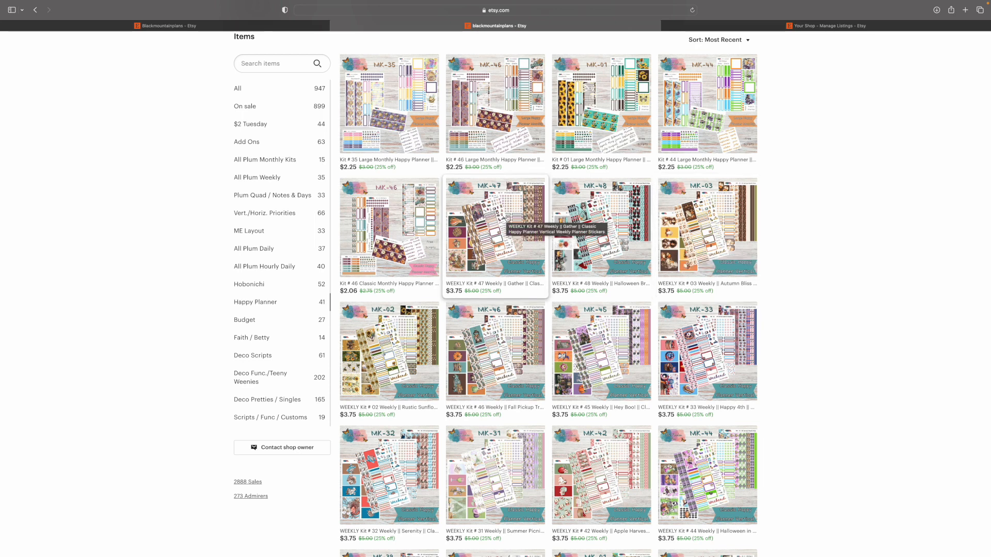
{"action": "mouse_move", "coordinate": [416, 237]}
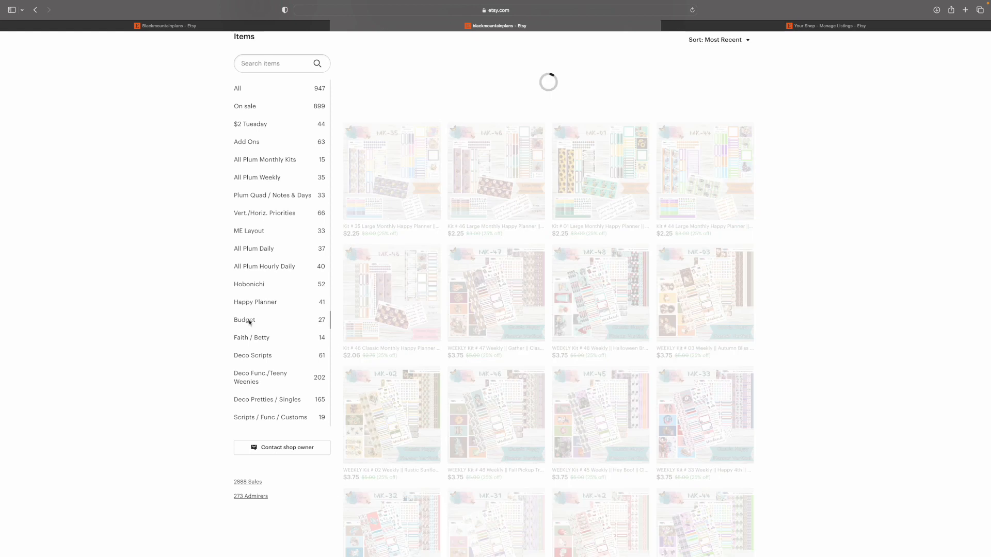
- Browse the Budget stickers, then show the Faith / Betty section's donation stickers and scripture kits
{"action": "left_click", "coordinate": [245, 321]}
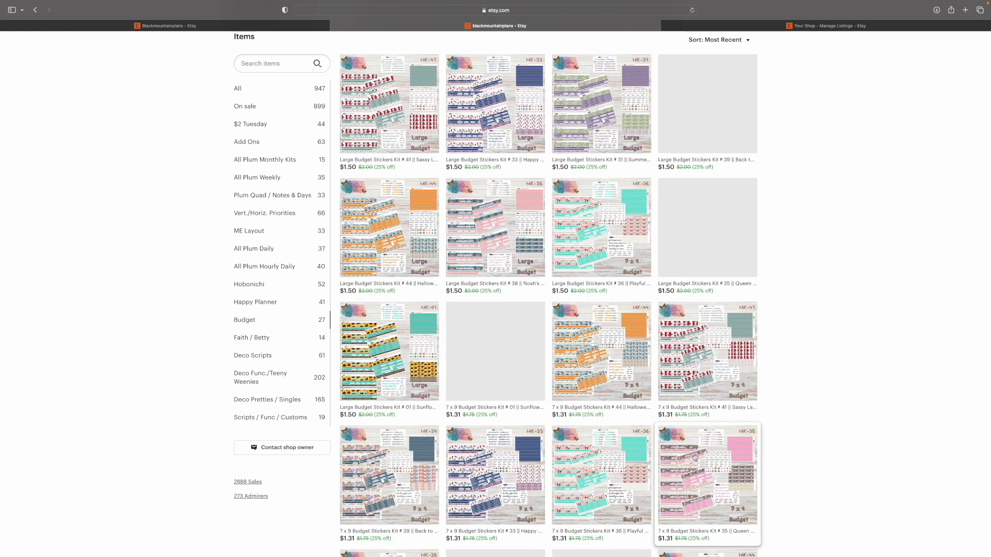
{"action": "mouse_move", "coordinate": [707, 475]}
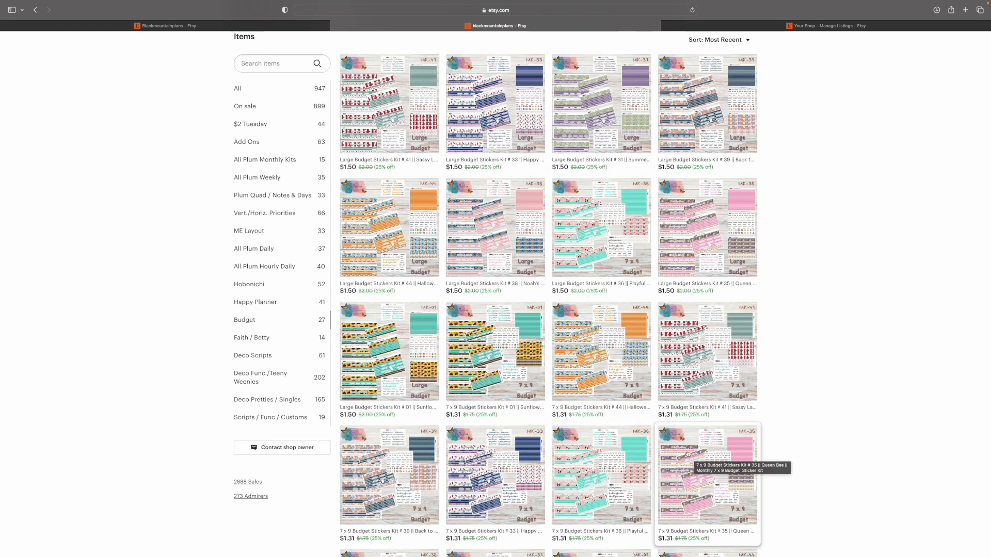
{"action": "mouse_move", "coordinate": [388, 354]}
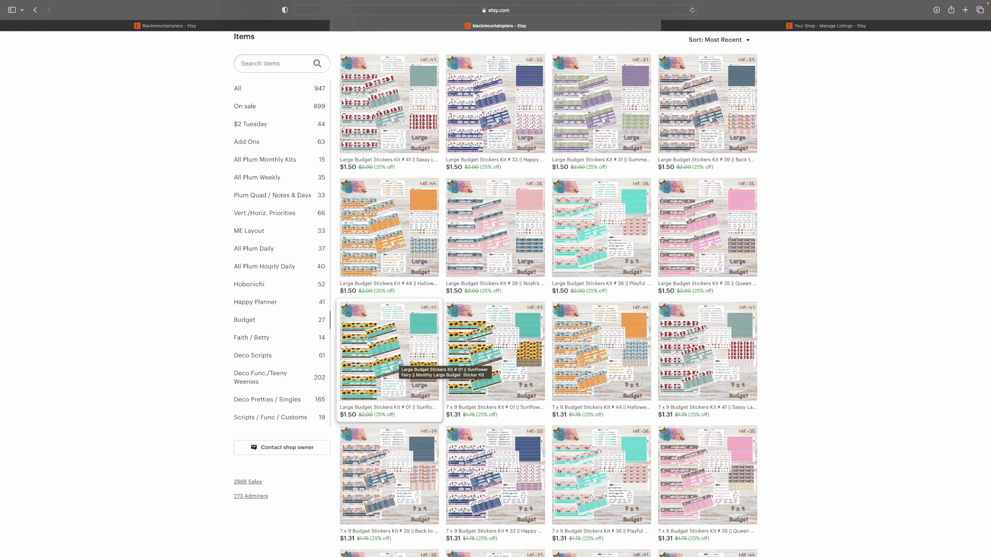
{"action": "mouse_move", "coordinate": [521, 276]}
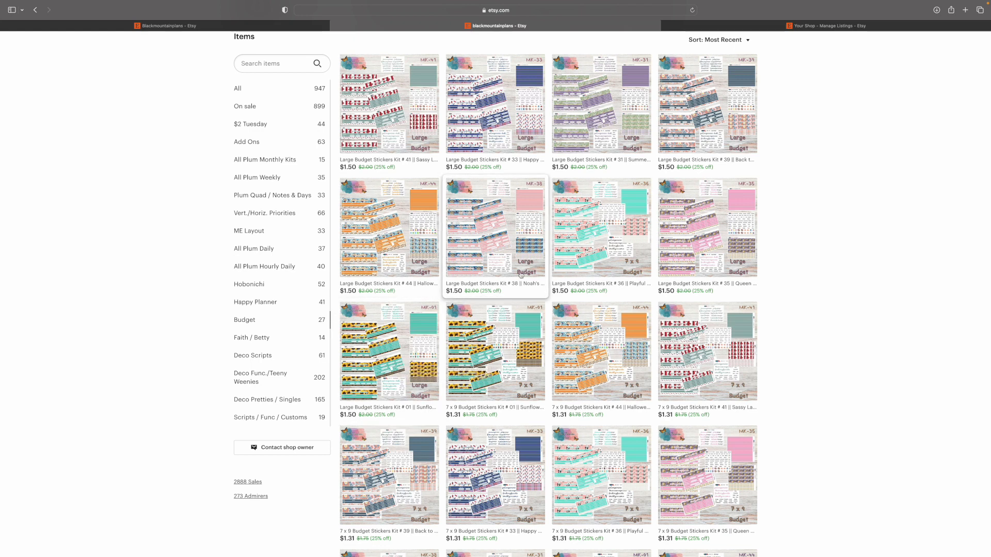
{"action": "left_click", "coordinate": [252, 337]}
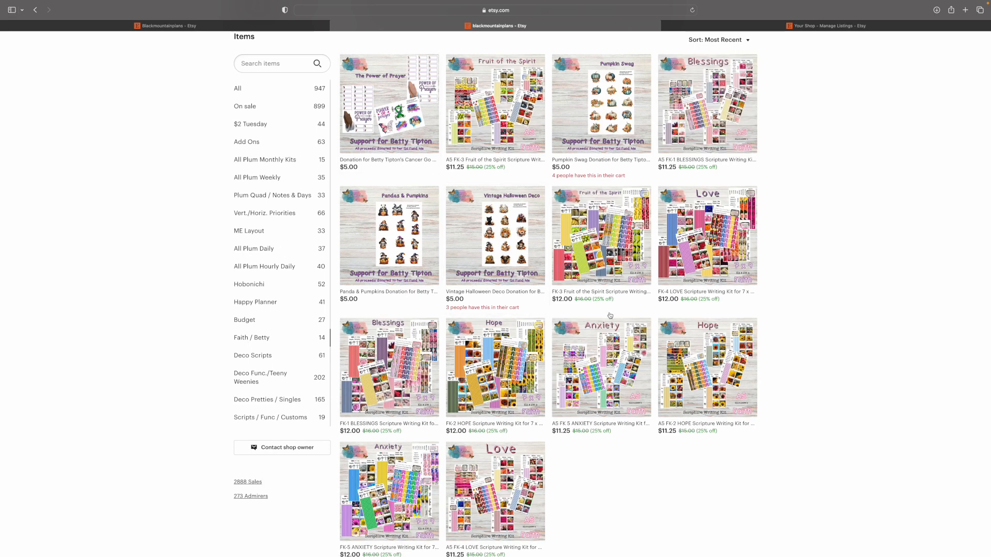
{"action": "mouse_move", "coordinate": [495, 372]}
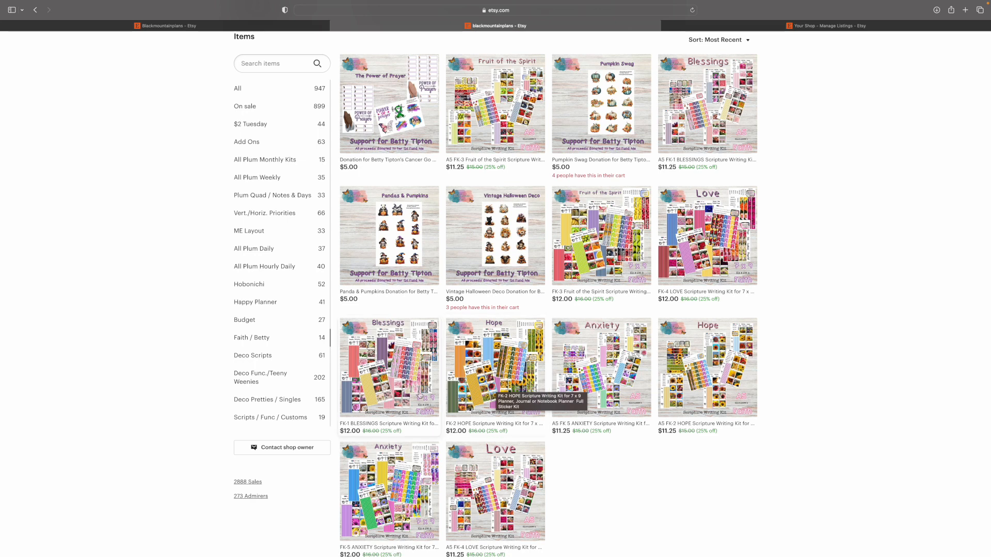
- Show the Deco Scripts section and scroll through its listings
{"action": "left_click", "coordinate": [253, 355]}
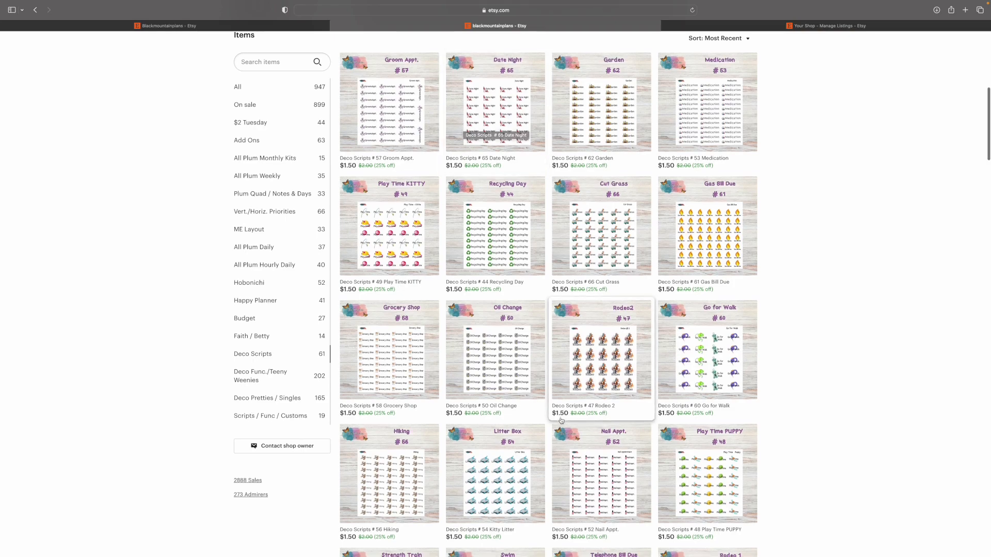
{"action": "scroll", "scroll_direction": "down", "scroll_amount": 3}
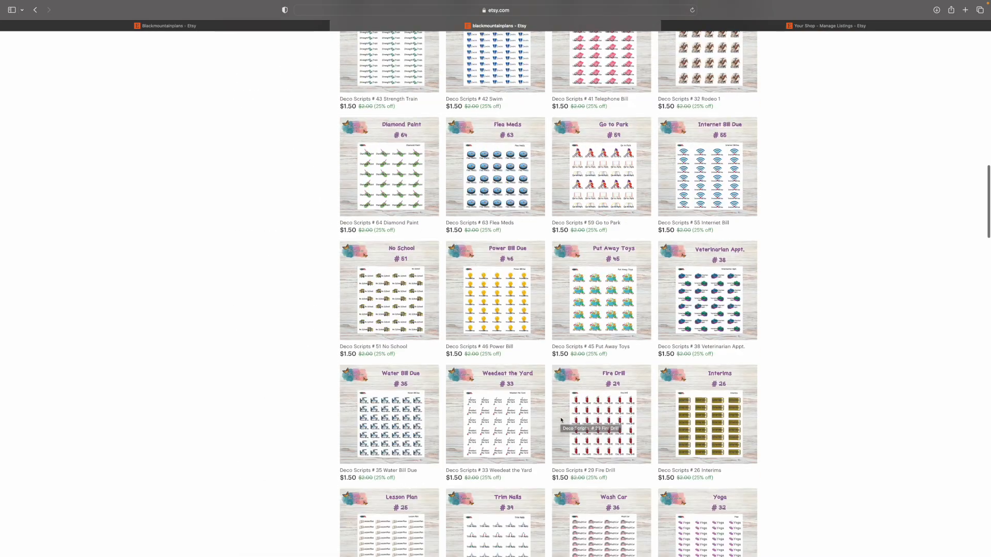
{"action": "scroll", "scroll_direction": "up", "scroll_amount": 3}
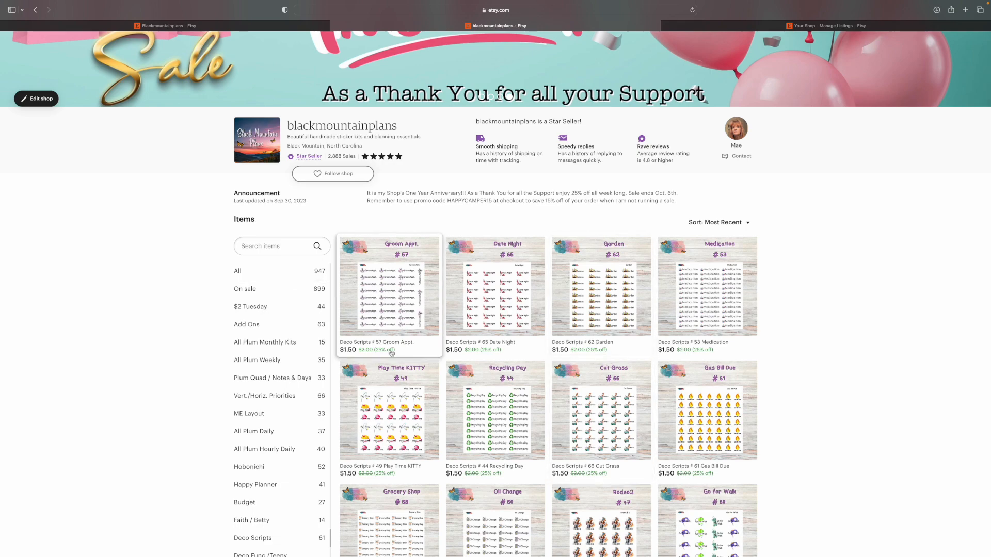
{"action": "scroll", "scroll_direction": "down", "scroll_amount": 3}
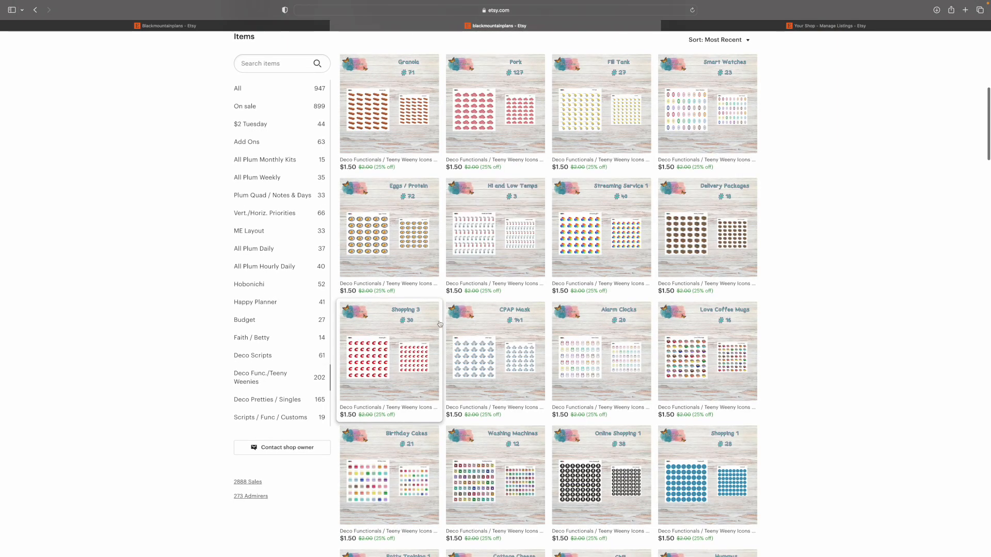
{"action": "mouse_move", "coordinate": [378, 234]}
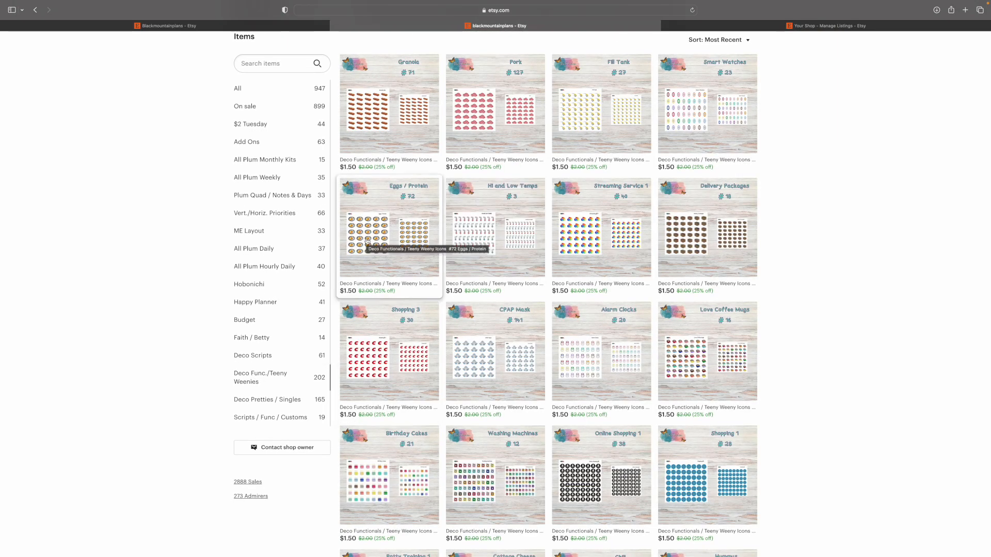
{"action": "mouse_move", "coordinate": [402, 84]}
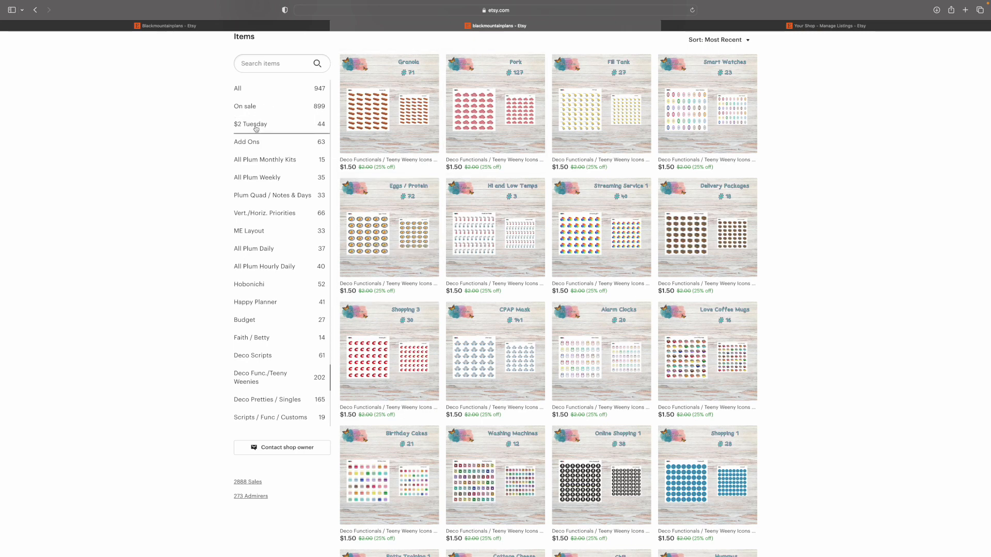
{"action": "mouse_move", "coordinate": [543, 303]}
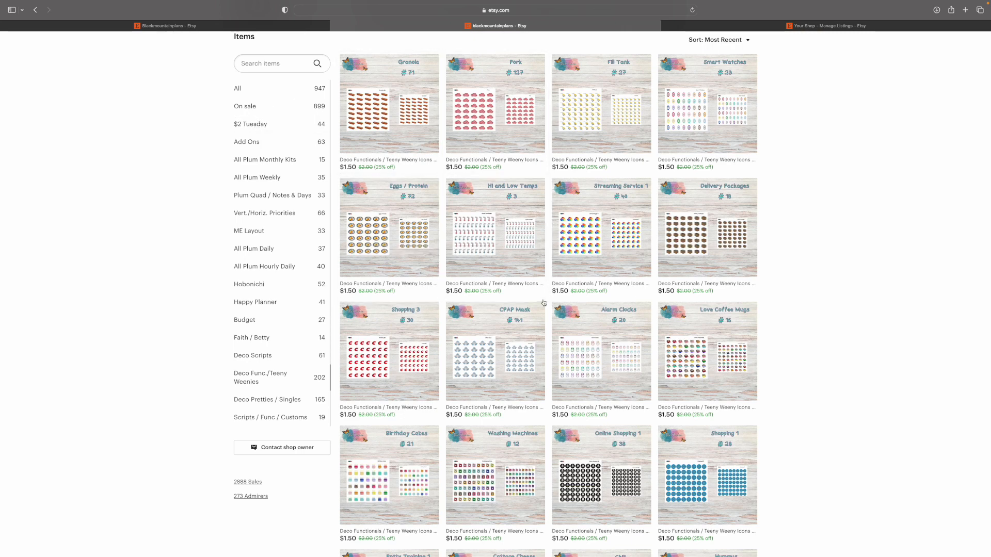
- Show the Deco Pretties / Singles section and scroll through its 165 sticker listings
{"action": "left_click", "coordinate": [267, 399]}
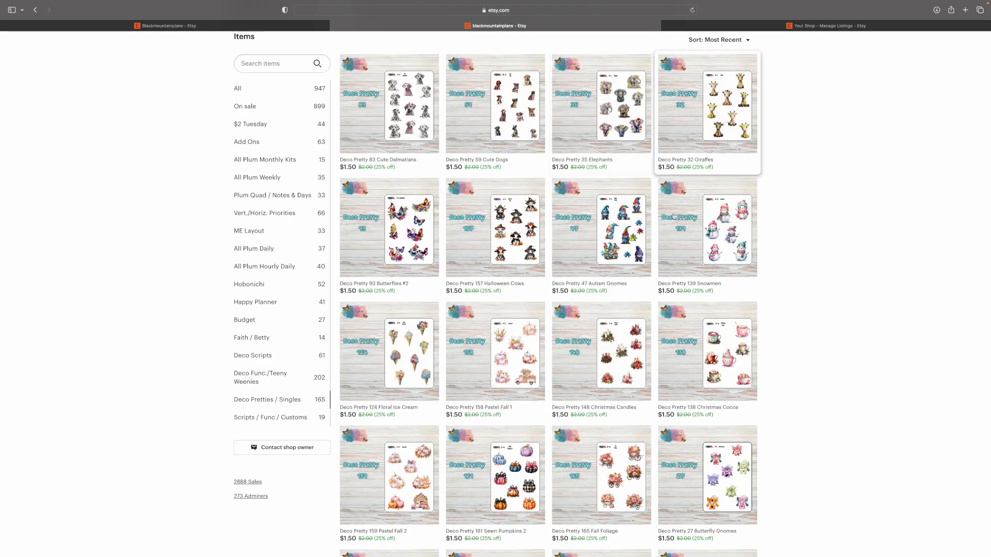
{"action": "mouse_move", "coordinate": [495, 158]}
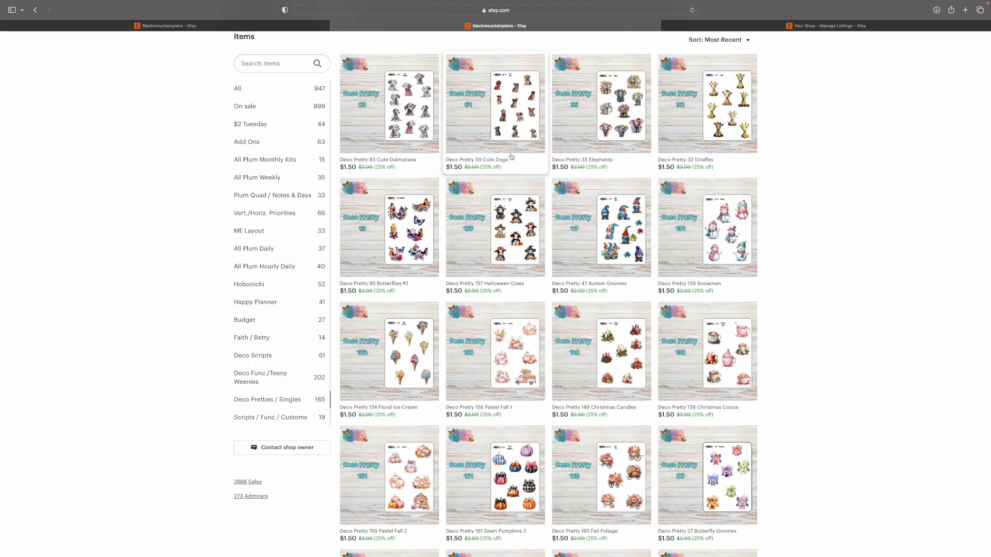
{"action": "mouse_move", "coordinate": [588, 346]}
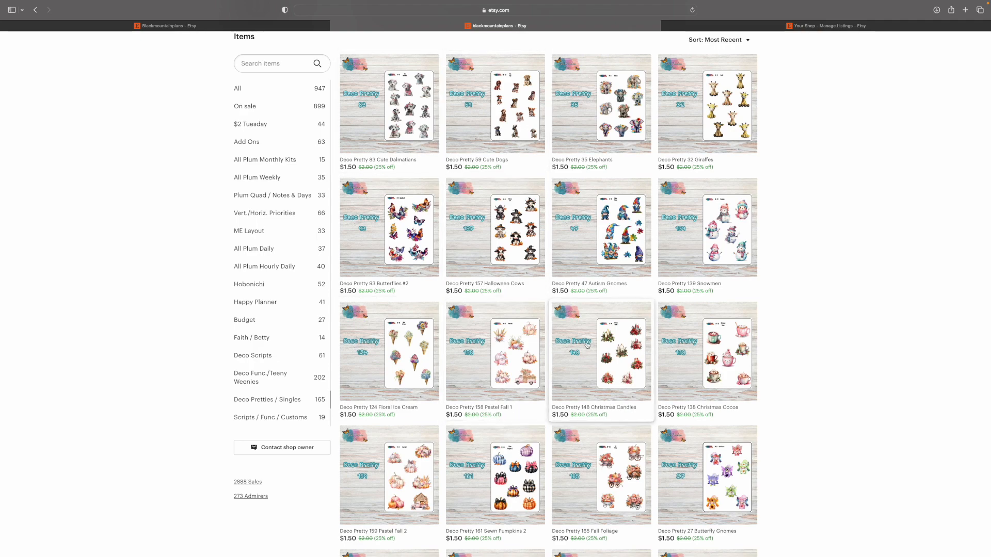
{"action": "scroll", "scroll_direction": "down", "scroll_amount": 3}
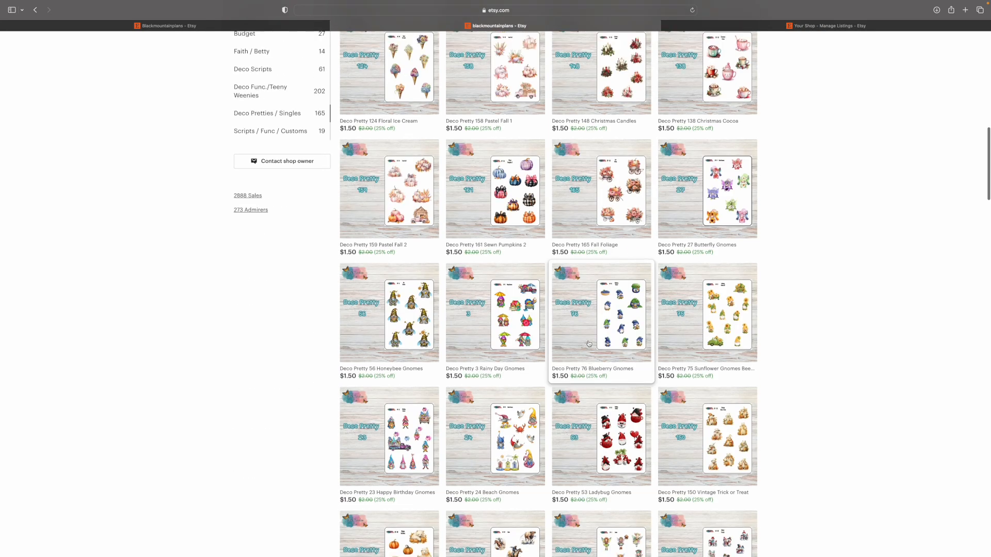
{"action": "scroll", "scroll_direction": "up", "scroll_amount": 3}
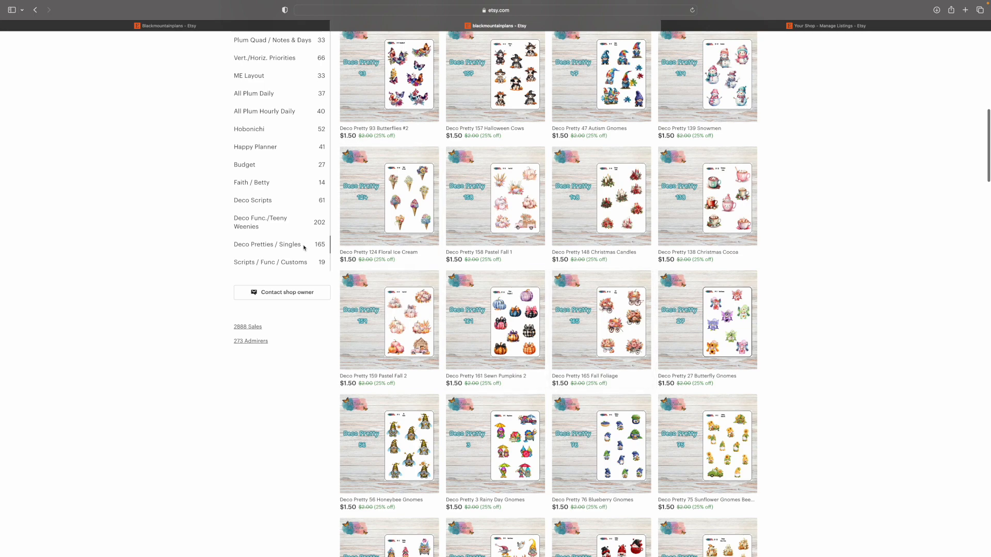
{"action": "scroll", "scroll_direction": "down", "scroll_amount": 3}
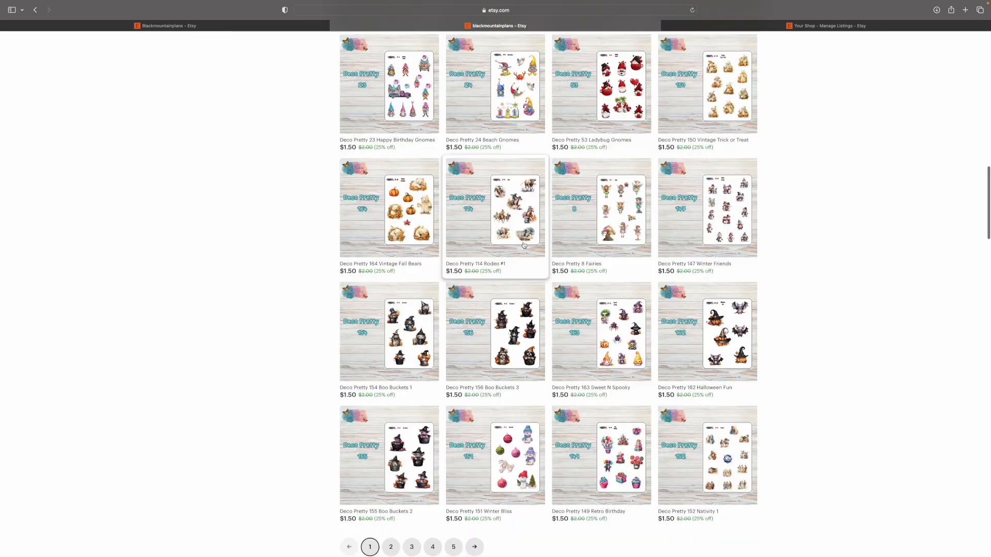
{"action": "scroll", "scroll_direction": "up", "scroll_amount": 3}
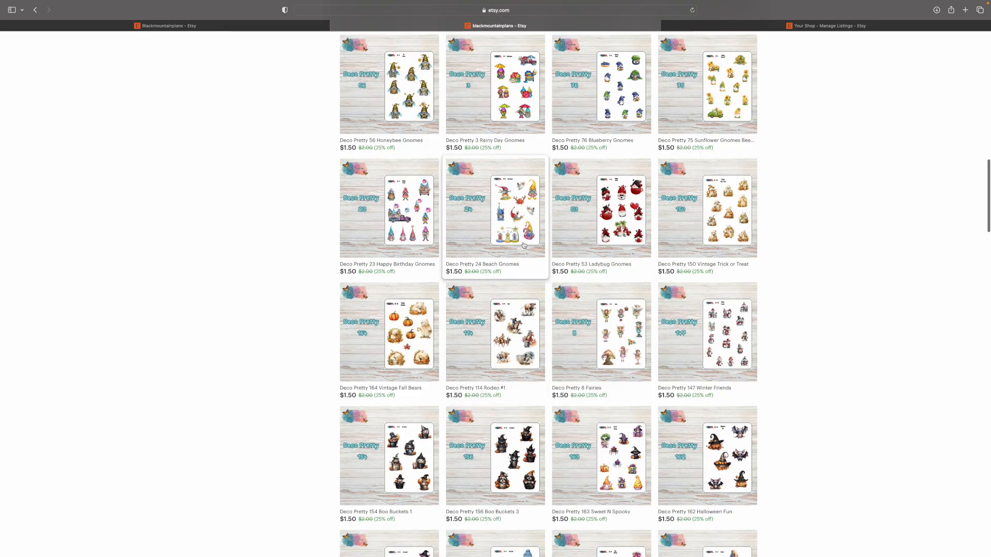
{"action": "scroll", "scroll_direction": "up", "scroll_amount": 3}
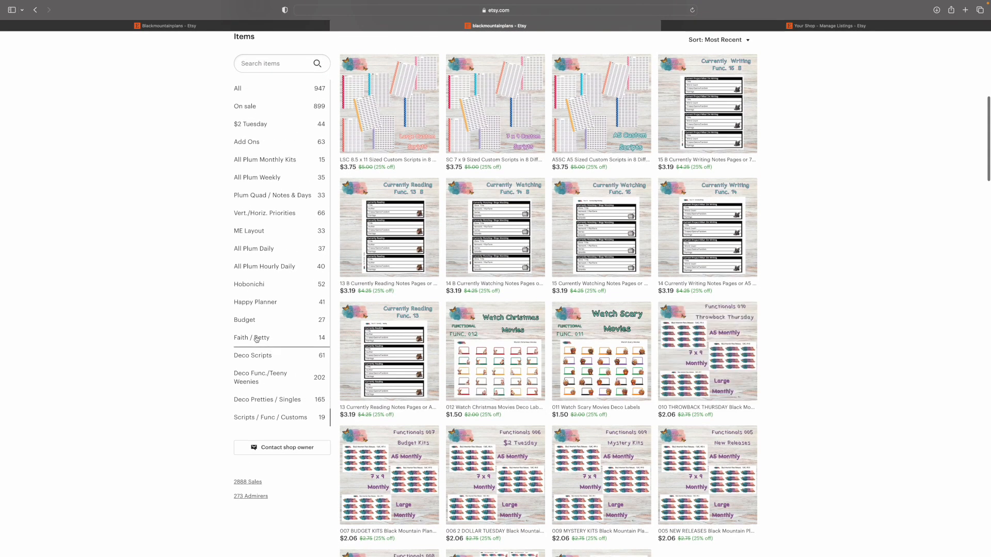
{"action": "mouse_move", "coordinate": [475, 382]}
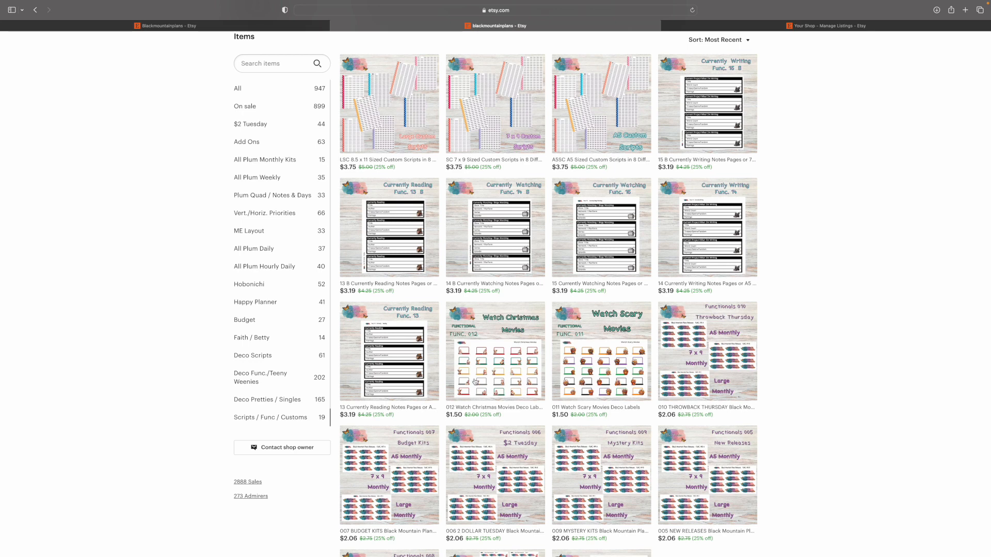
{"action": "mouse_move", "coordinate": [397, 134]}
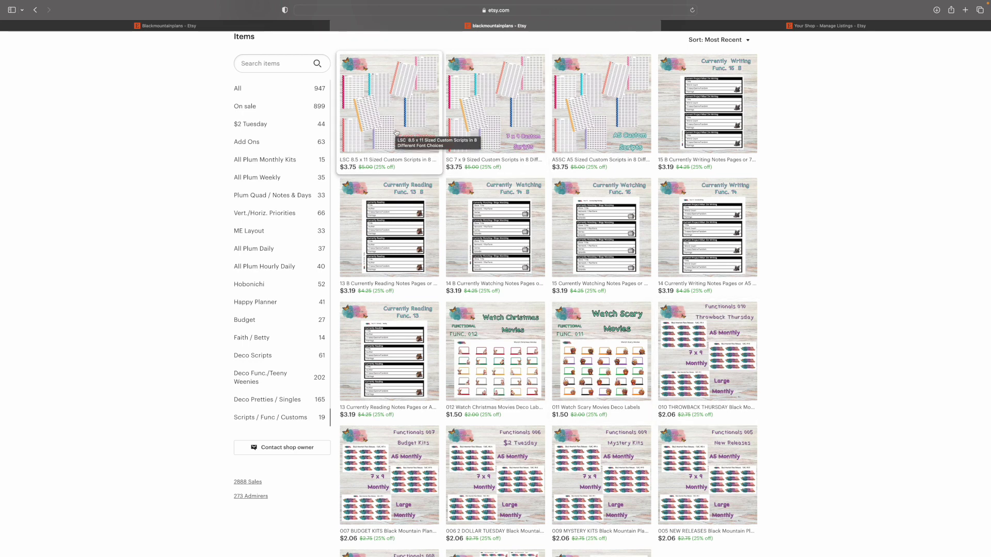
{"action": "mouse_move", "coordinate": [490, 99]}
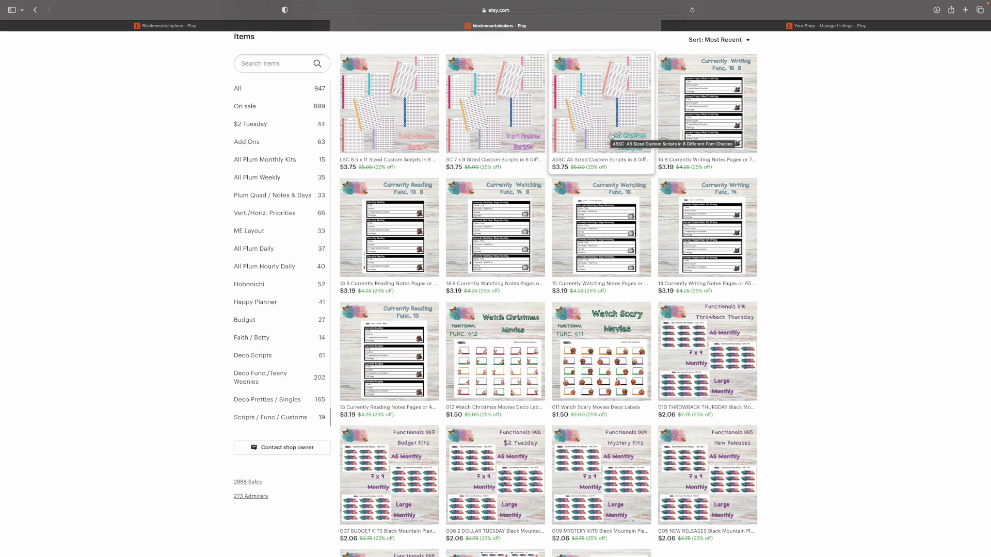
{"action": "mouse_move", "coordinate": [598, 103]}
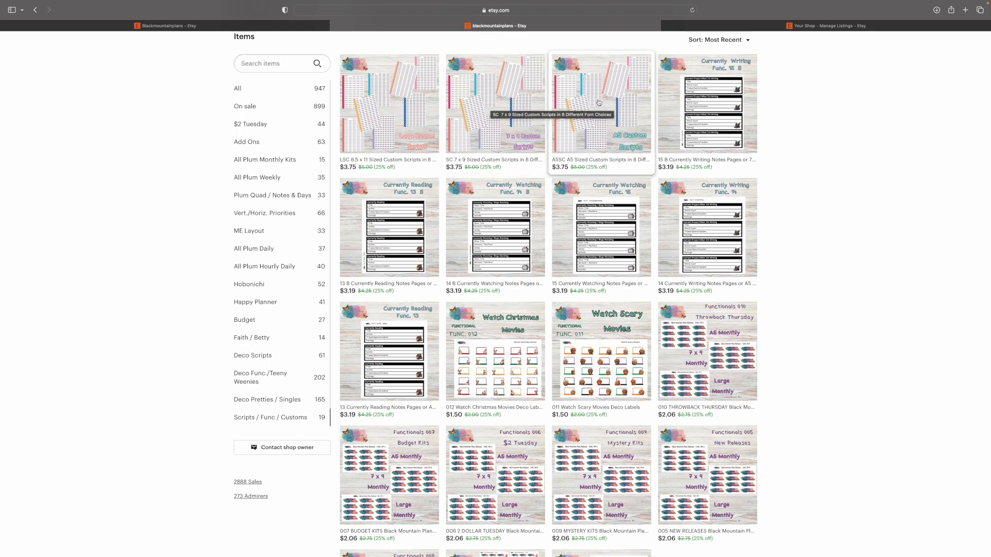
- Open the A5SC A5 Sized Custom Scripts listing from the Scripts / Func / Customs section
{"action": "left_click", "coordinate": [599, 104]}
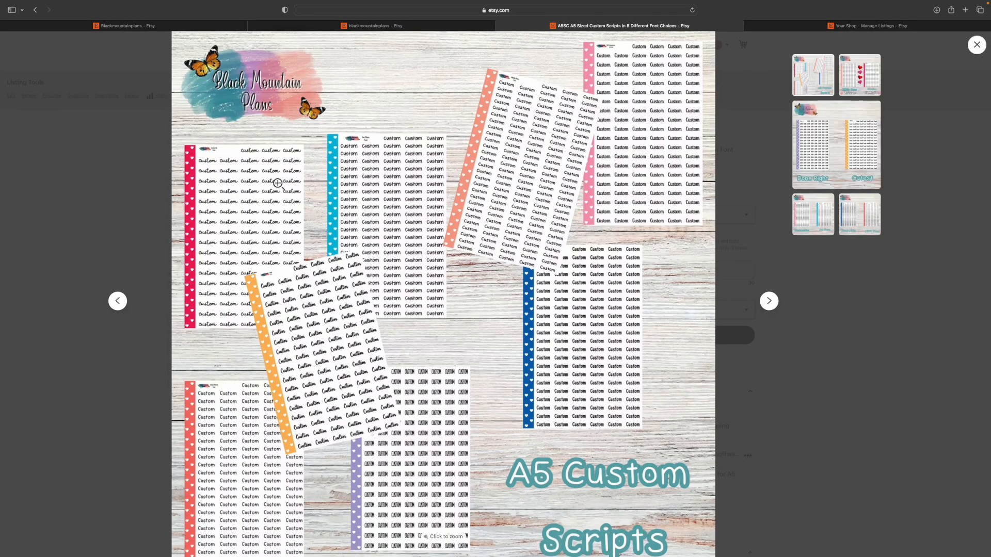
{"action": "mouse_move", "coordinate": [395, 376]}
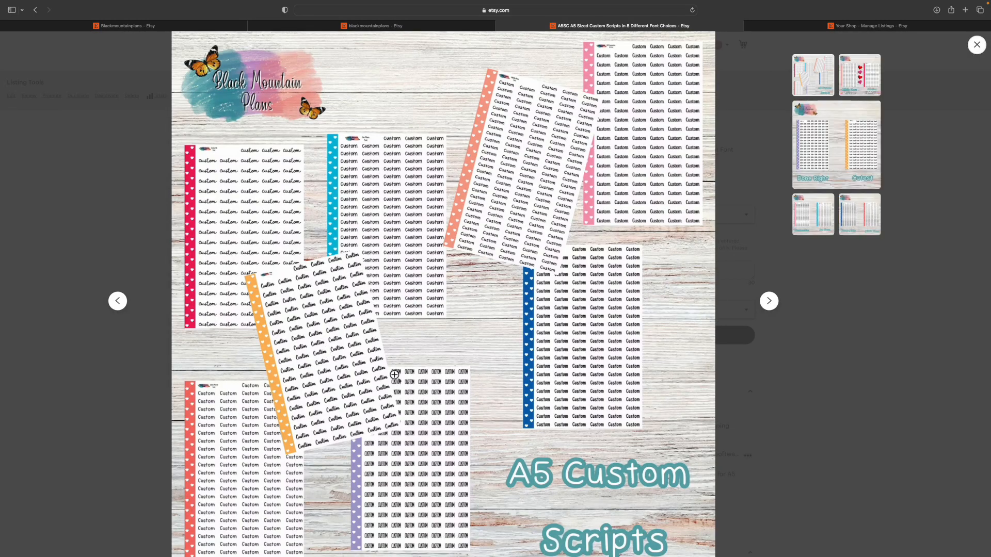
{"action": "mouse_move", "coordinate": [541, 209]}
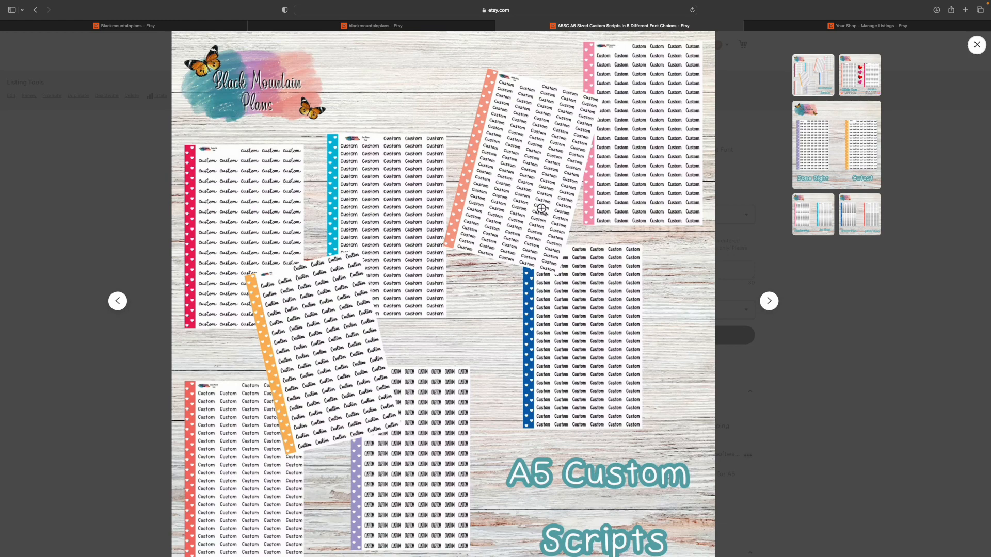
{"action": "left_click", "coordinate": [976, 44]}
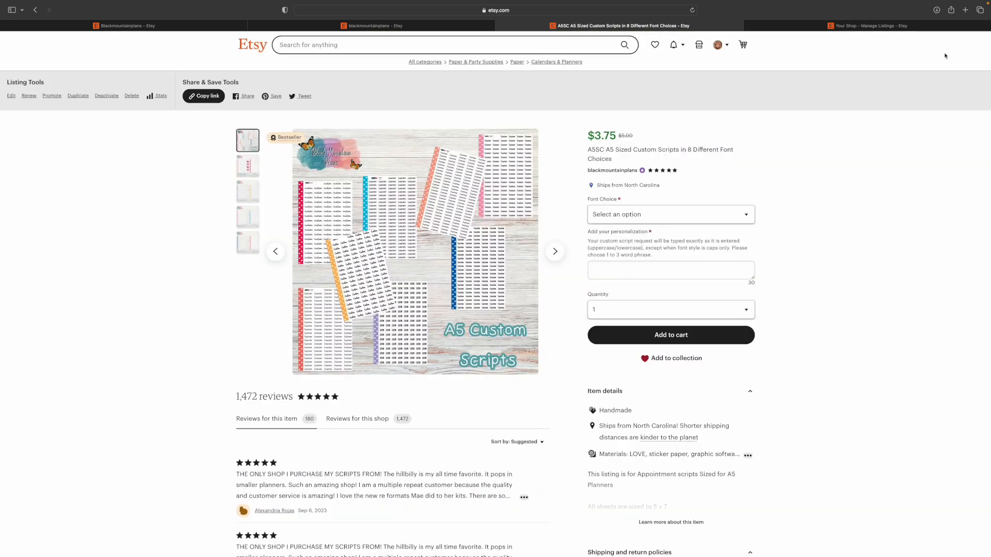
{"action": "mouse_move", "coordinate": [554, 252]}
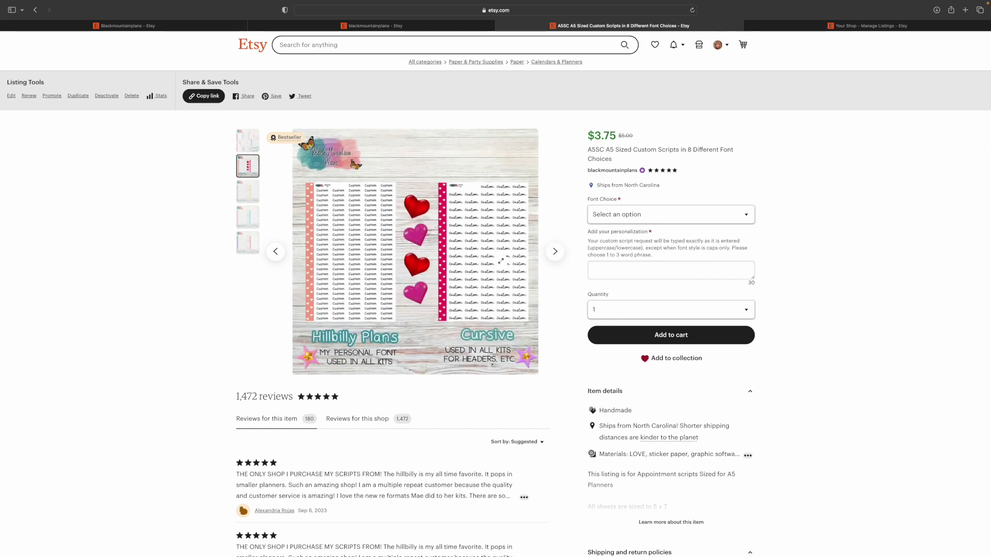
{"action": "mouse_move", "coordinate": [446, 305]}
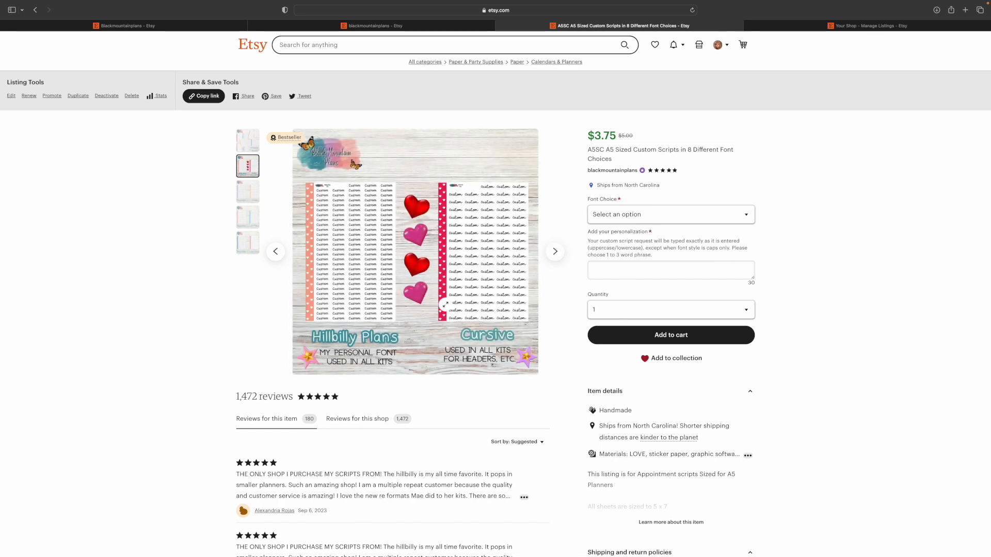
{"action": "mouse_move", "coordinate": [338, 285]}
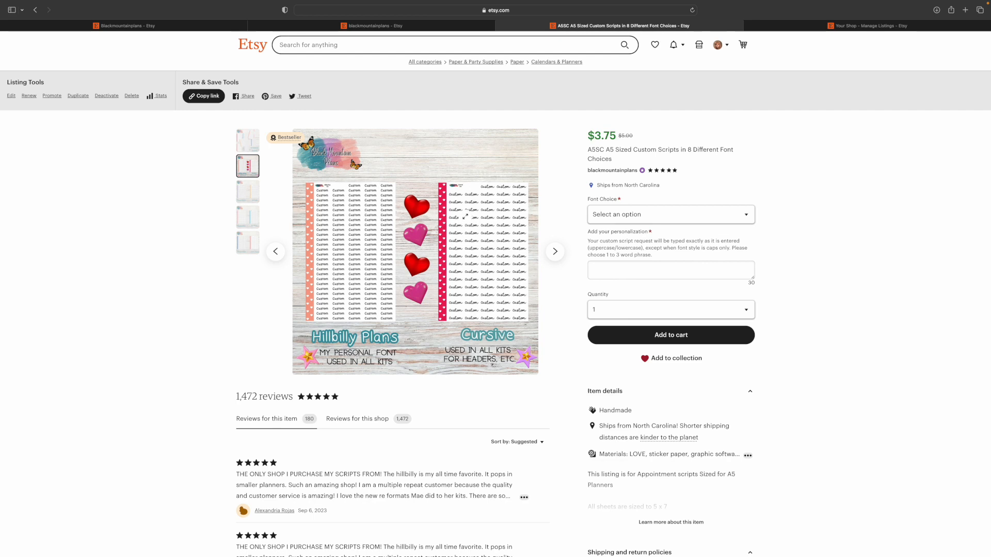
{"action": "mouse_move", "coordinate": [439, 243]}
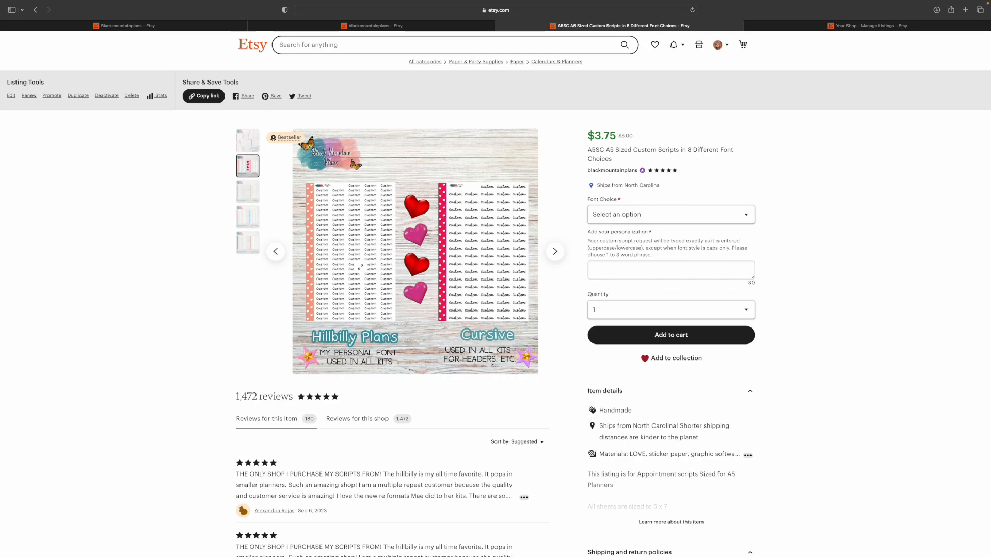
{"action": "left_click", "coordinate": [415, 251]}
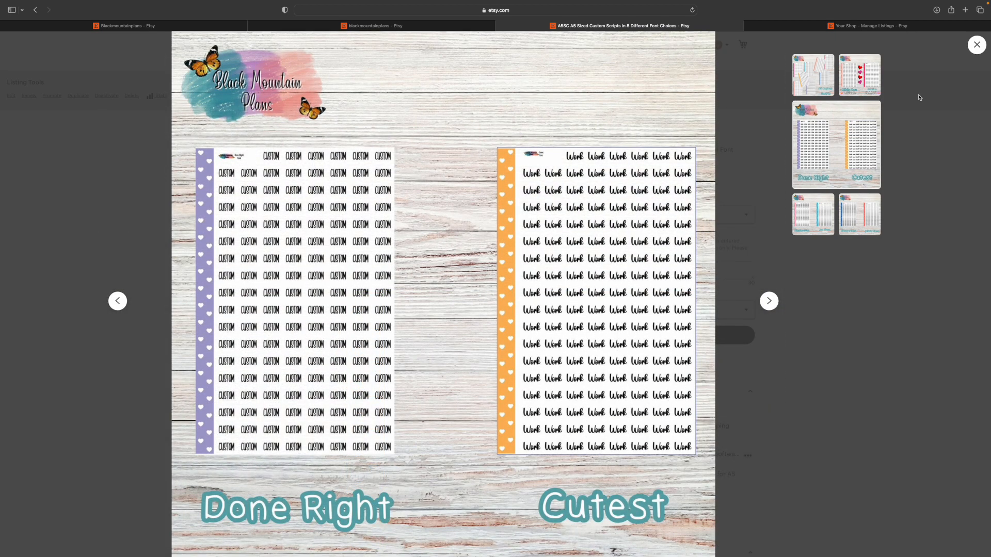
{"action": "left_click", "coordinate": [768, 301]}
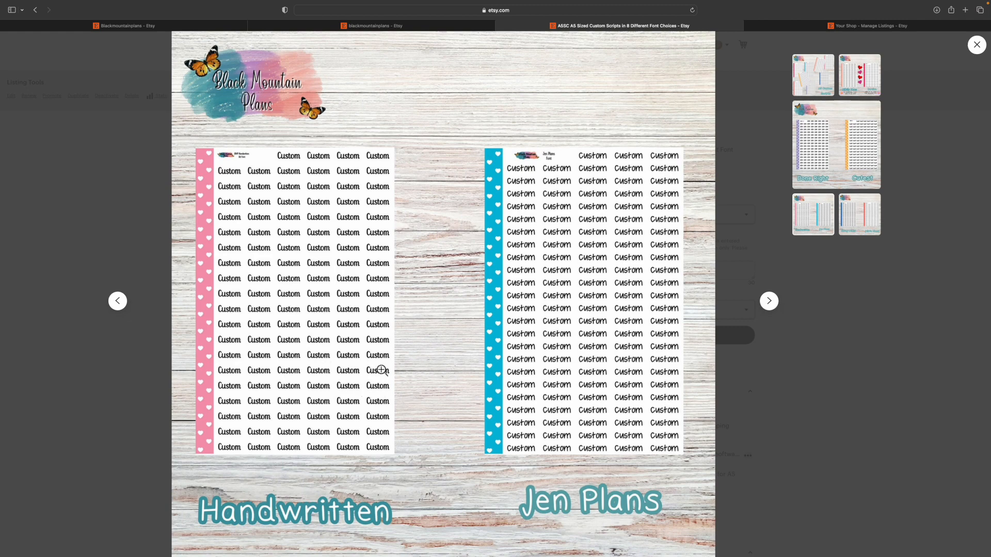
{"action": "mouse_move", "coordinate": [399, 326]}
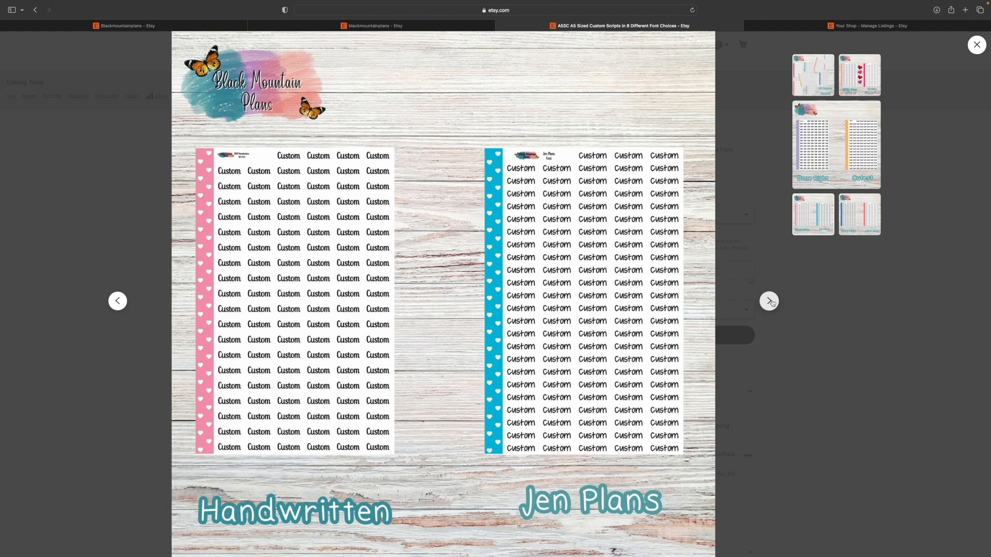
{"action": "left_click", "coordinate": [768, 300]}
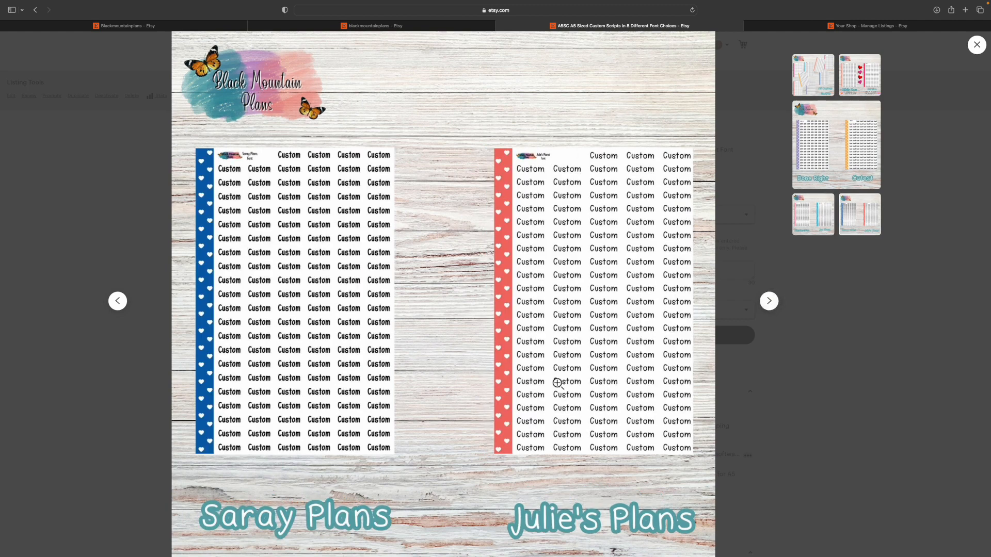
{"action": "left_click", "coordinate": [768, 301]}
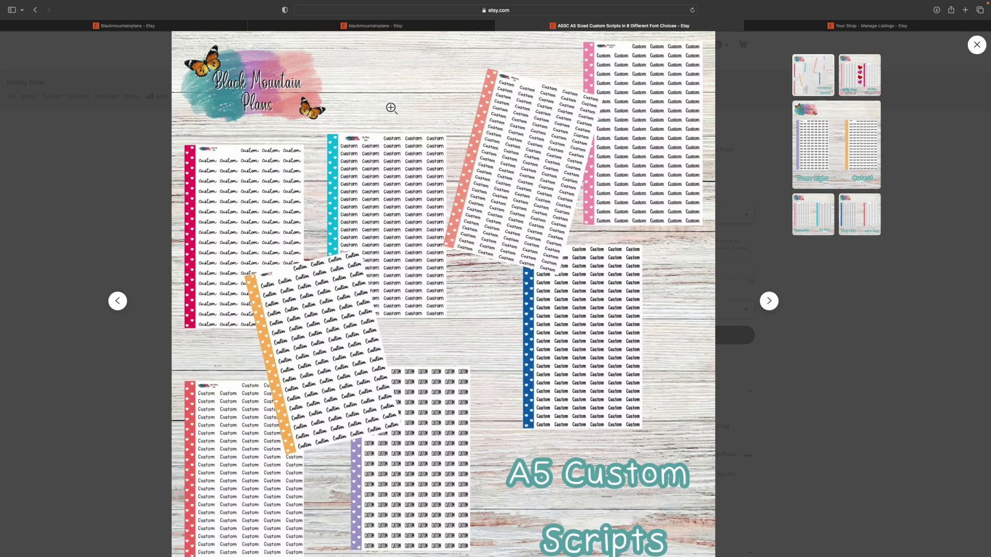
{"action": "mouse_move", "coordinate": [564, 338]}
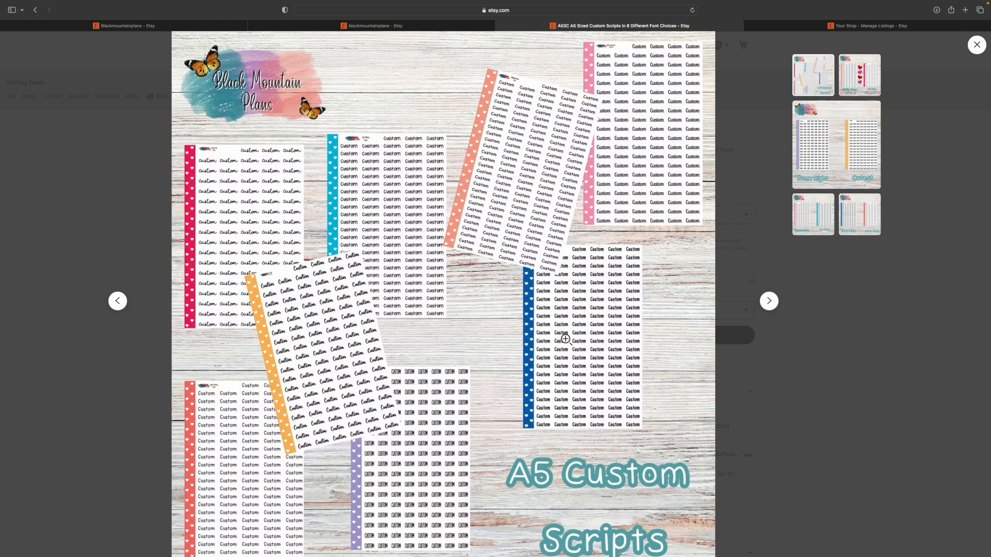
{"action": "left_click", "coordinate": [977, 44]}
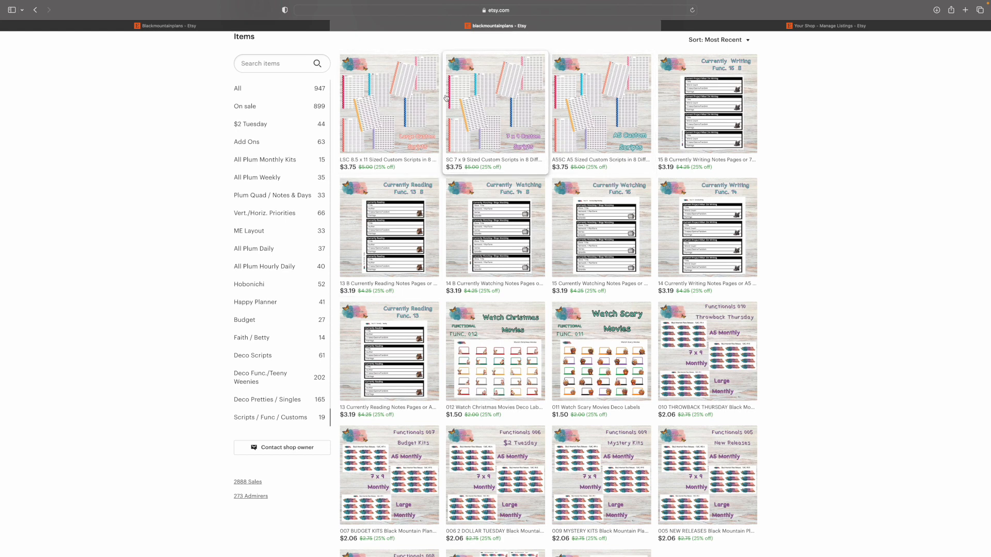
{"action": "mouse_move", "coordinate": [445, 98]}
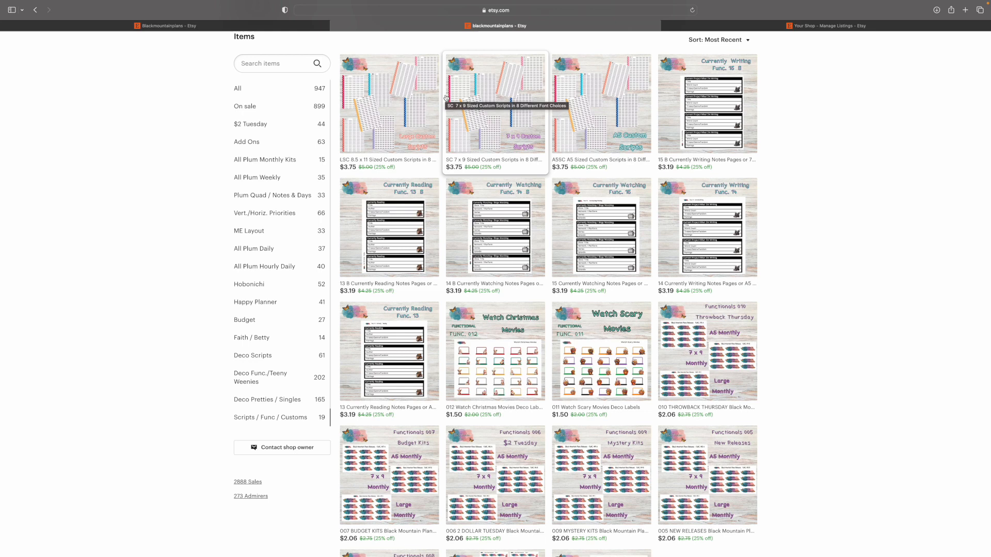
{"action": "mouse_move", "coordinate": [393, 172]}
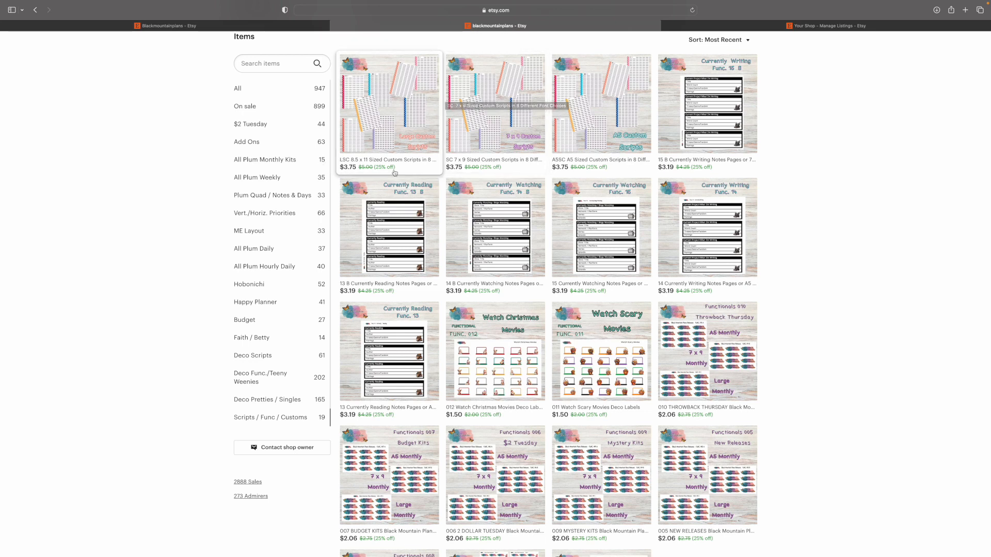
{"action": "mouse_move", "coordinate": [607, 169]}
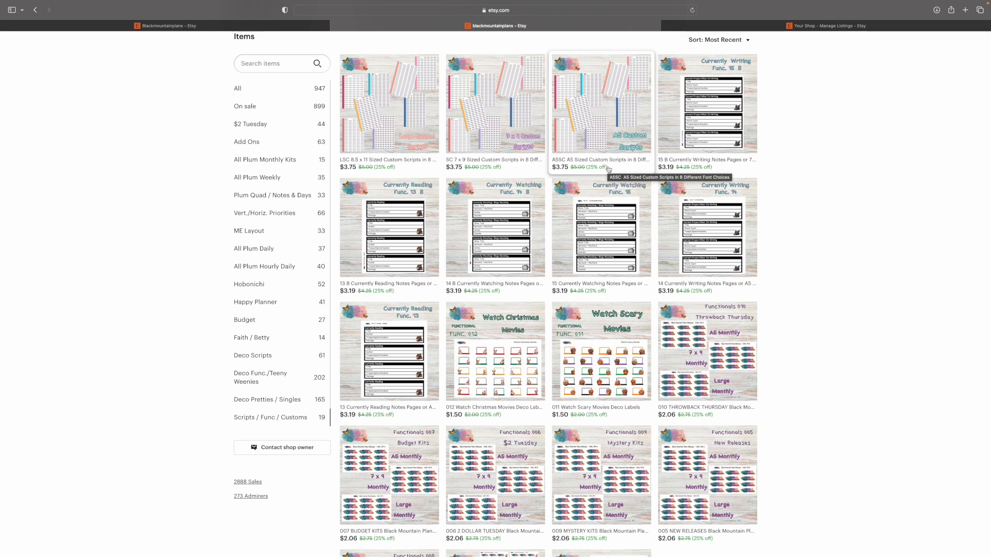
{"action": "mouse_move", "coordinate": [293, 208]}
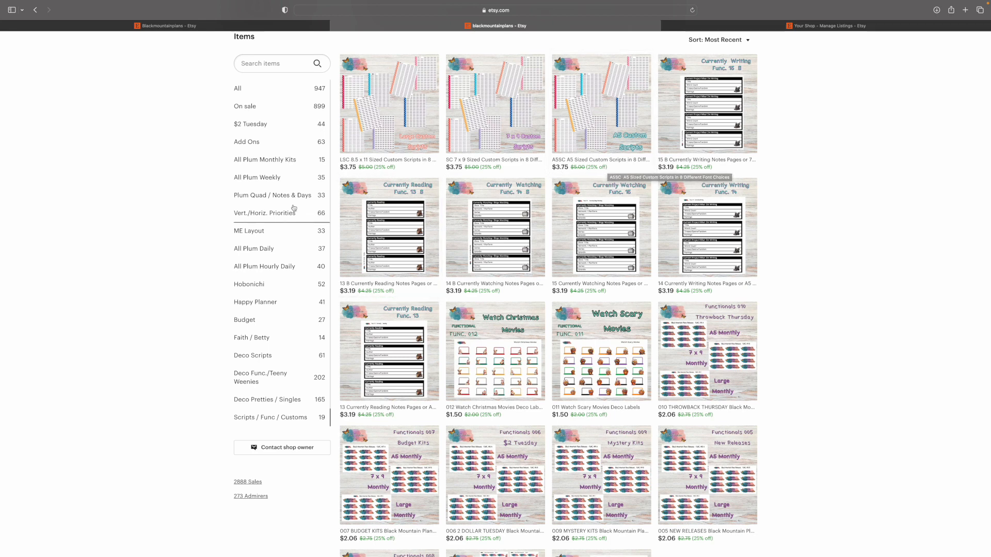
{"action": "mouse_move", "coordinate": [432, 128]}
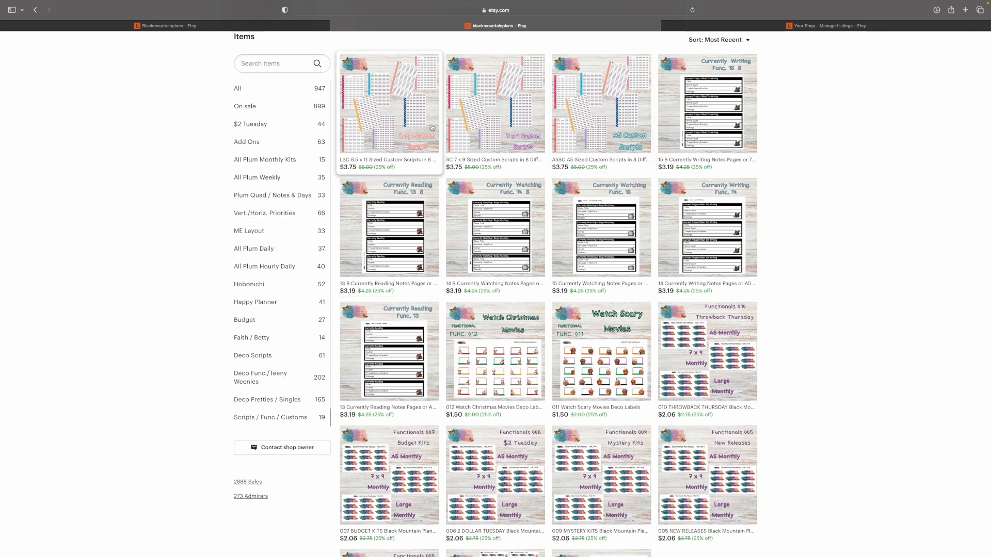
{"action": "mouse_move", "coordinate": [398, 119]}
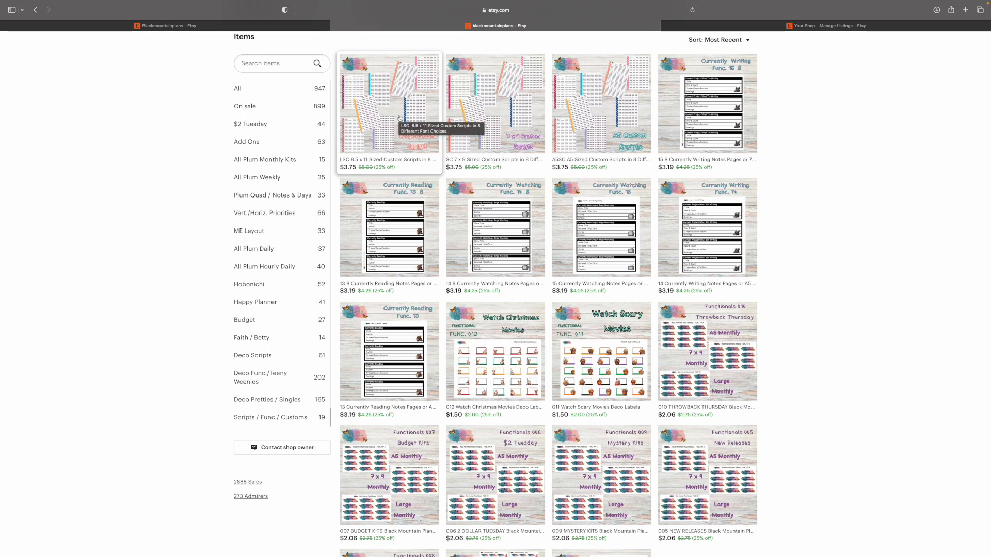
{"action": "mouse_move", "coordinate": [508, 126]}
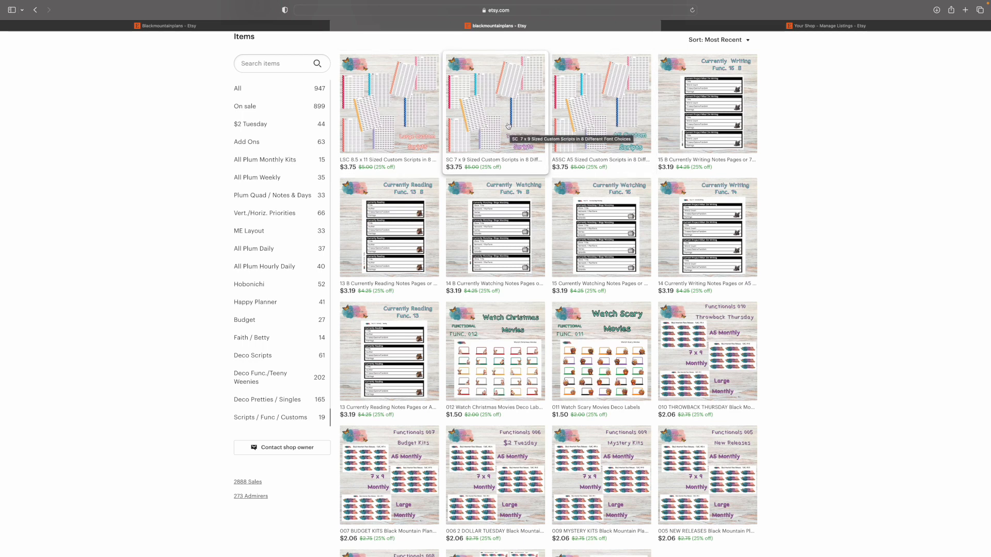
{"action": "mouse_move", "coordinate": [568, 133]}
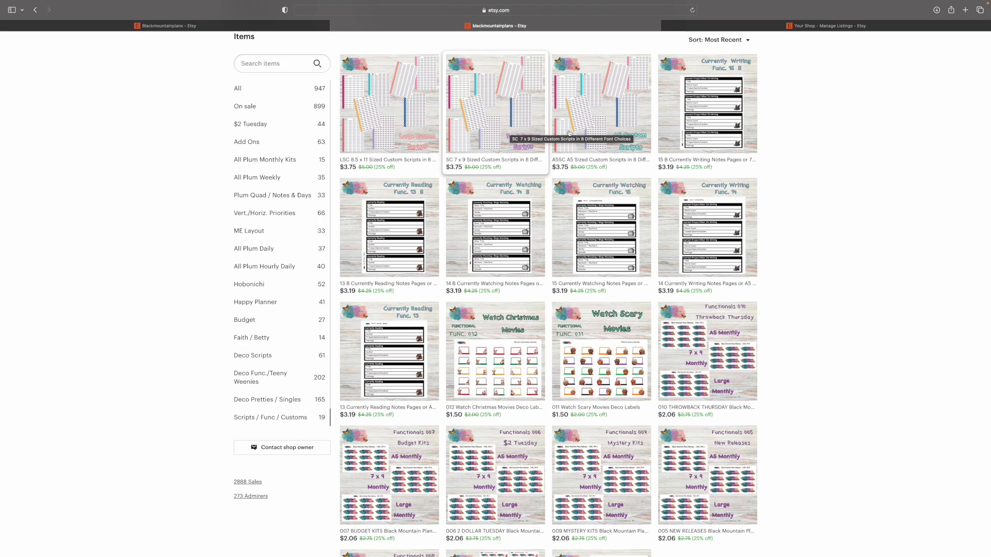
{"action": "mouse_move", "coordinate": [588, 120]}
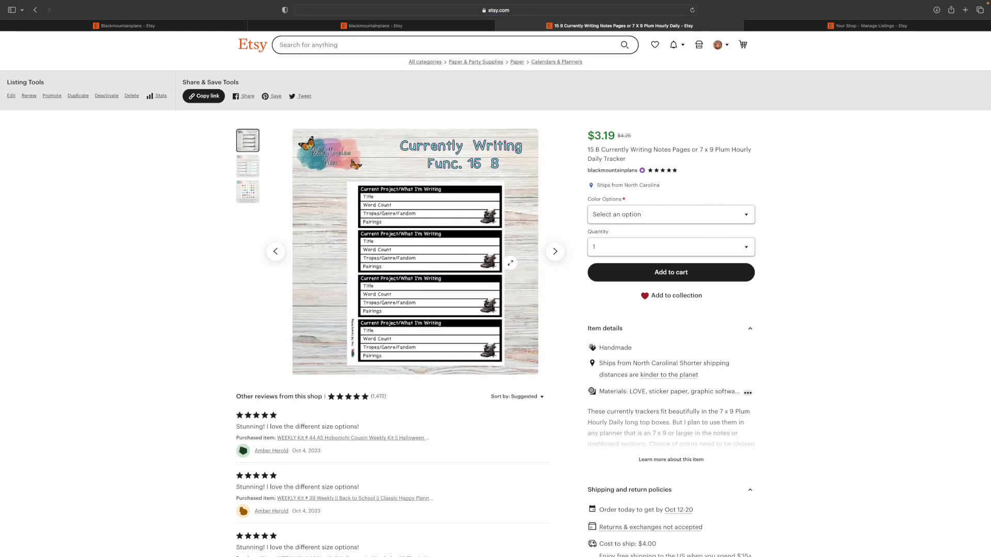
{"action": "mouse_move", "coordinate": [430, 347]}
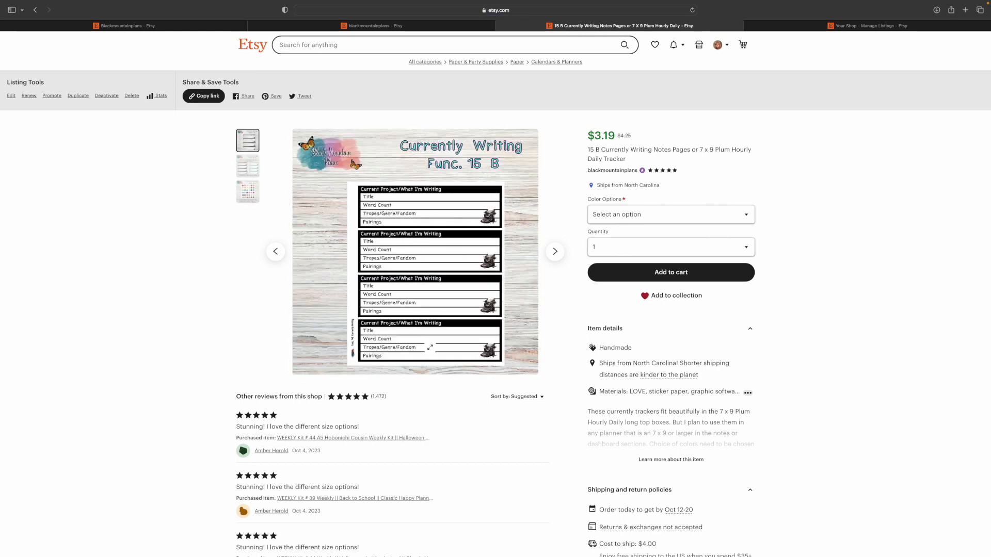
{"action": "mouse_move", "coordinate": [421, 198]}
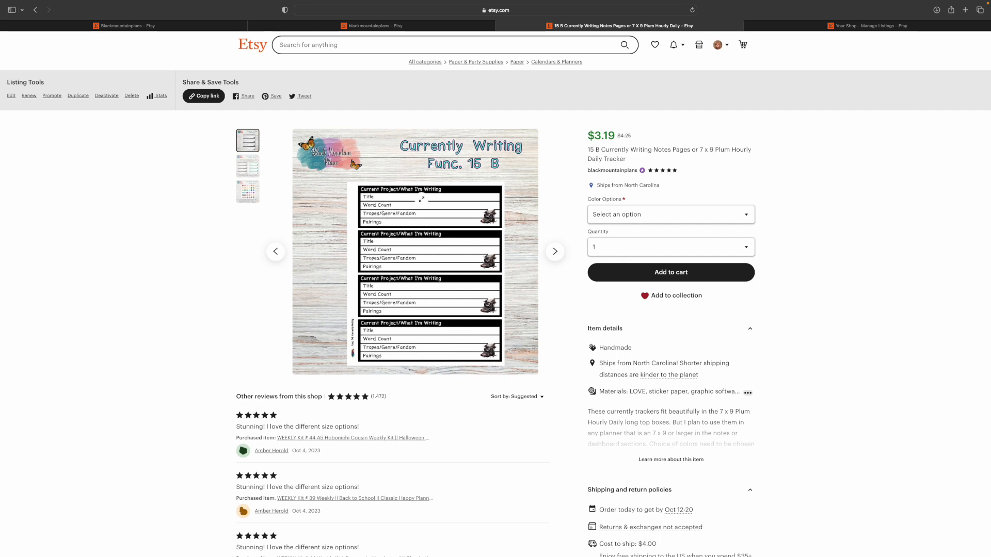
{"action": "mouse_move", "coordinate": [554, 251]}
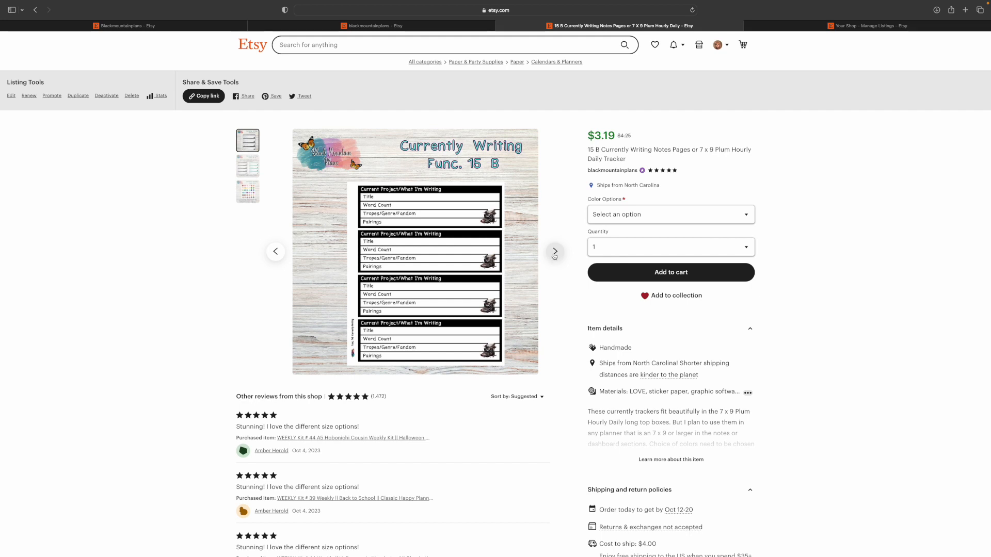
- Browse the 15 B Currently Writing listing's photos through to the colour-number chart
{"action": "left_click", "coordinate": [554, 252]}
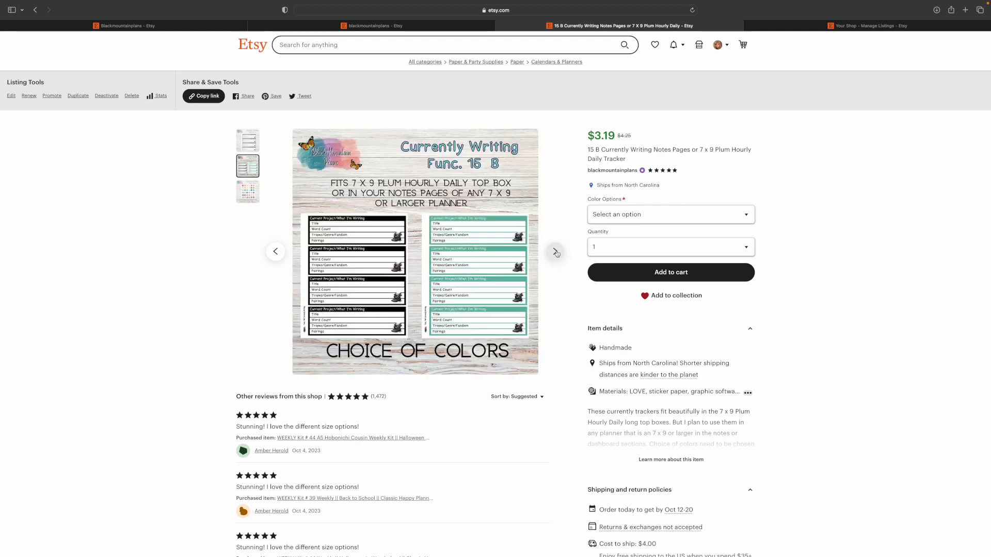
{"action": "mouse_move", "coordinate": [554, 251]}
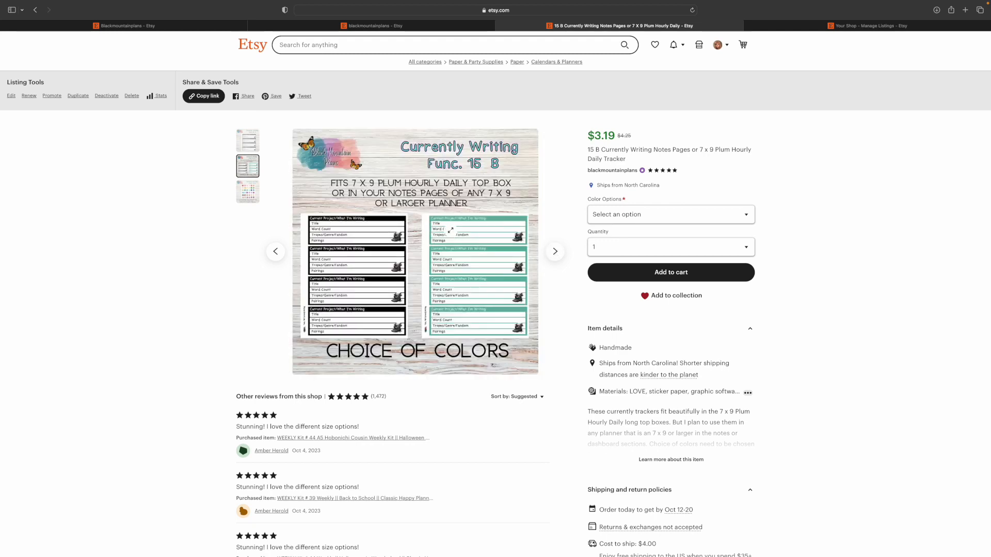
{"action": "left_click", "coordinate": [247, 192]}
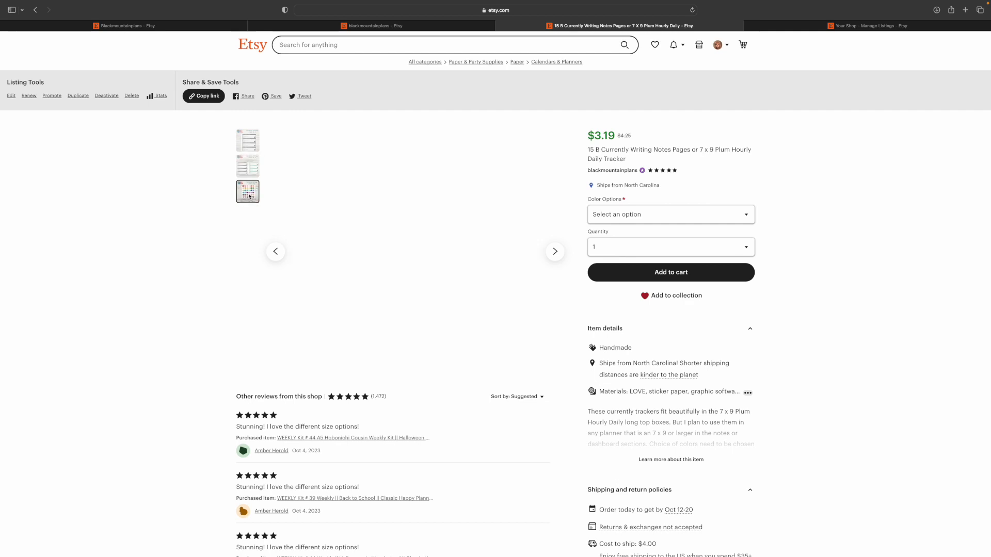
{"action": "left_click", "coordinate": [248, 192]}
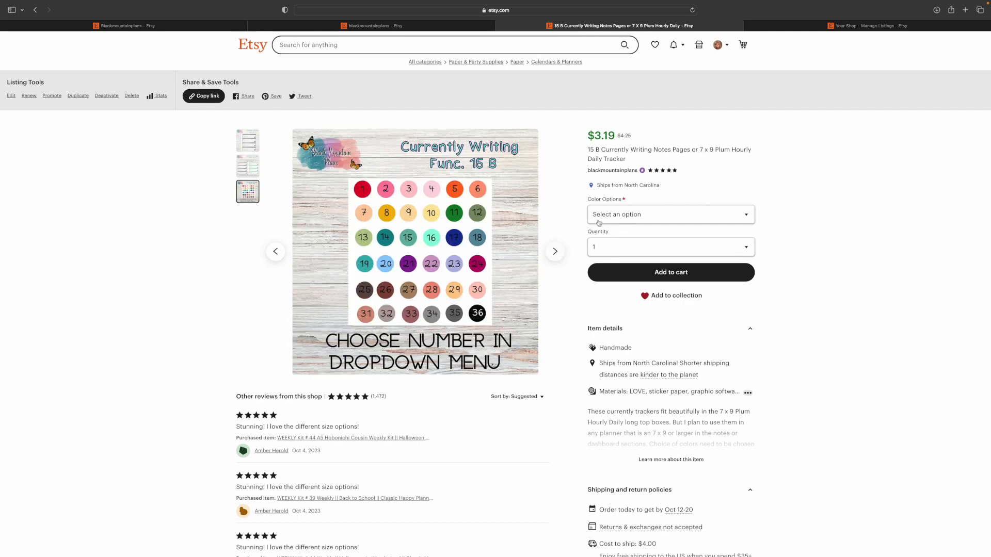
{"action": "left_click", "coordinate": [670, 214]}
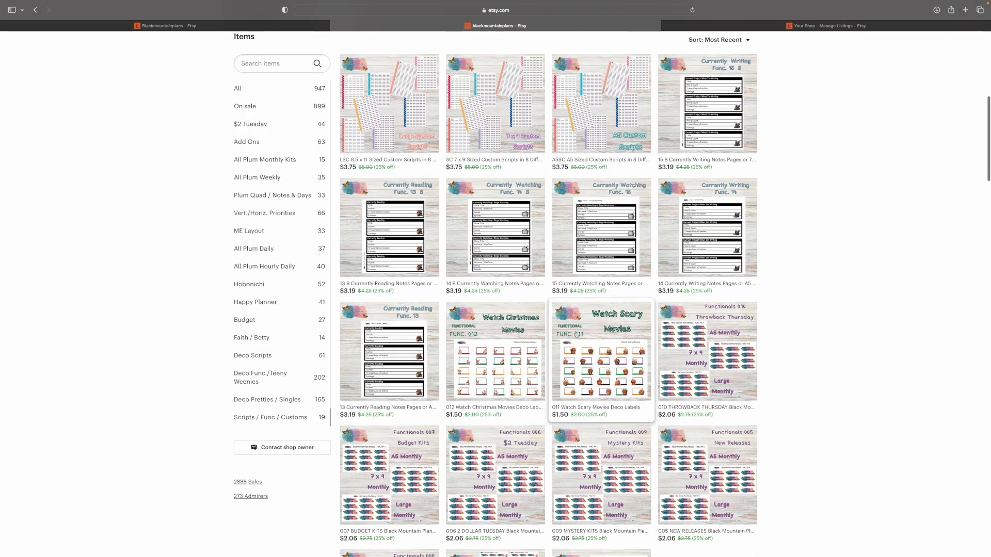
{"action": "mouse_move", "coordinate": [548, 378]}
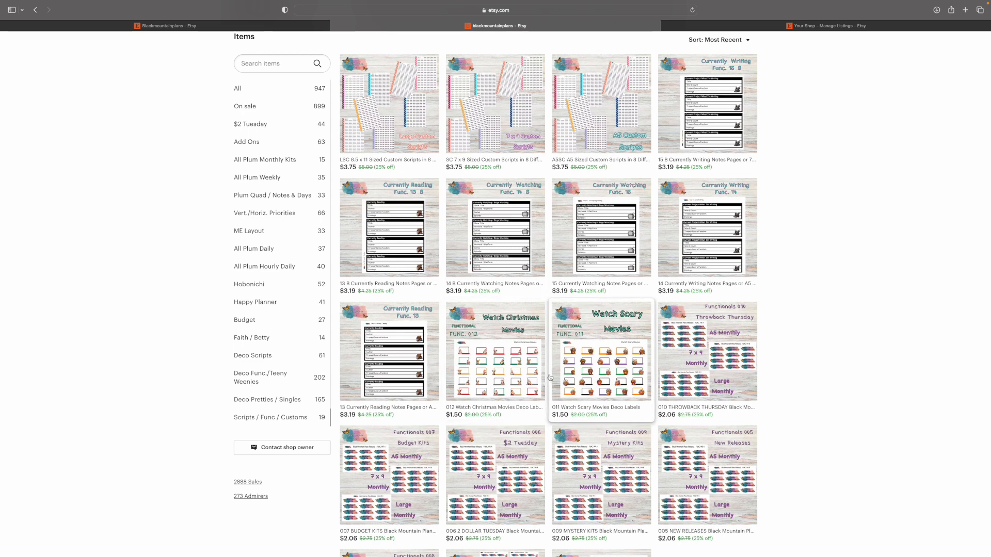
- Scroll the shop homepage down to the section sidebar and item grid, then back up
{"action": "scroll", "scroll_direction": "down", "scroll_amount": 3}
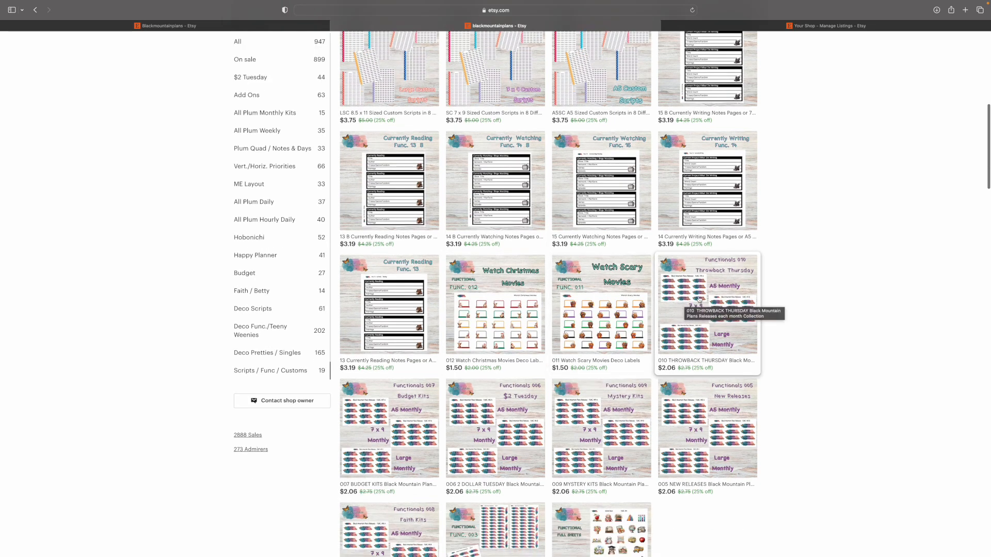
{"action": "mouse_move", "coordinate": [707, 412]}
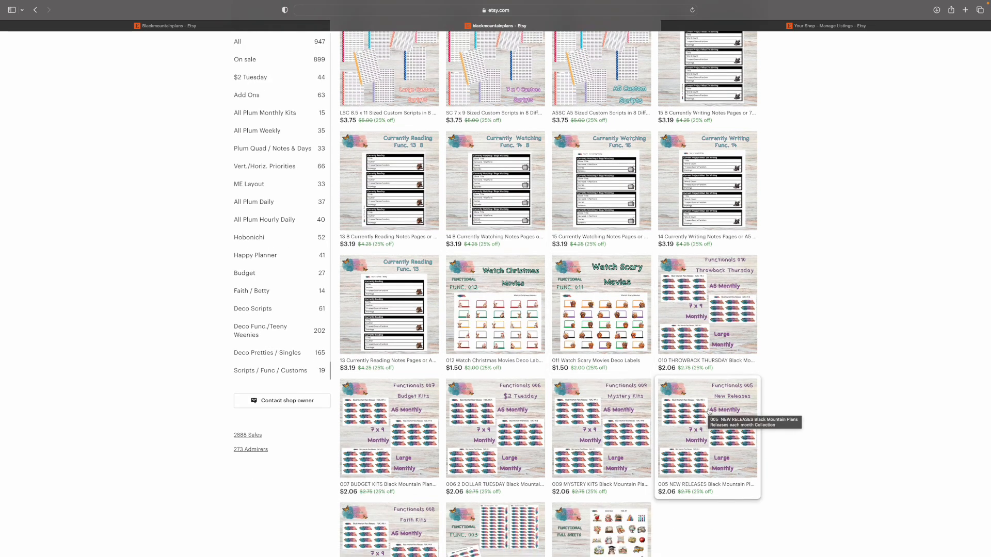
{"action": "mouse_move", "coordinate": [459, 433]}
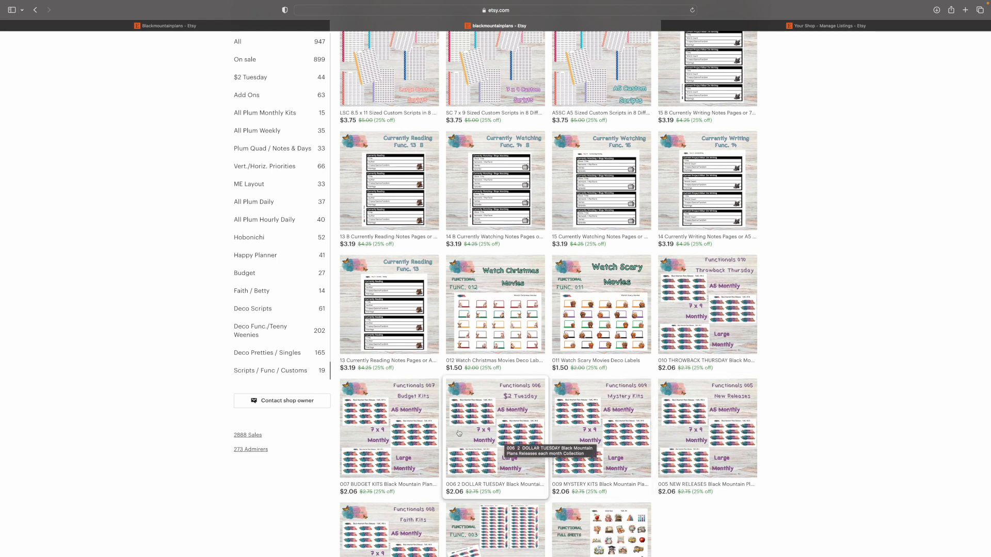
{"action": "mouse_move", "coordinate": [478, 483]}
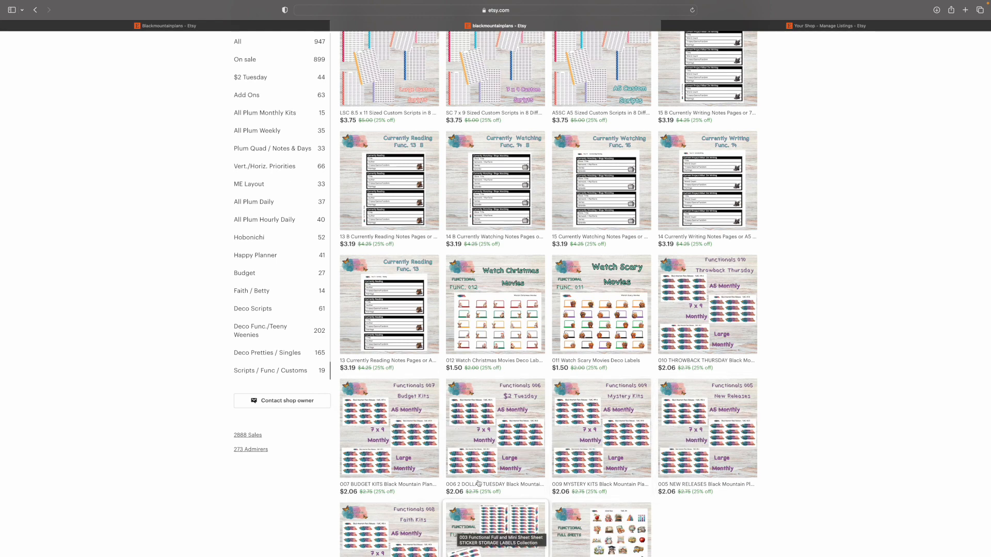
{"action": "scroll", "scroll_direction": "down", "scroll_amount": 3}
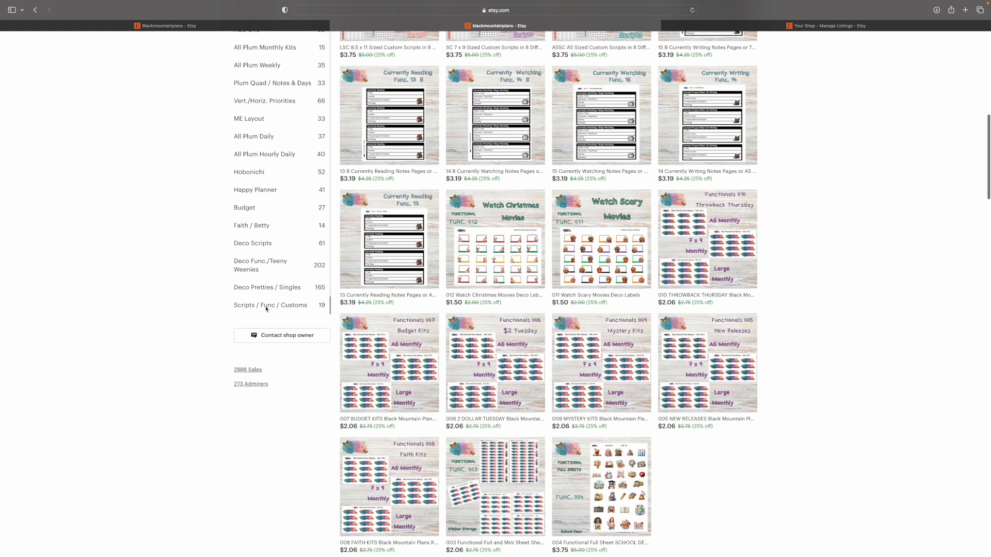
{"action": "mouse_move", "coordinate": [474, 351]}
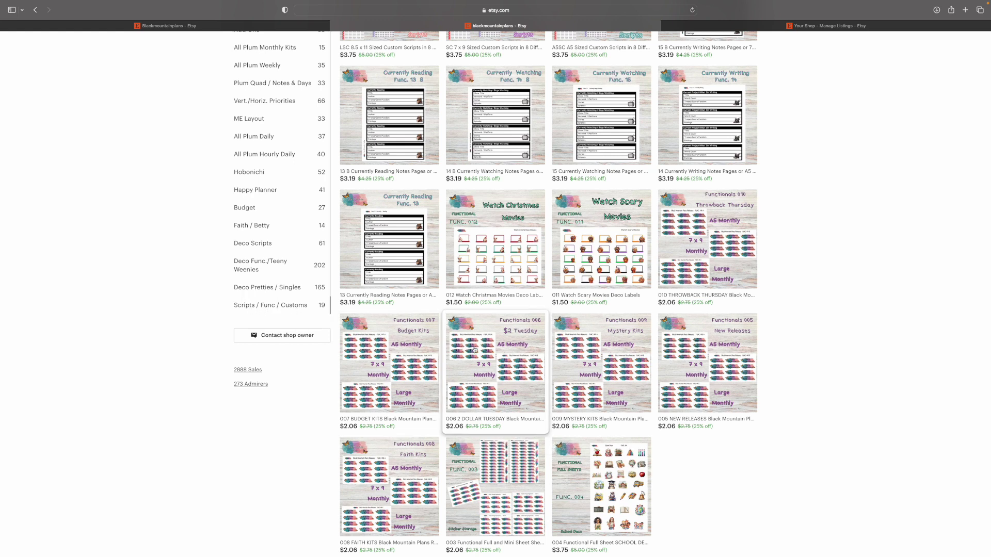
{"action": "mouse_move", "coordinate": [681, 375]}
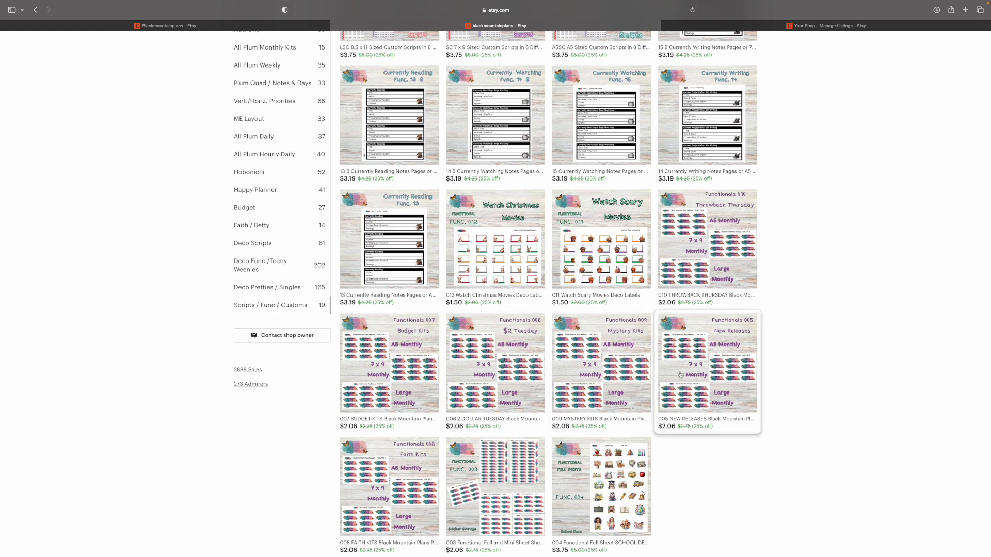
{"action": "mouse_move", "coordinate": [495, 365]}
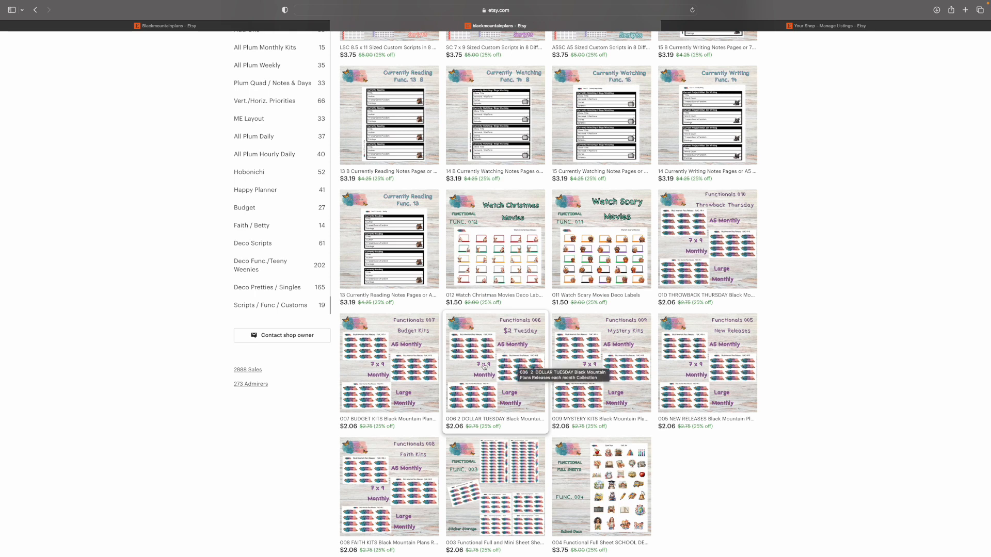
{"action": "mouse_move", "coordinate": [453, 357]}
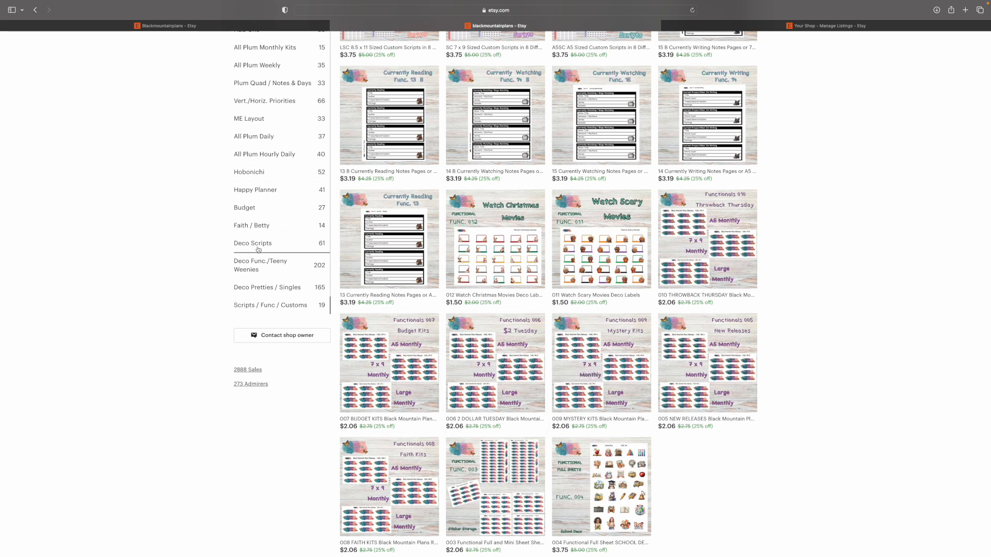
{"action": "mouse_move", "coordinate": [259, 263]}
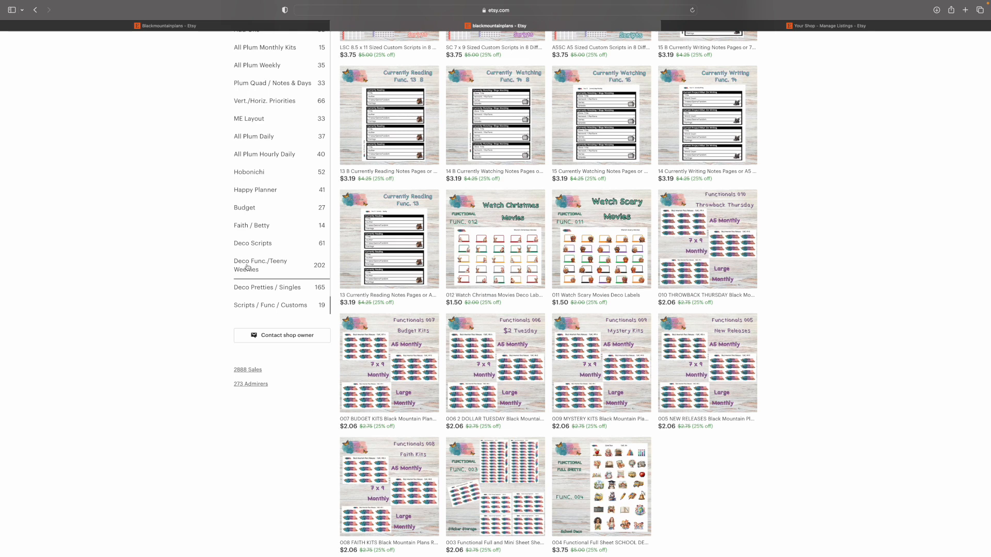
{"action": "mouse_move", "coordinate": [430, 324]}
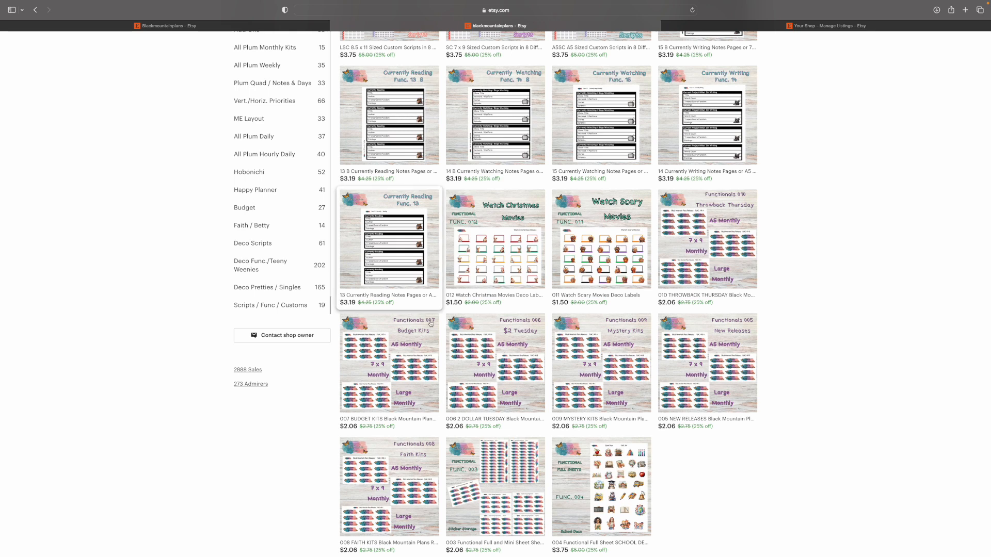
{"action": "mouse_move", "coordinate": [270, 270]}
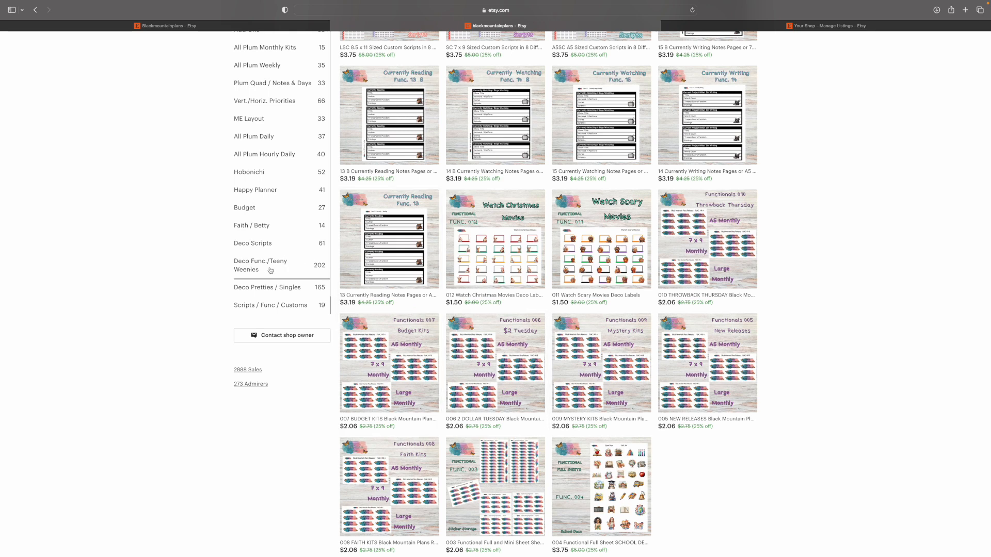
{"action": "mouse_move", "coordinate": [595, 335]}
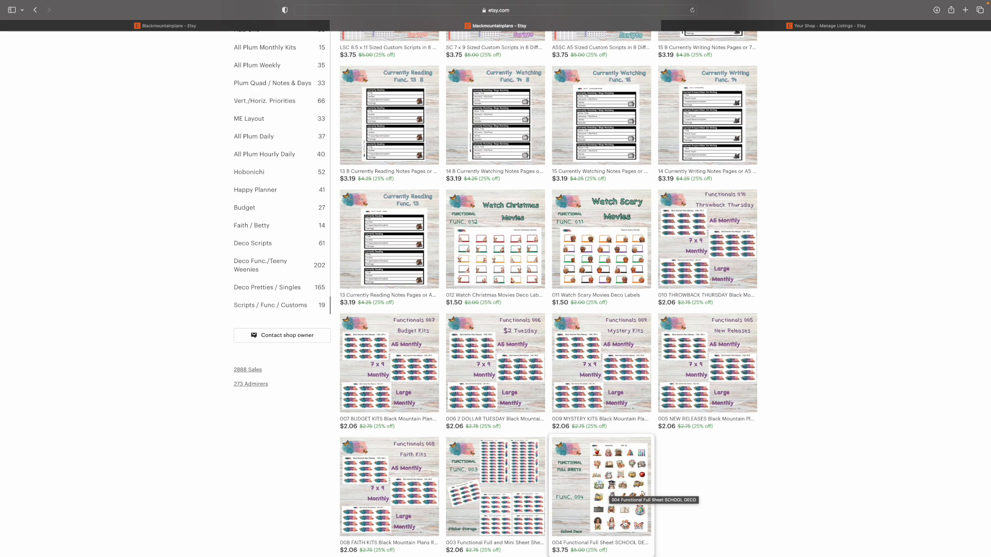
{"action": "mouse_move", "coordinate": [611, 477]}
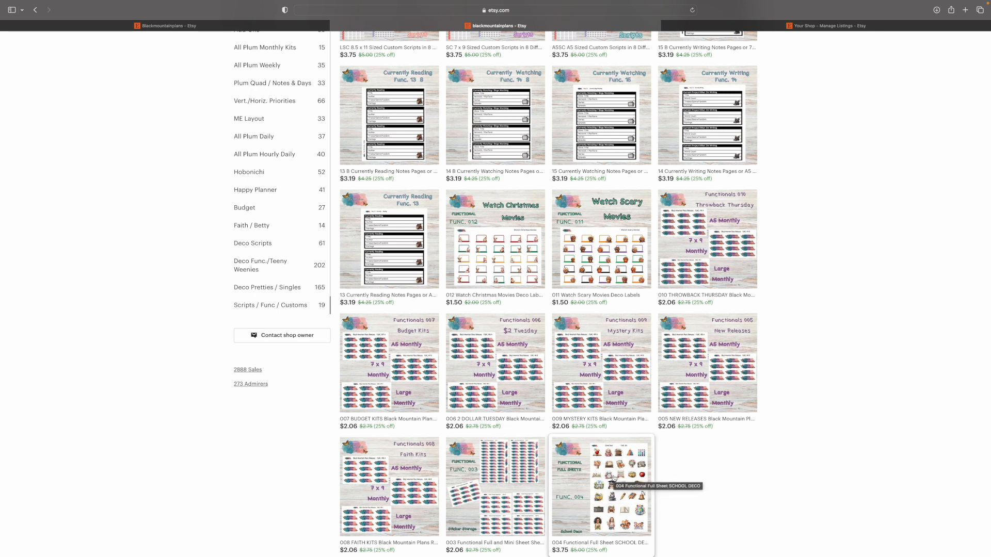
{"action": "scroll", "scroll_direction": "up", "scroll_amount": 3}
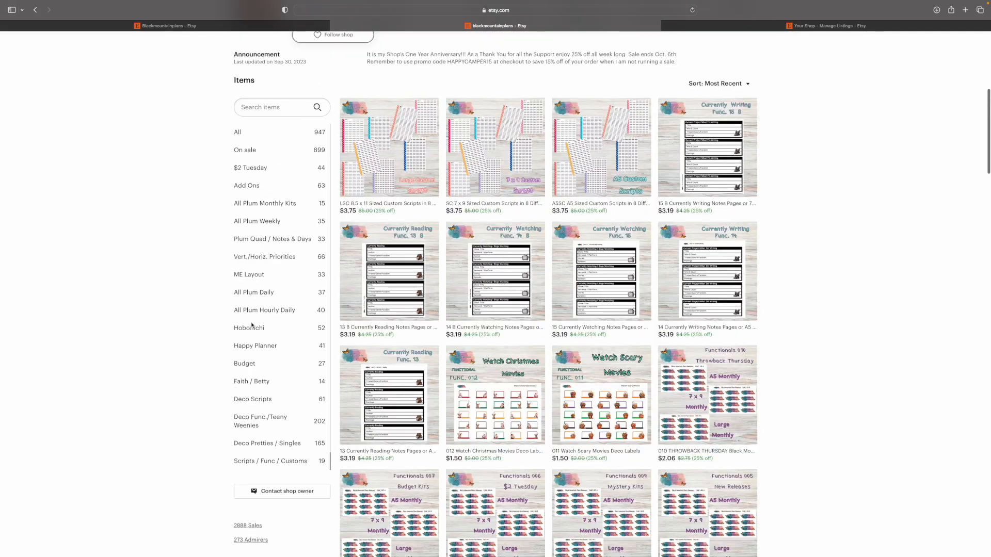
- Leave the storefront for the Shop Manager Listings page with 947 active listings
{"action": "scroll", "scroll_direction": "up", "scroll_amount": 3}
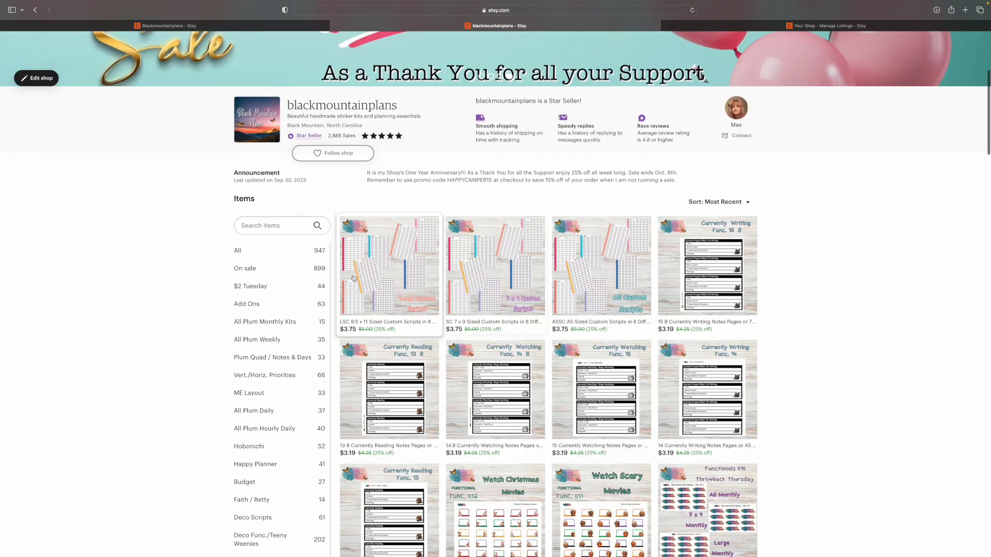
{"action": "scroll", "scroll_direction": "down", "scroll_amount": 3}
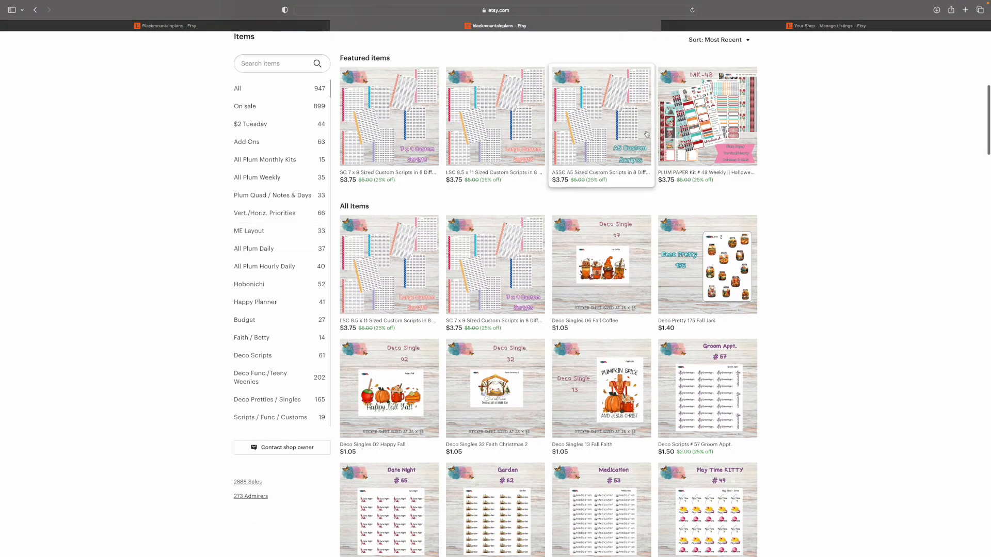
{"action": "mouse_move", "coordinate": [824, 207]}
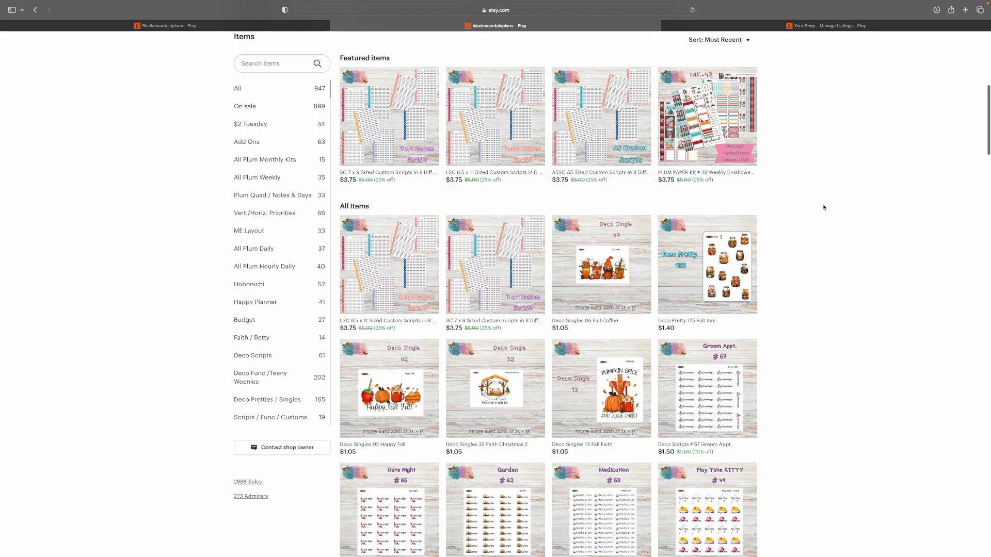
{"action": "scroll", "scroll_direction": "up", "scroll_amount": 3}
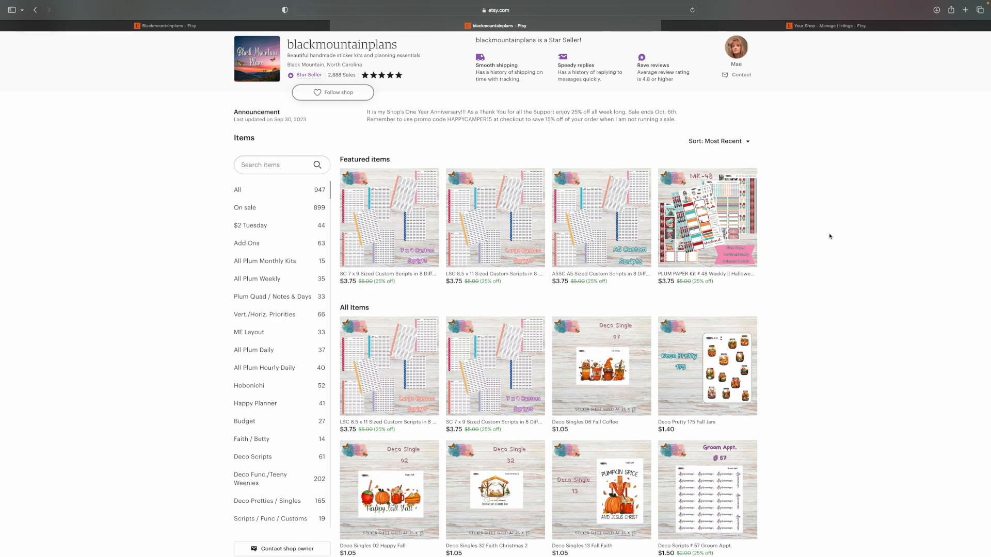
{"action": "mouse_move", "coordinate": [802, 257]}
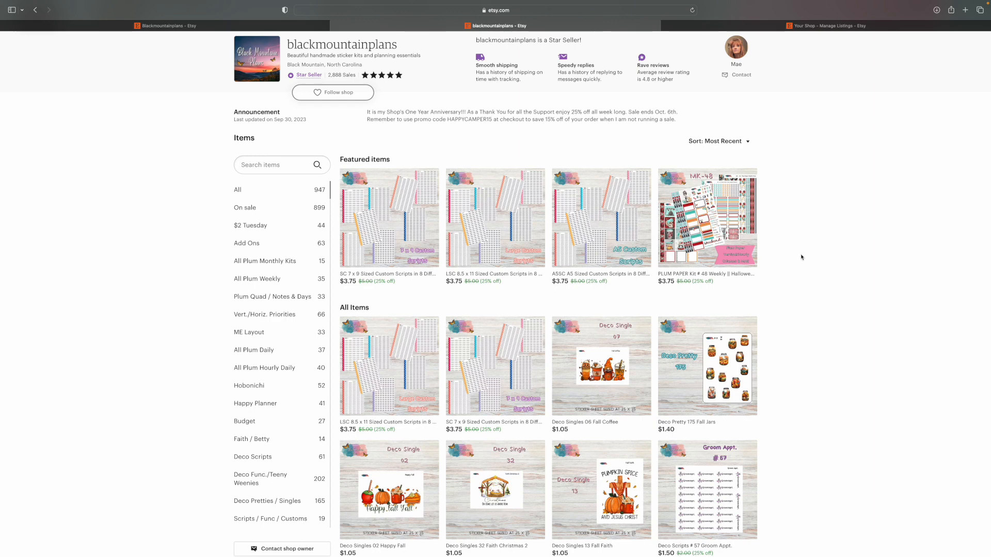
{"action": "mouse_move", "coordinate": [737, 74]}
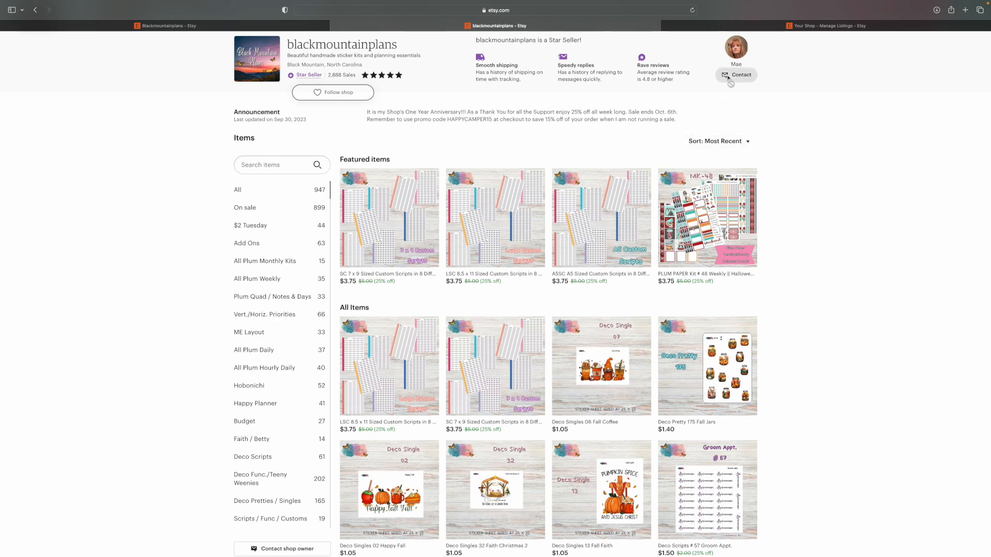
{"action": "mouse_move", "coordinate": [593, 163]}
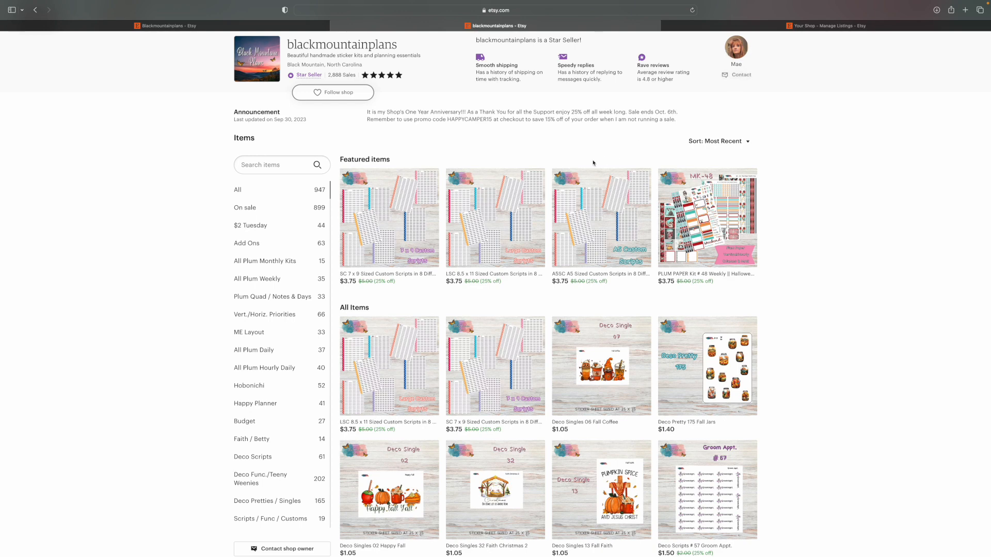
{"action": "scroll", "scroll_direction": "up", "scroll_amount": 3}
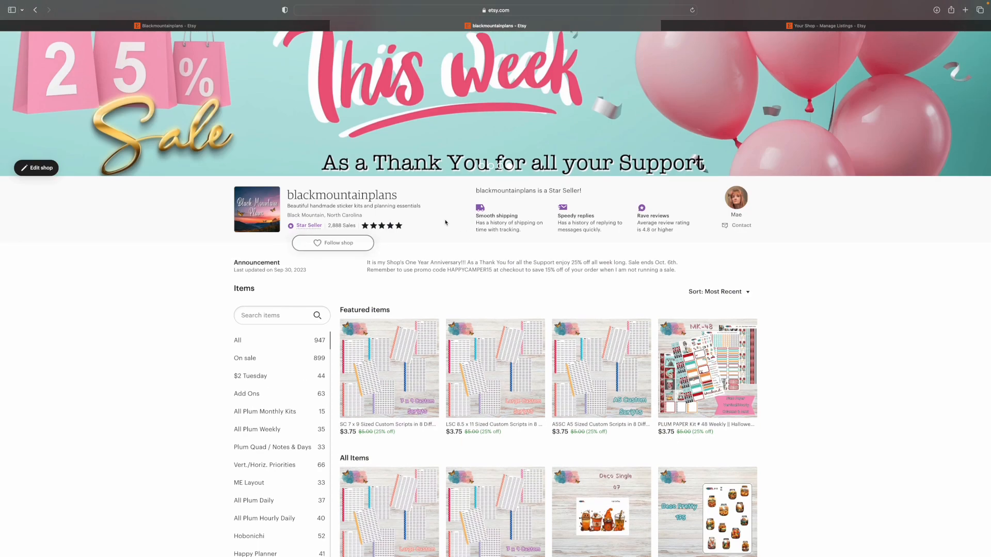
{"action": "mouse_move", "coordinate": [815, 330]}
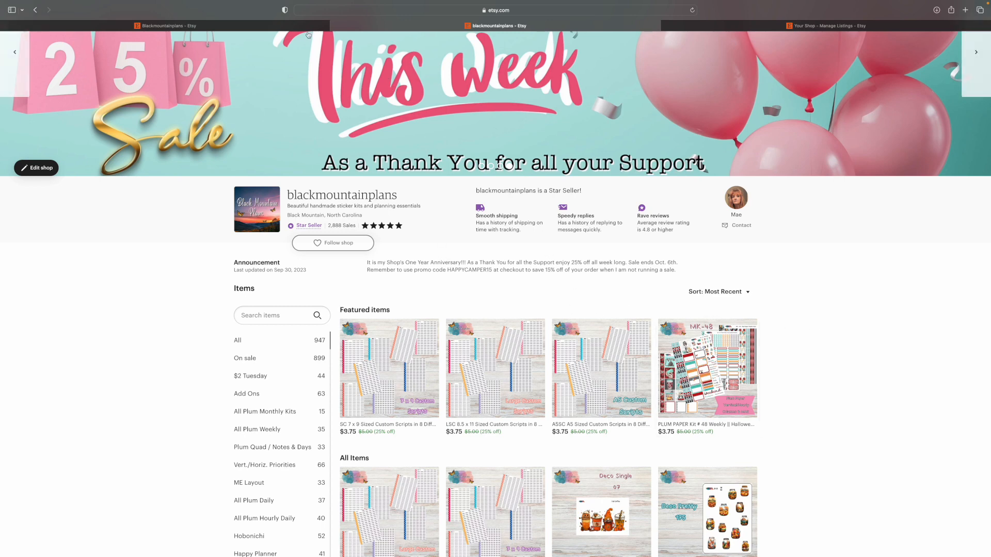
{"action": "scroll", "scroll_direction": "down", "scroll_amount": 3}
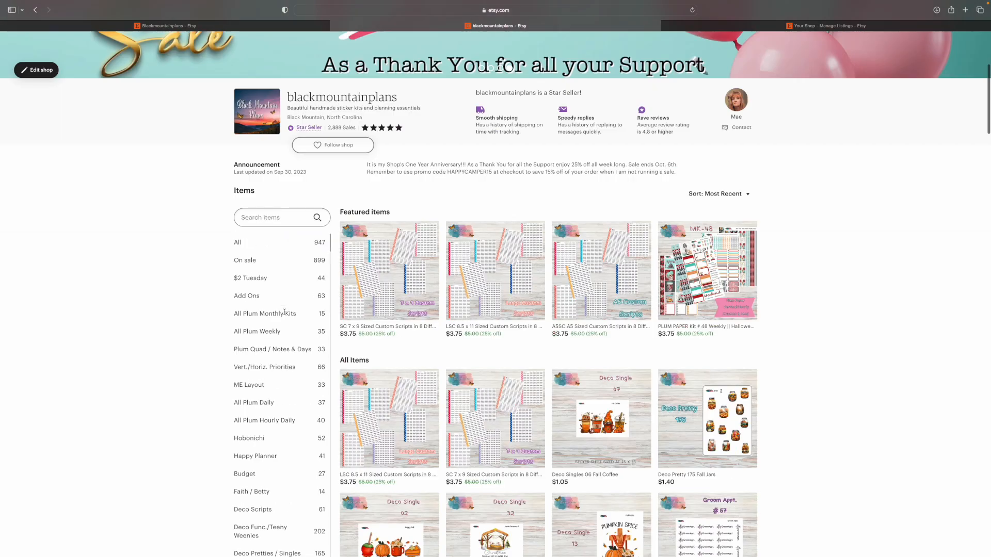
{"action": "scroll", "scroll_direction": "down", "scroll_amount": 3}
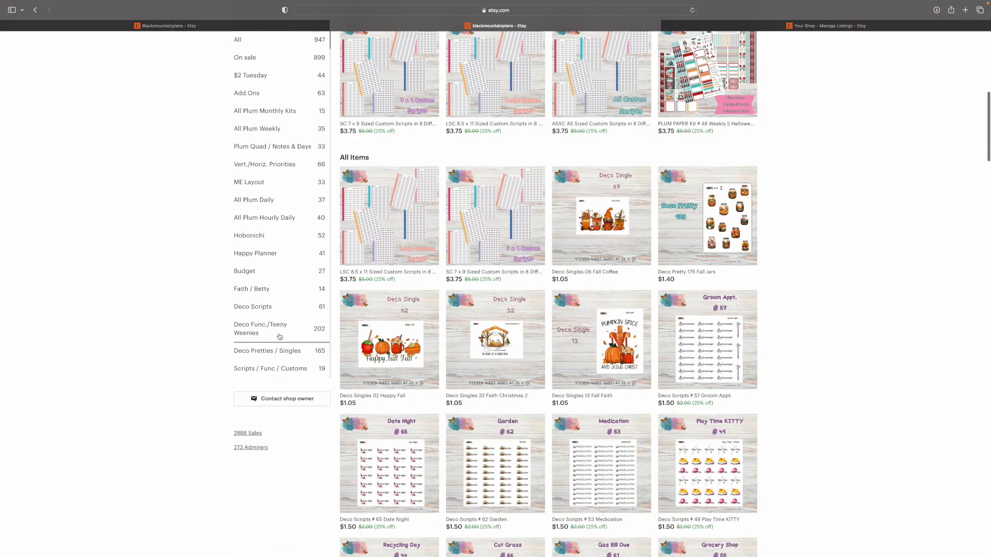
{"action": "scroll", "scroll_direction": "up", "scroll_amount": 3}
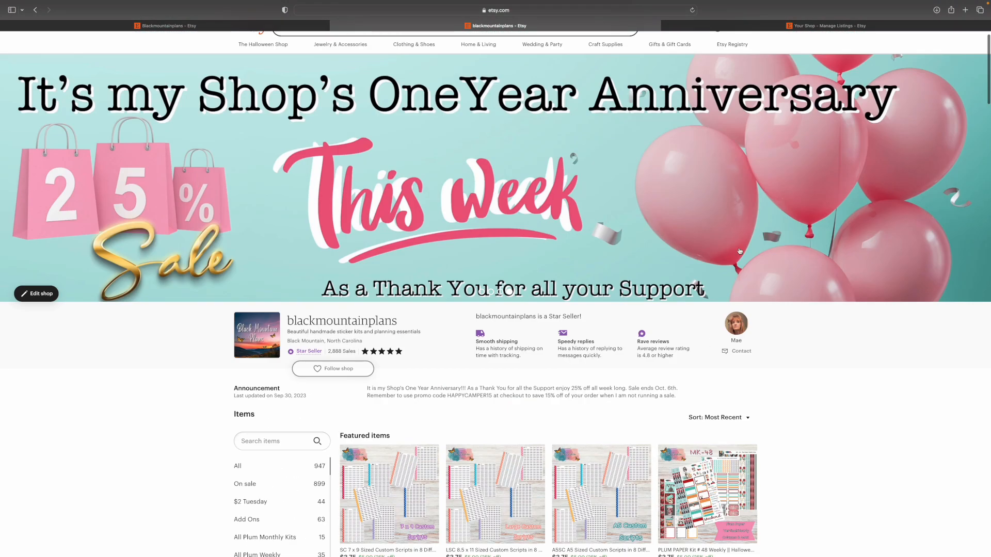
{"action": "left_click", "coordinate": [828, 26]}
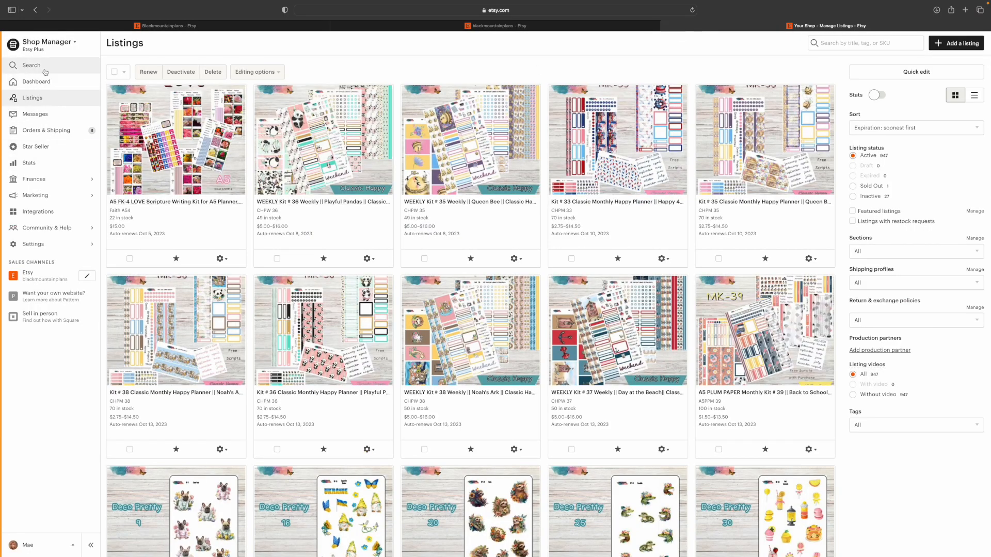
{"action": "mouse_move", "coordinate": [510, 265]}
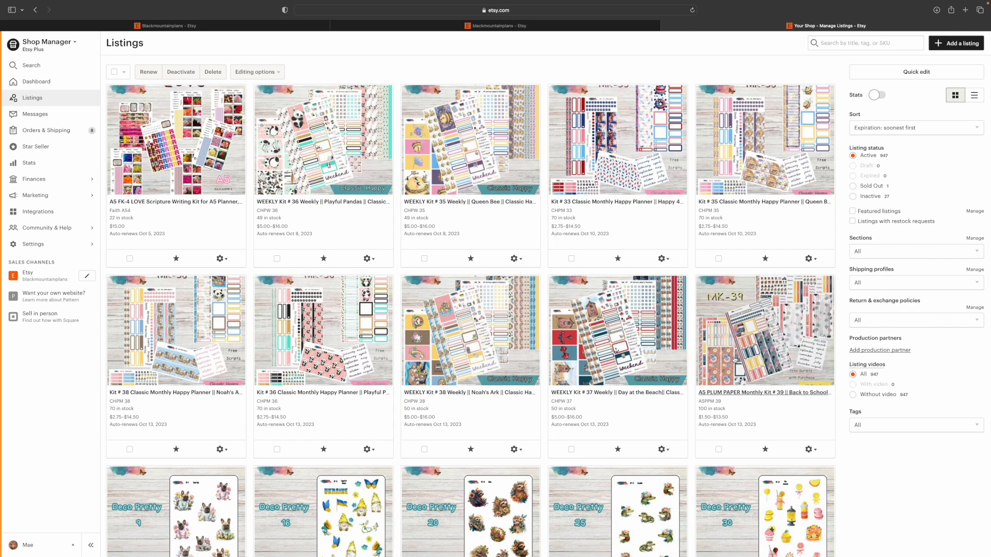
{"action": "mouse_move", "coordinate": [834, 250]}
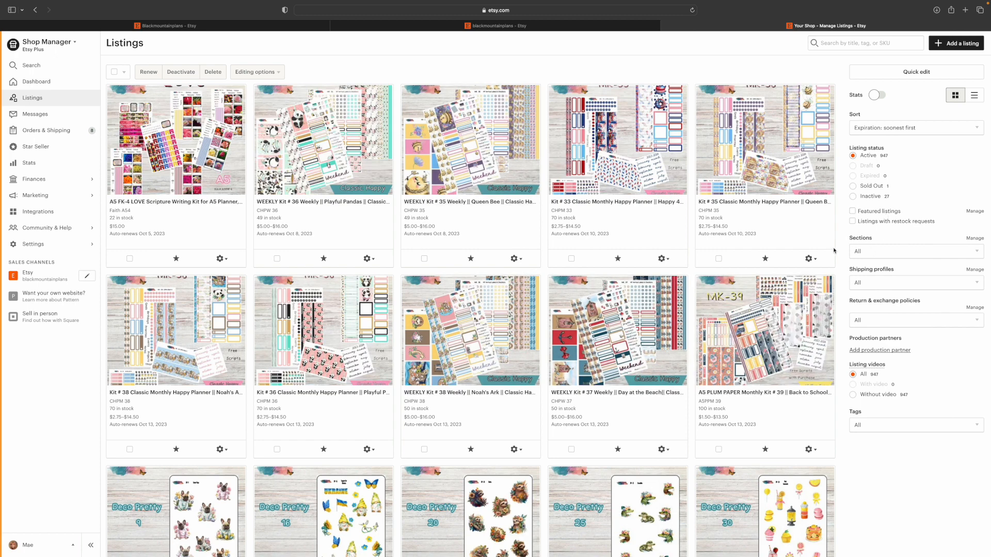
{"action": "mouse_move", "coordinate": [975, 242]}
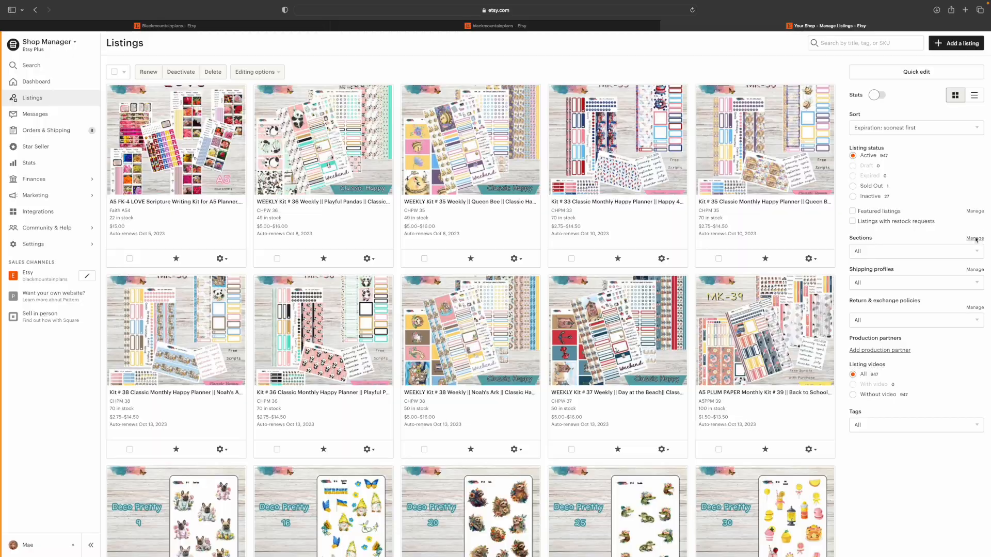
- Open Manage Sections from the Listings sidebar to see all 20 sections with item counts
{"action": "left_click", "coordinate": [974, 238]}
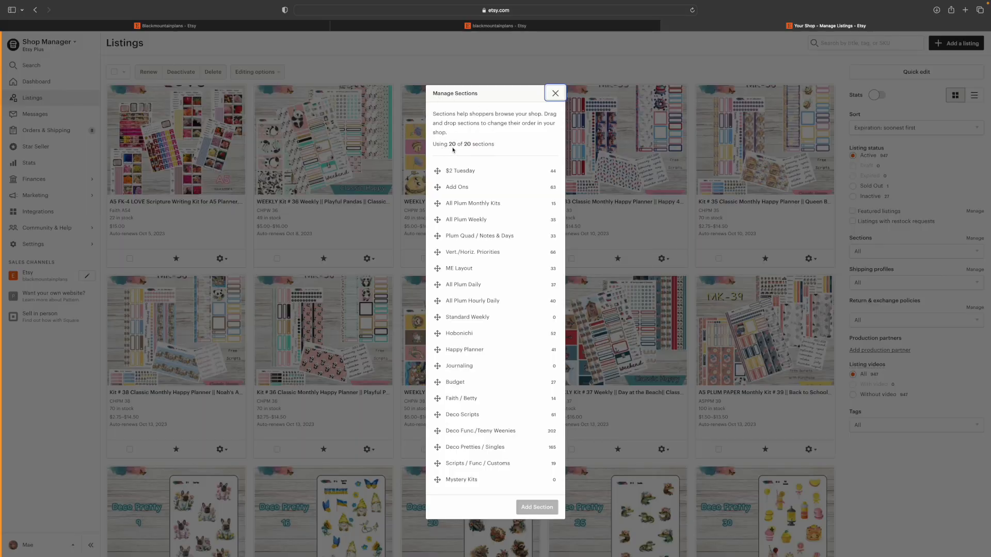
{"action": "mouse_move", "coordinate": [512, 171]}
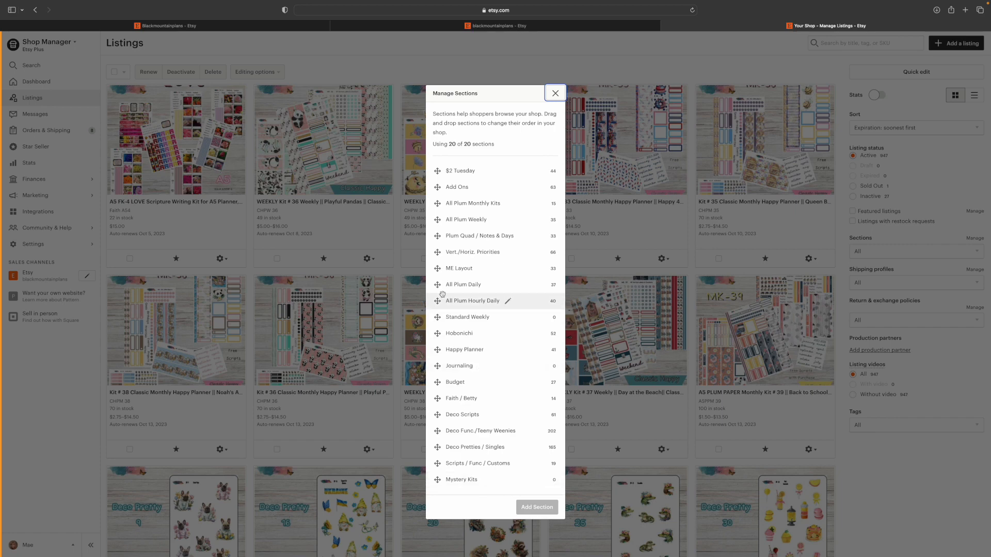
{"action": "mouse_move", "coordinate": [461, 480]}
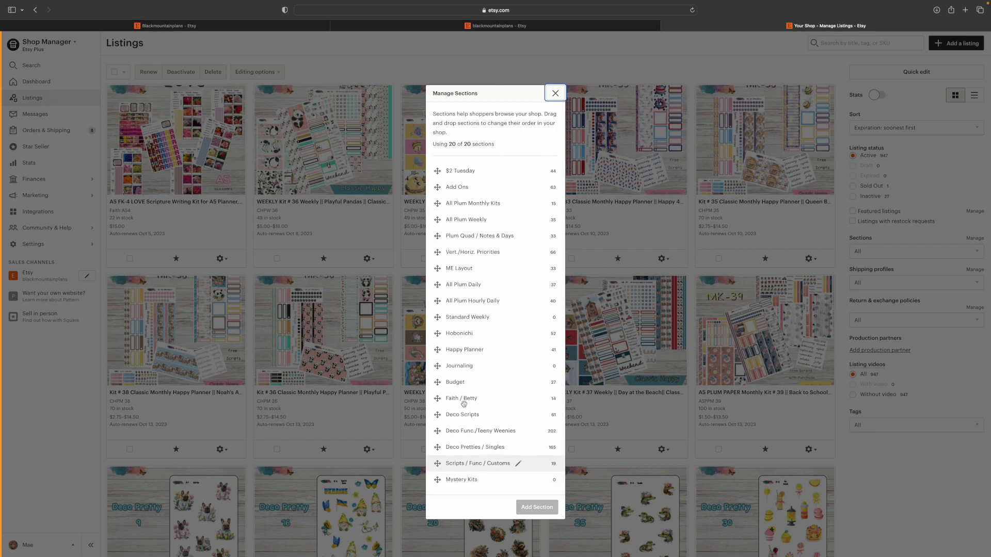
{"action": "mouse_move", "coordinate": [470, 317]}
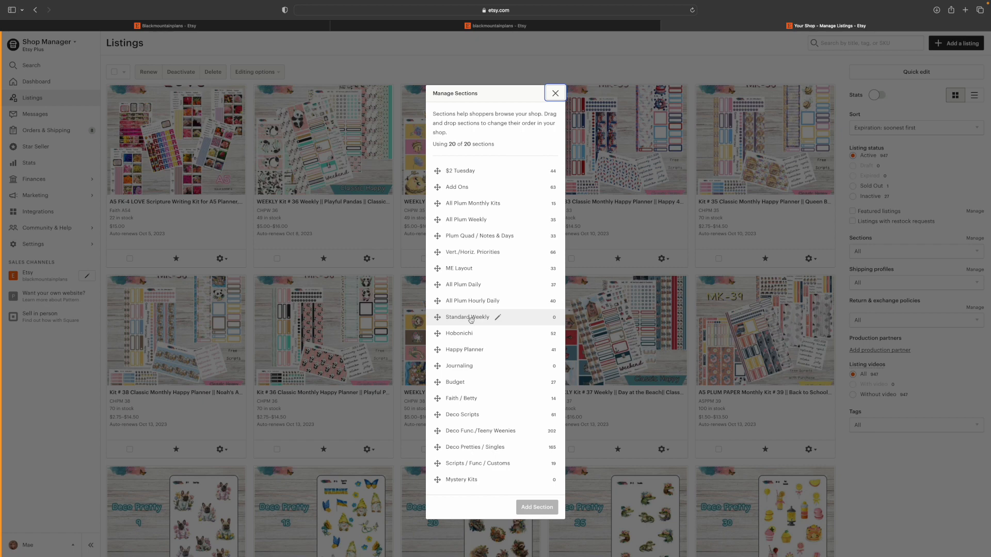
{"action": "mouse_move", "coordinate": [470, 330]}
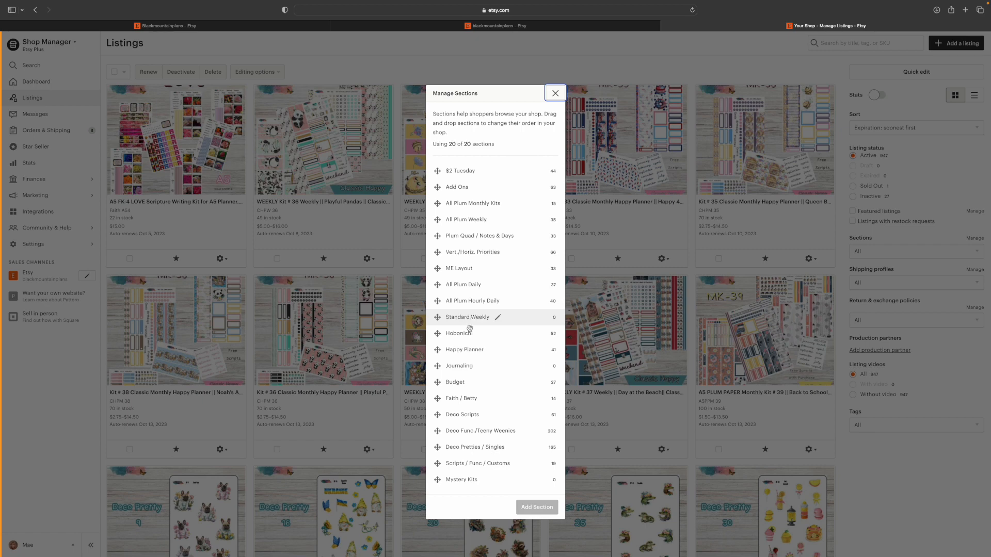
{"action": "mouse_move", "coordinate": [459, 365]}
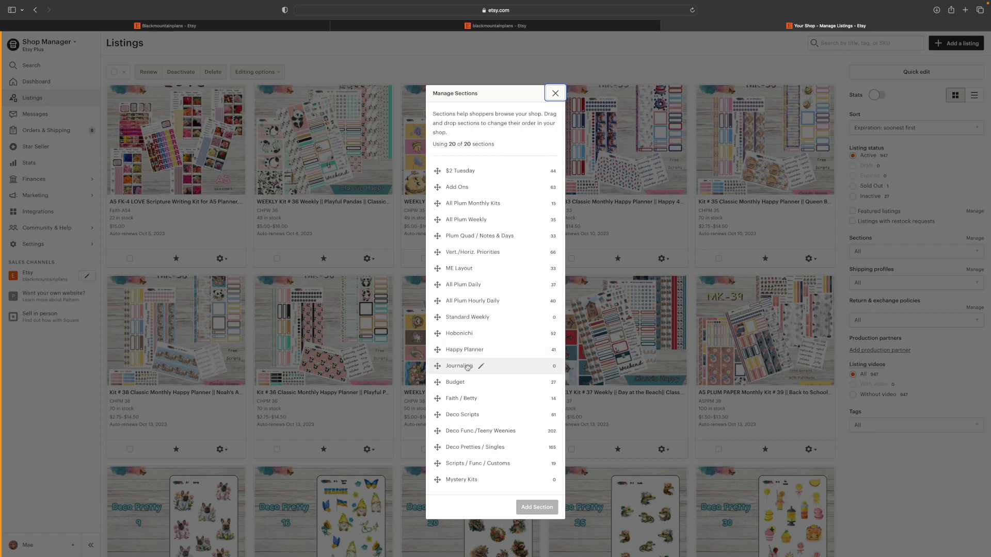
{"action": "mouse_move", "coordinate": [546, 93]}
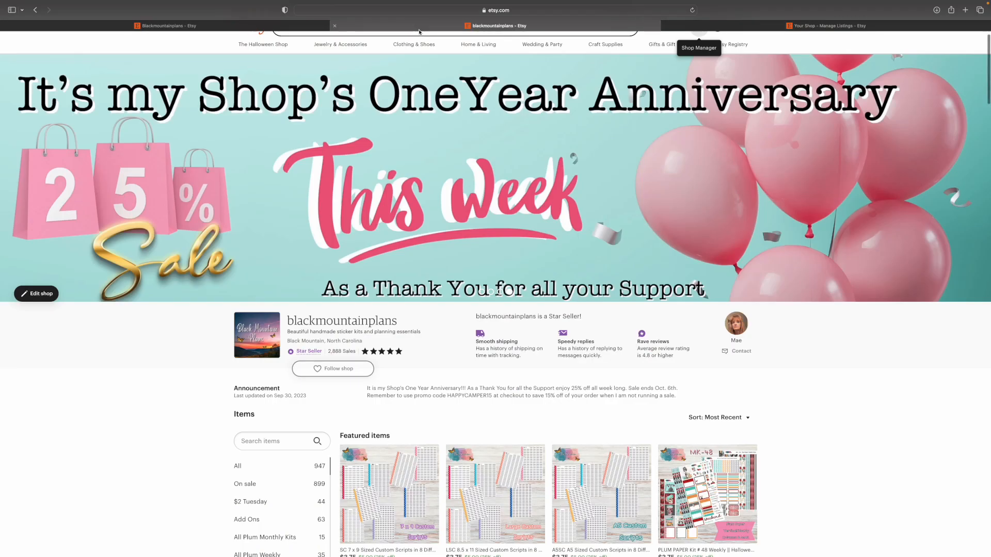
- Return to Shop Manager Listings, reopen Manage Sections to review all 20, then close it
{"action": "scroll", "scroll_direction": "down", "scroll_amount": 3}
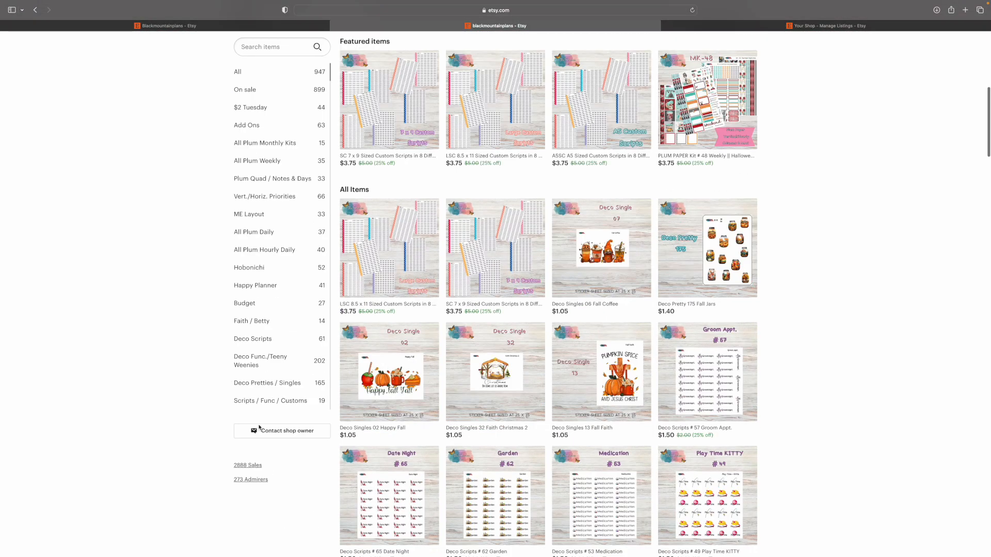
{"action": "scroll", "scroll_direction": "up", "scroll_amount": 3}
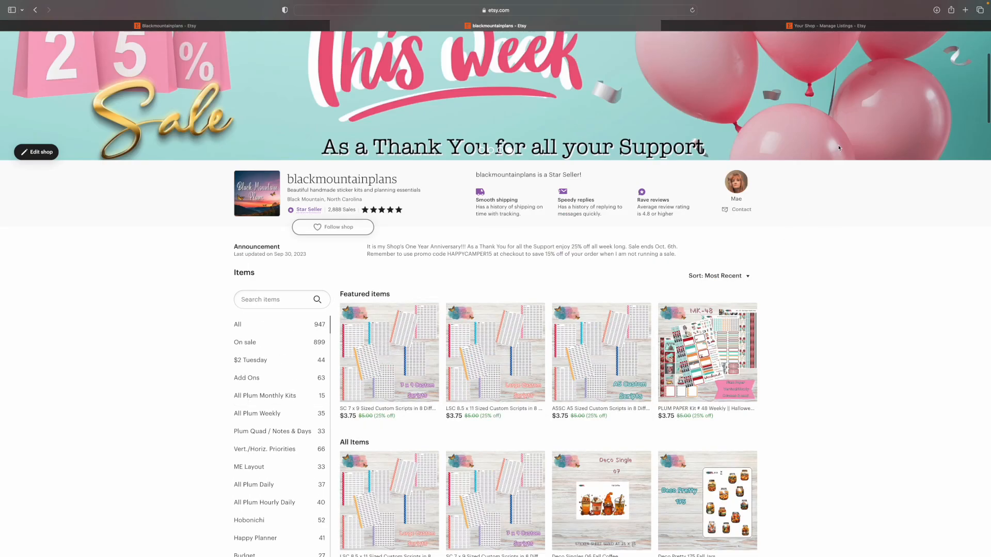
{"action": "left_click", "coordinate": [828, 25]}
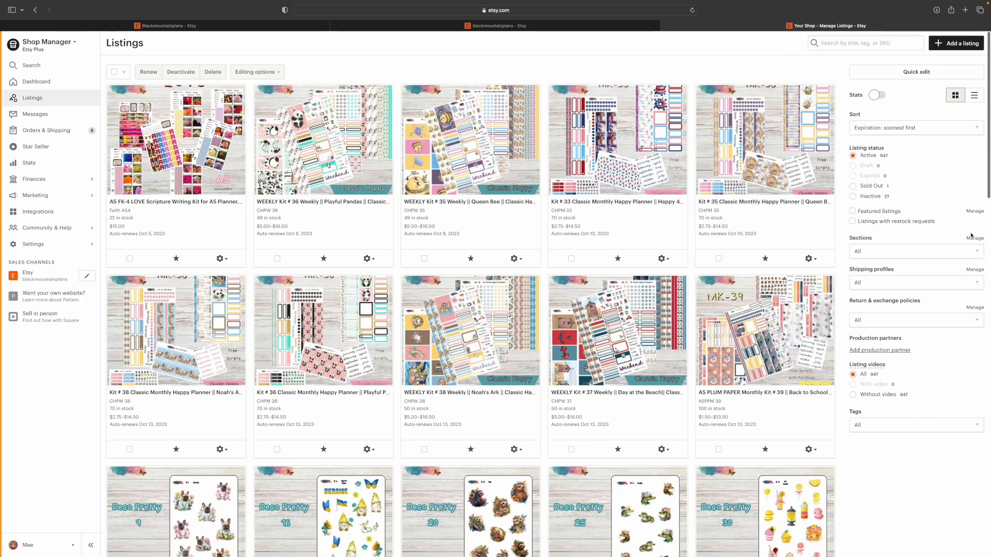
{"action": "left_click", "coordinate": [974, 239]}
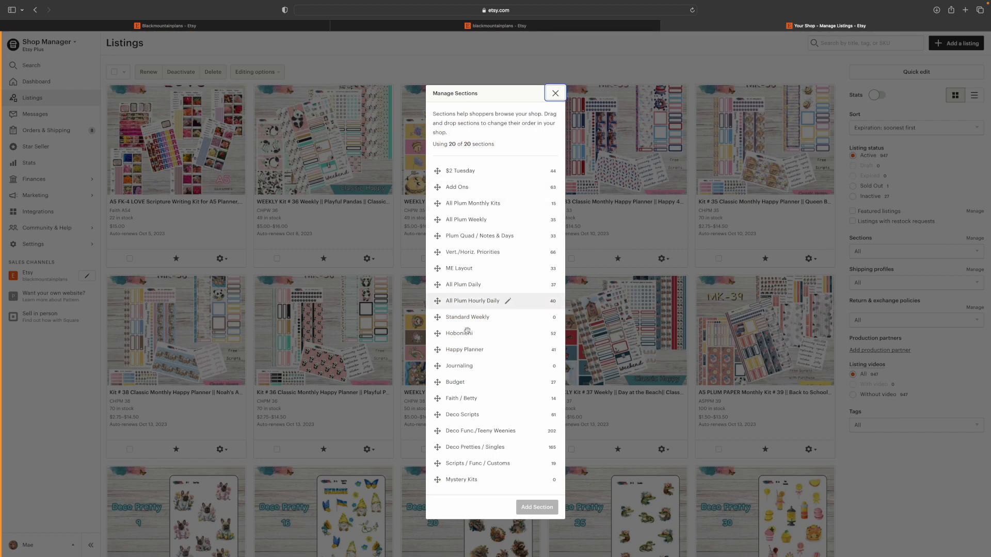
{"action": "mouse_move", "coordinate": [501, 163]}
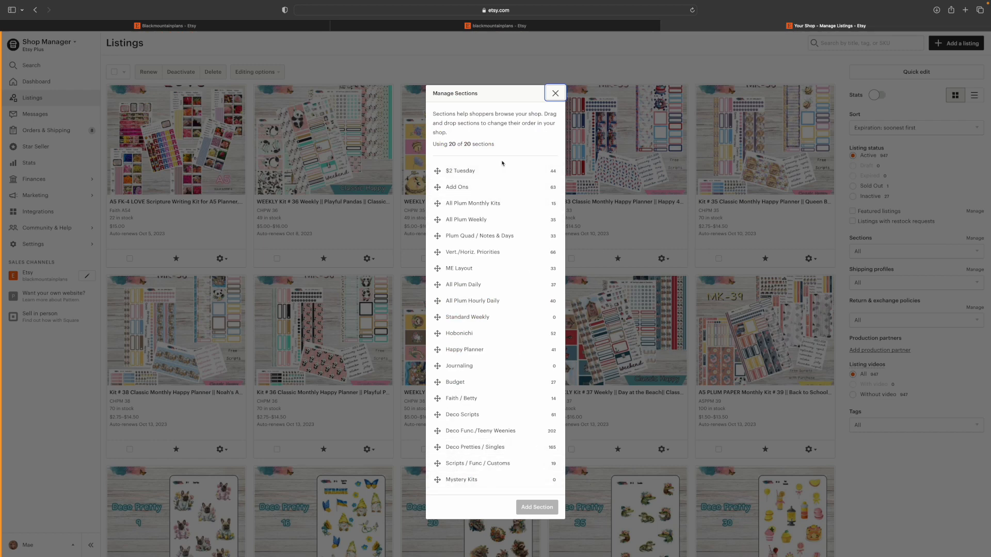
{"action": "mouse_move", "coordinate": [476, 334]}
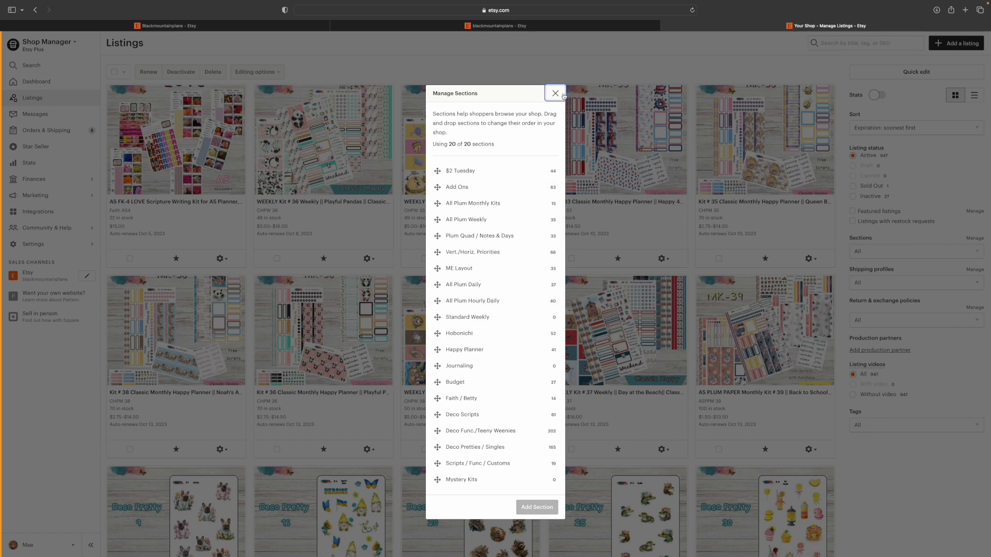
{"action": "left_click", "coordinate": [555, 93]}
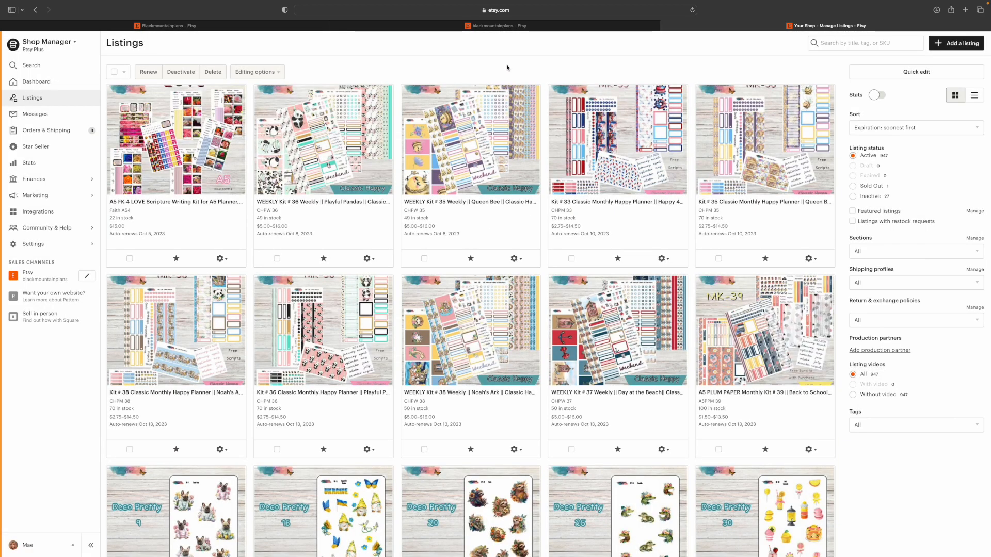